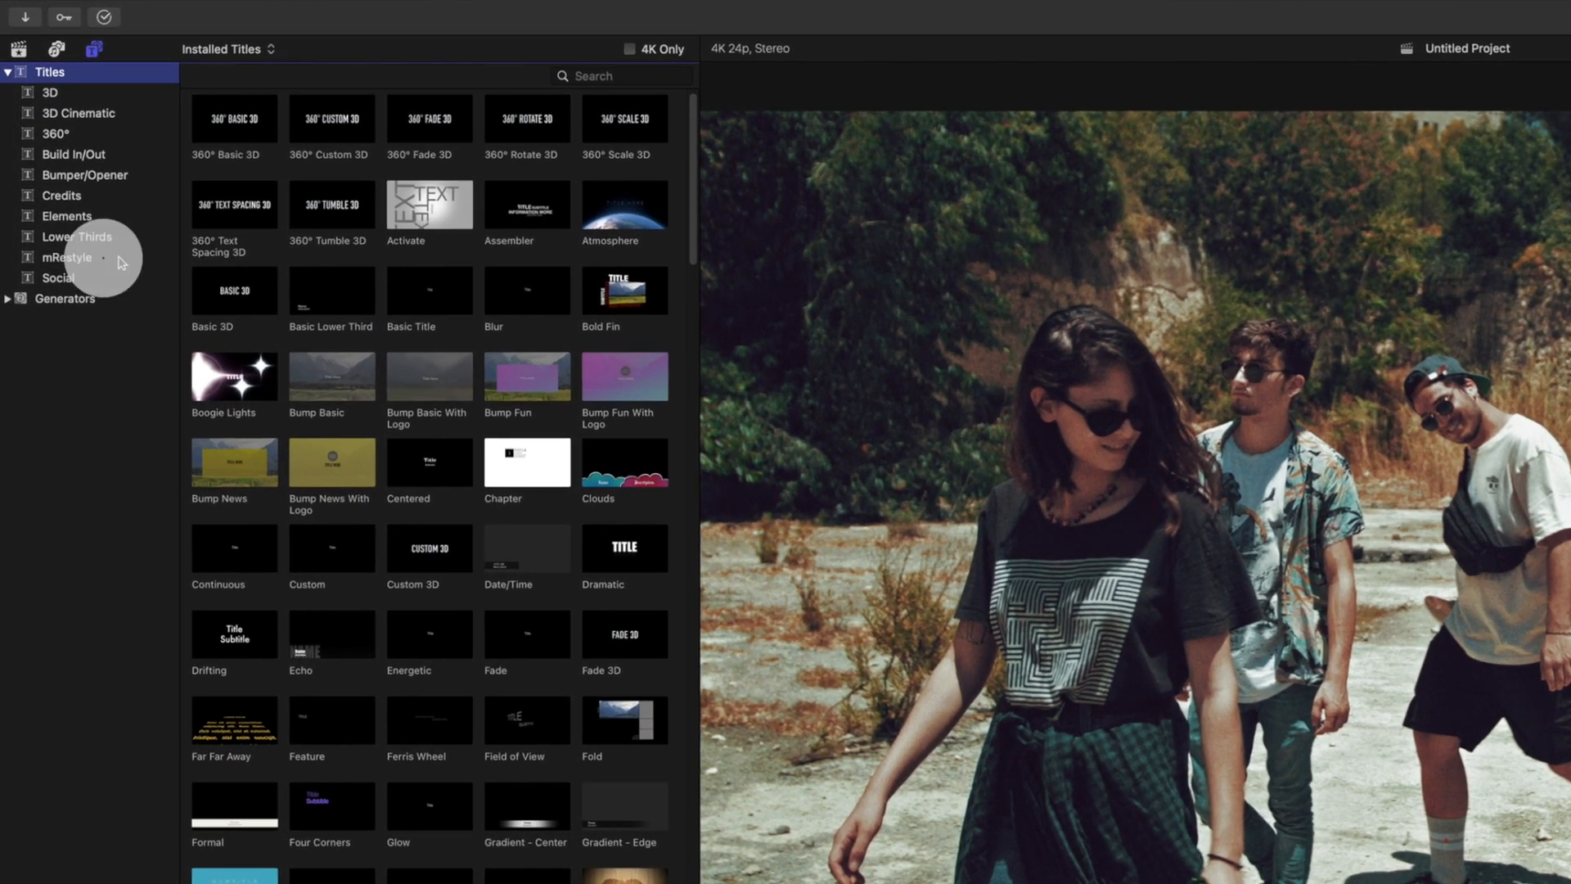
# - Show the mRestyle preset collection with its CCTV, Dreamy, Glitch and Graphic groups
pyautogui.click(65, 257)
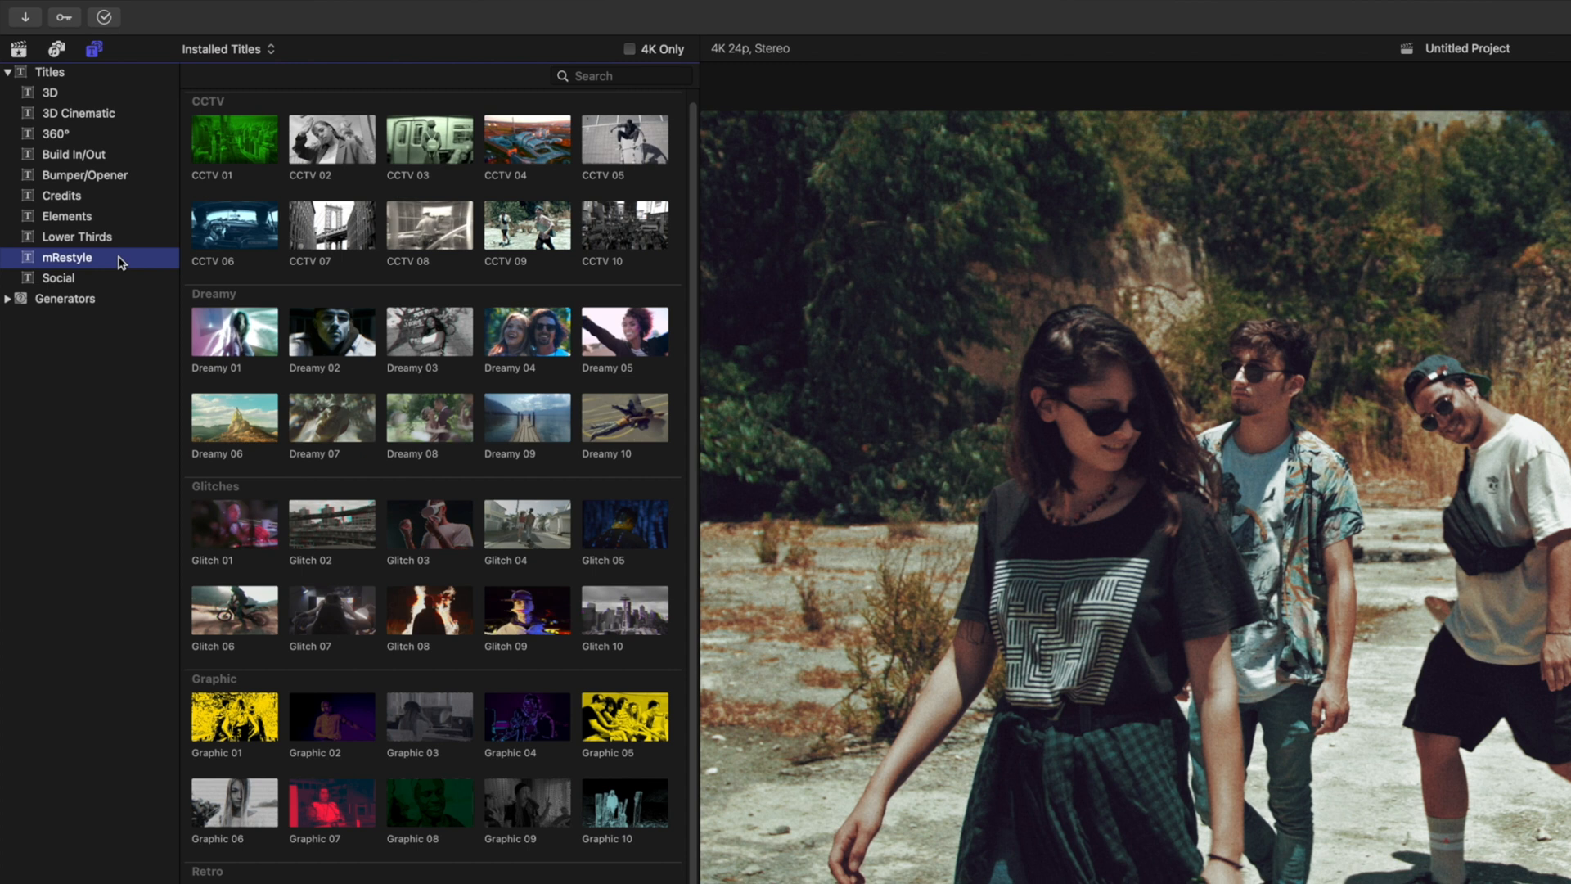
pyautogui.moveTo(216, 118)
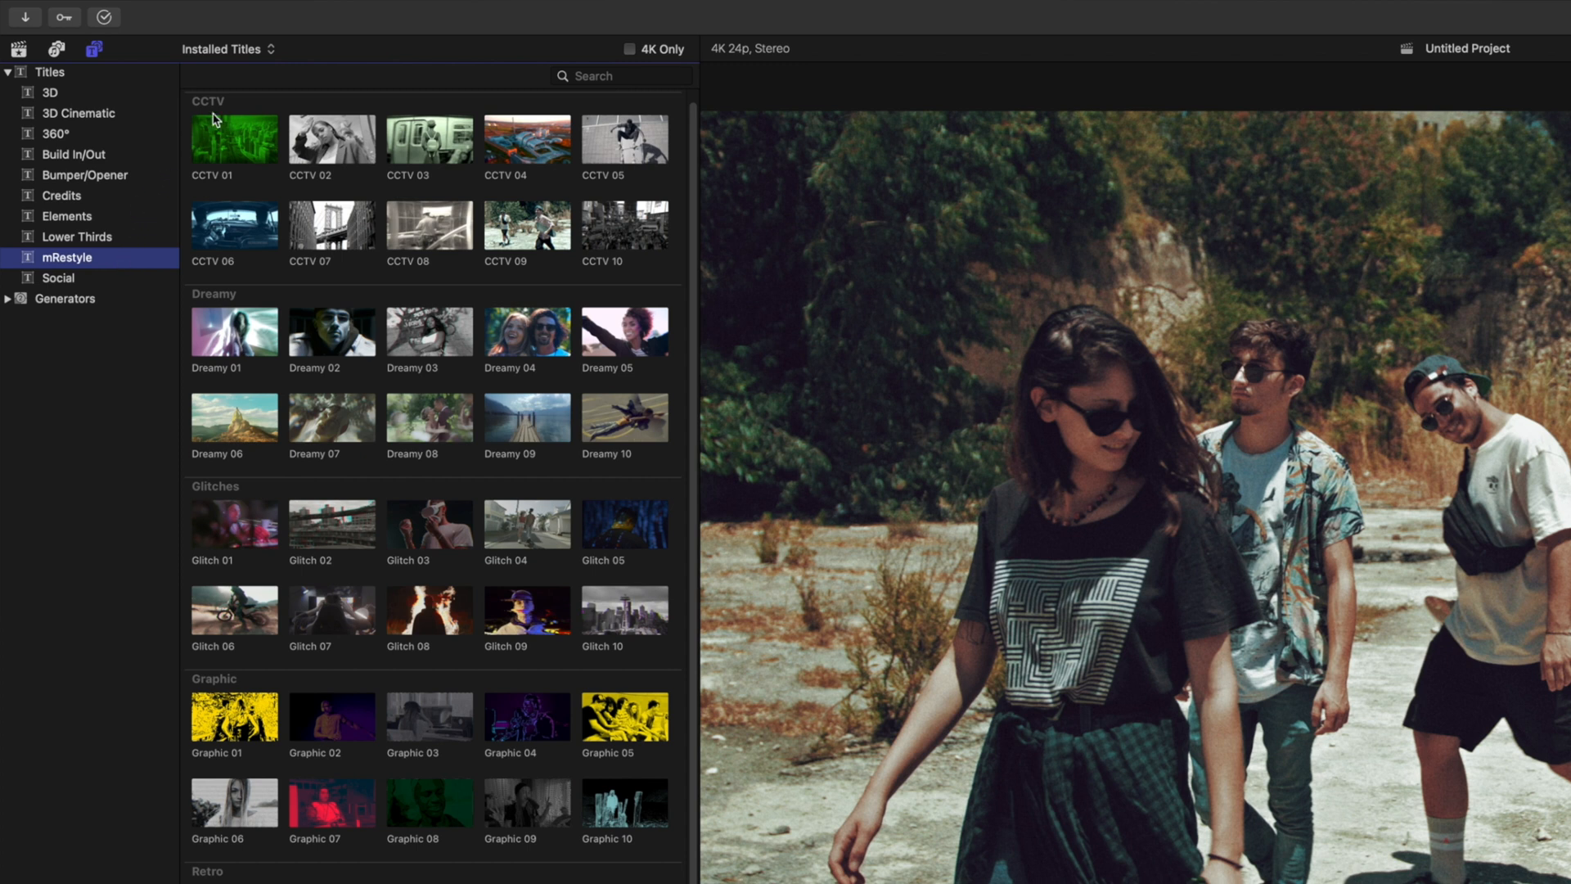
pyautogui.moveTo(239, 109)
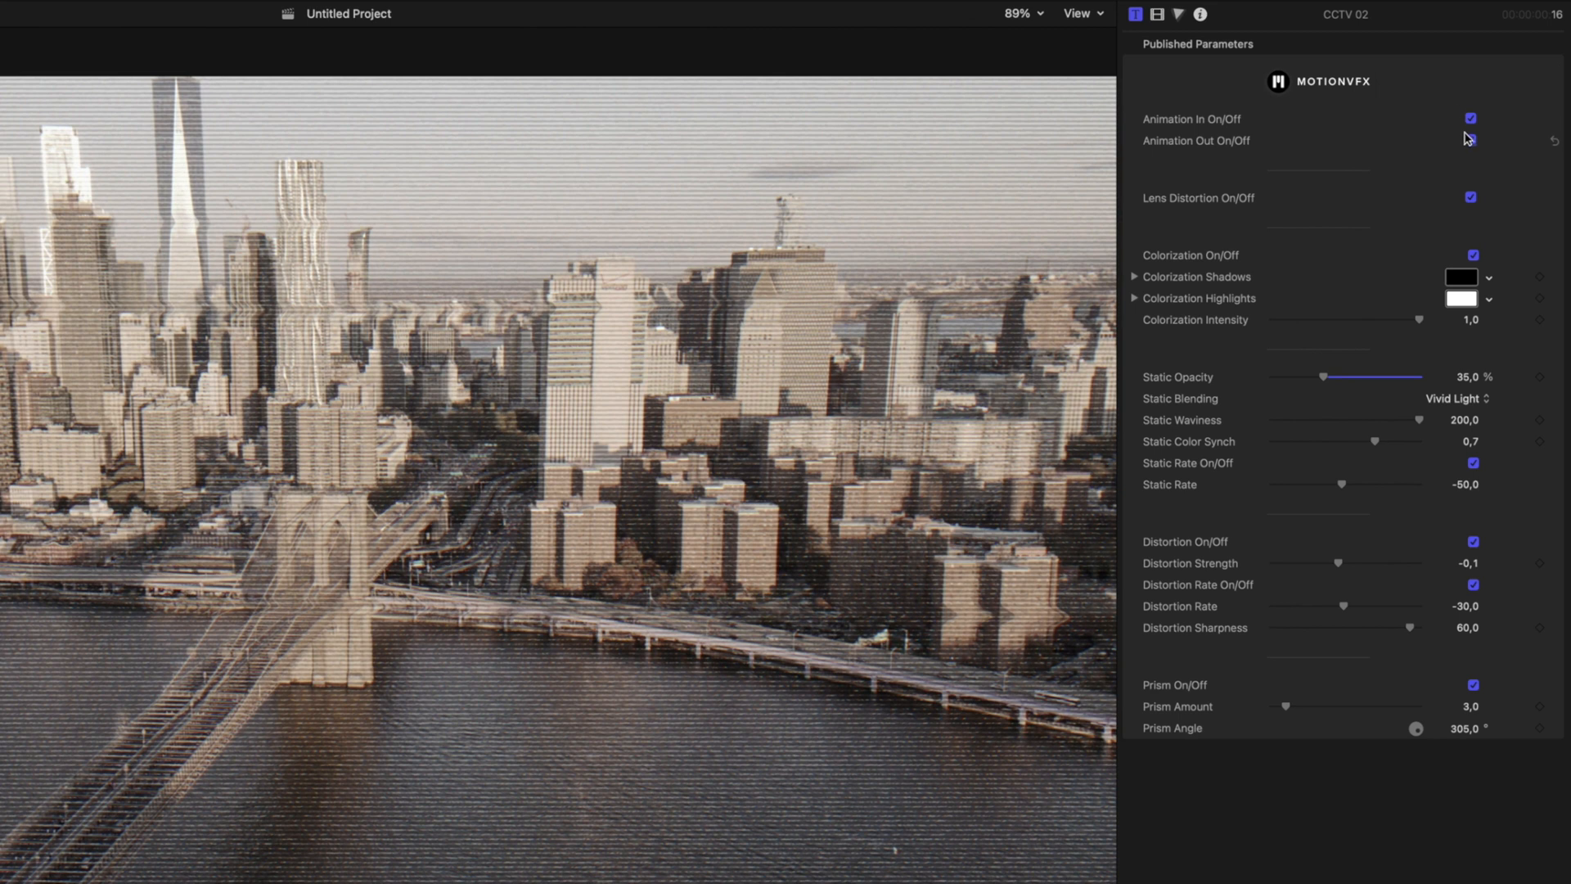
# - Turn off CCTV 02's outro animation, compare colorization off and on, and leave it enabled
pyautogui.click(1471, 141)
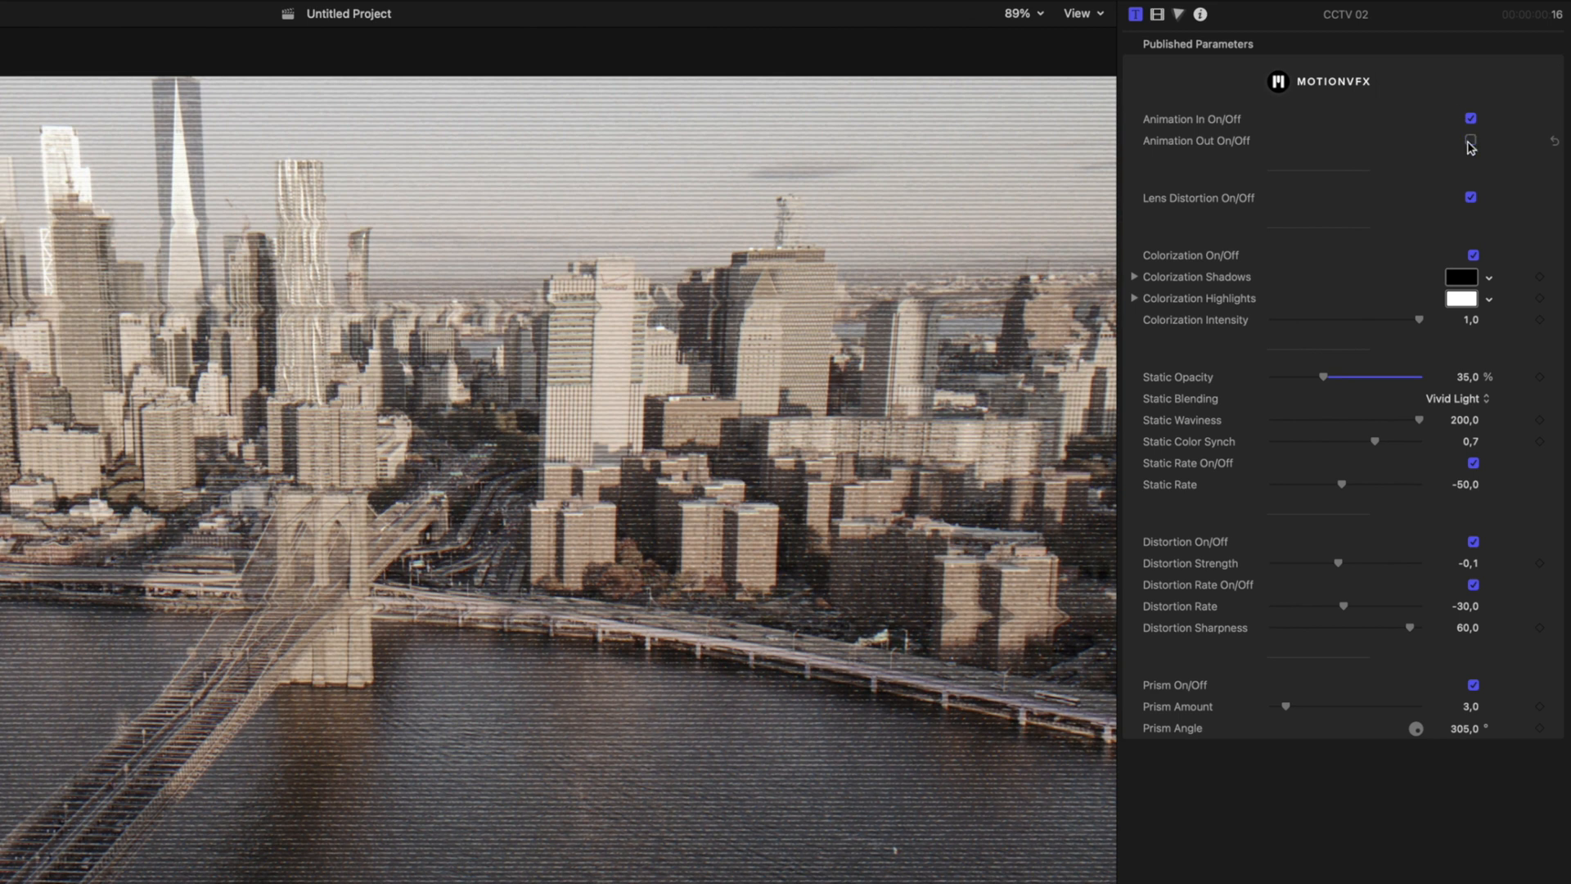
pyautogui.click(1470, 141)
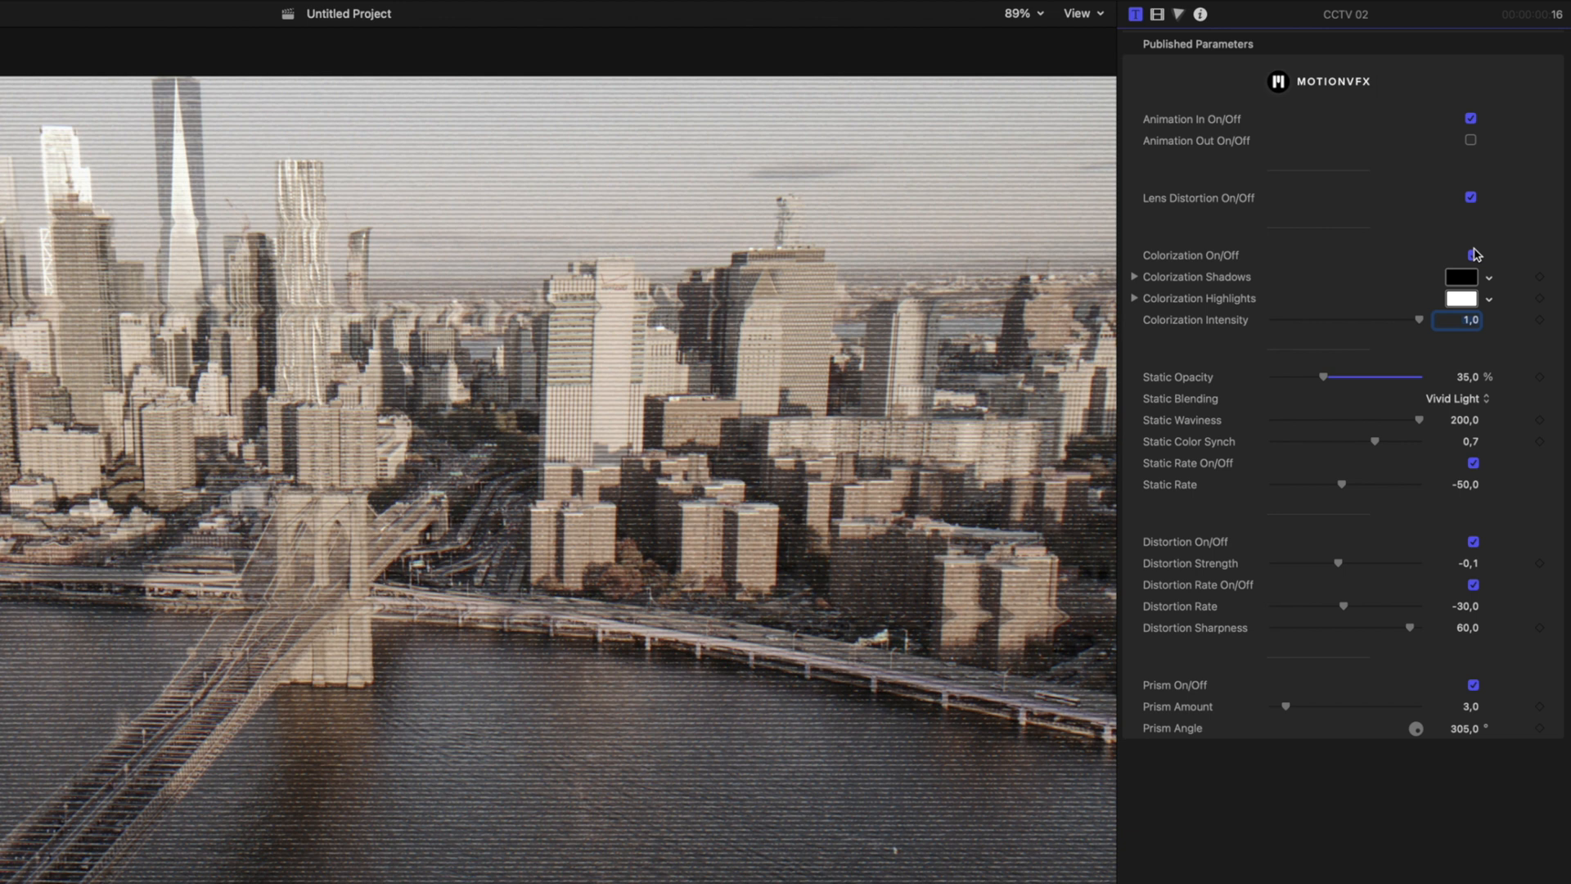
pyautogui.click(1469, 256)
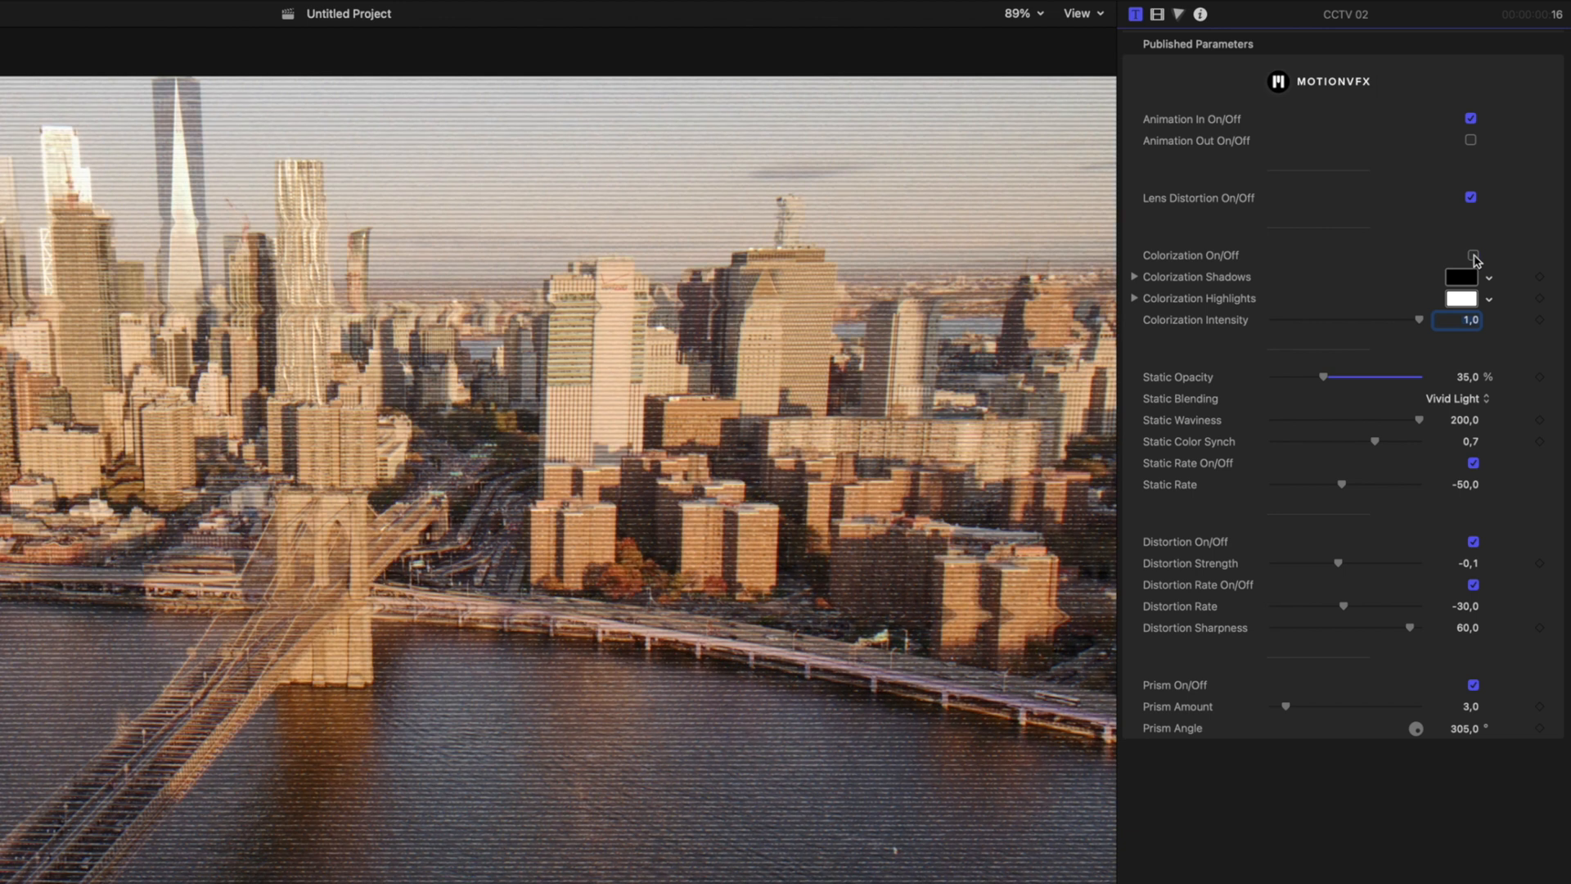
pyautogui.click(1460, 298)
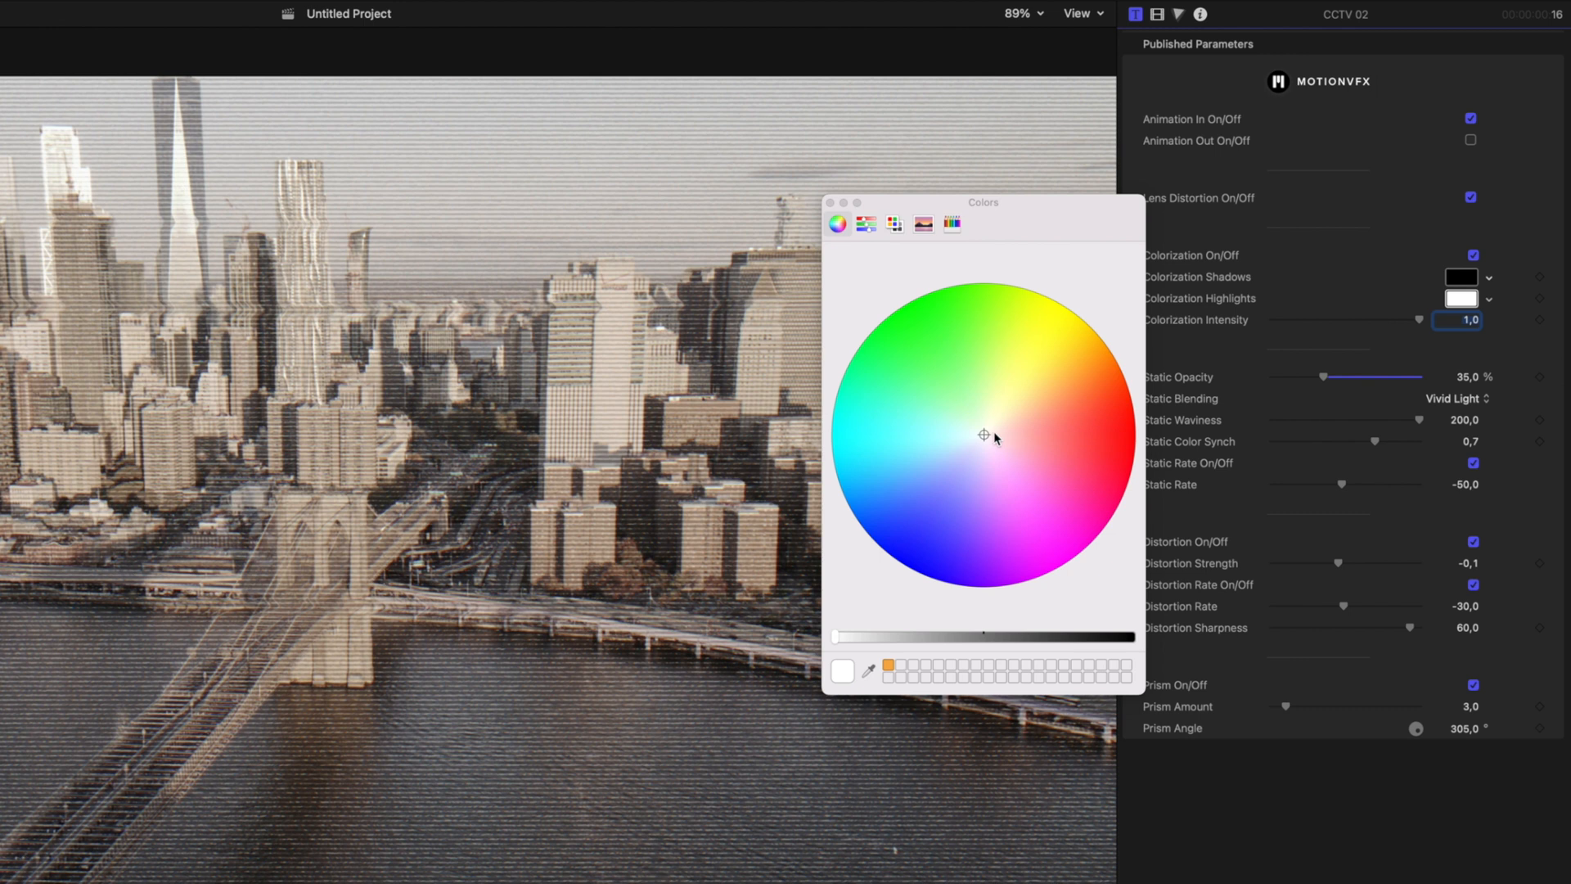
pyautogui.click(934, 438)
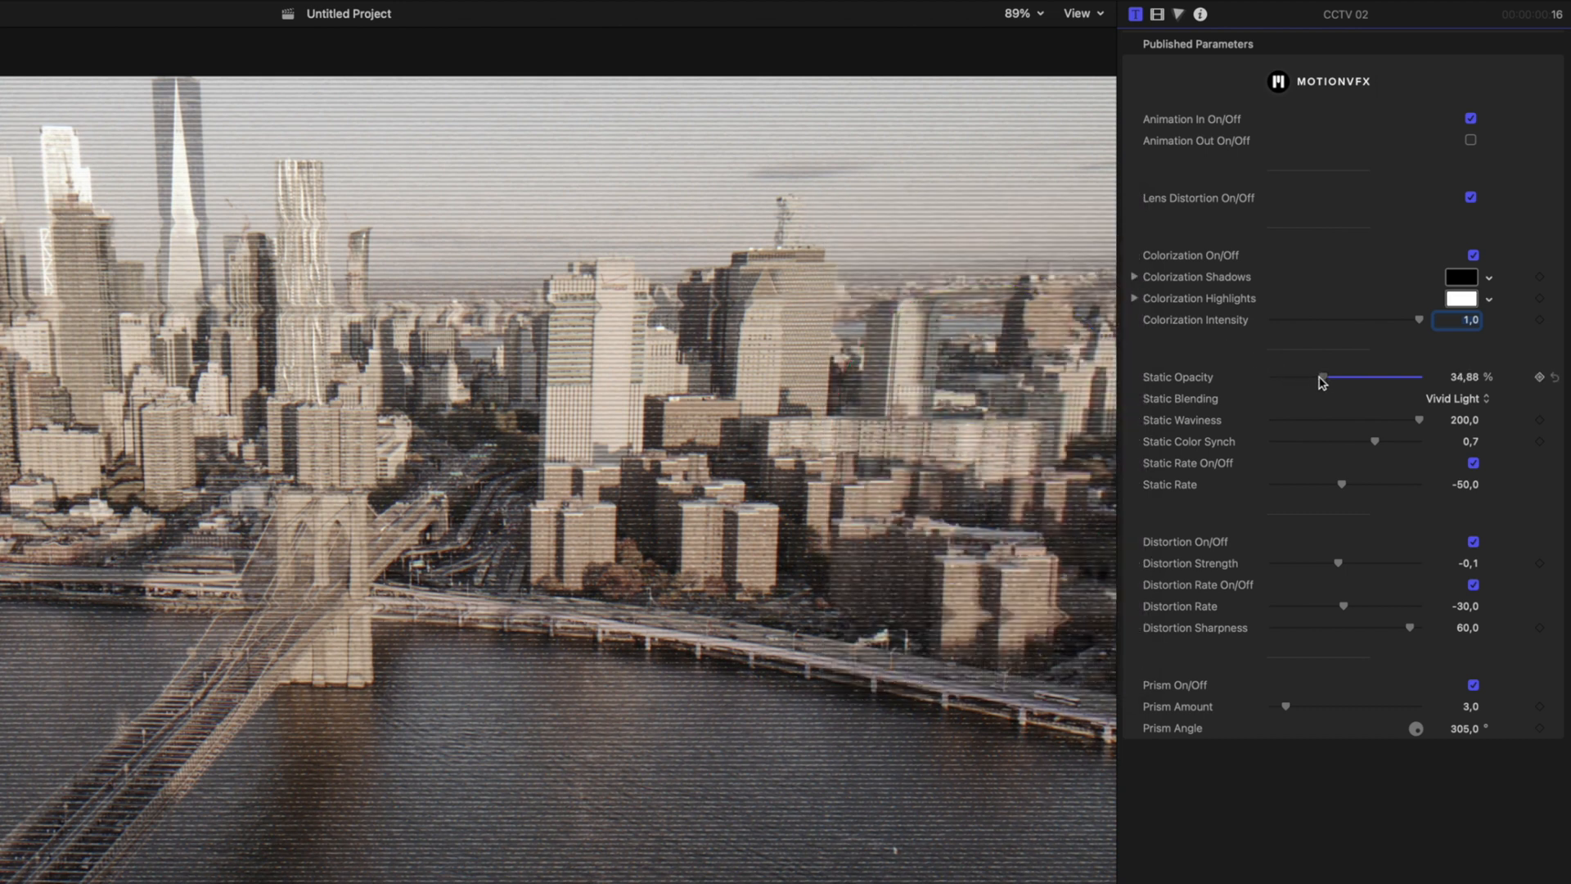
# - Try CCTV 02's static settings, restoring opacity 35% and colour synch 0,7, with a faster negative static rate
pyautogui.moveTo(1320, 376); pyautogui.dragTo(1386, 376)
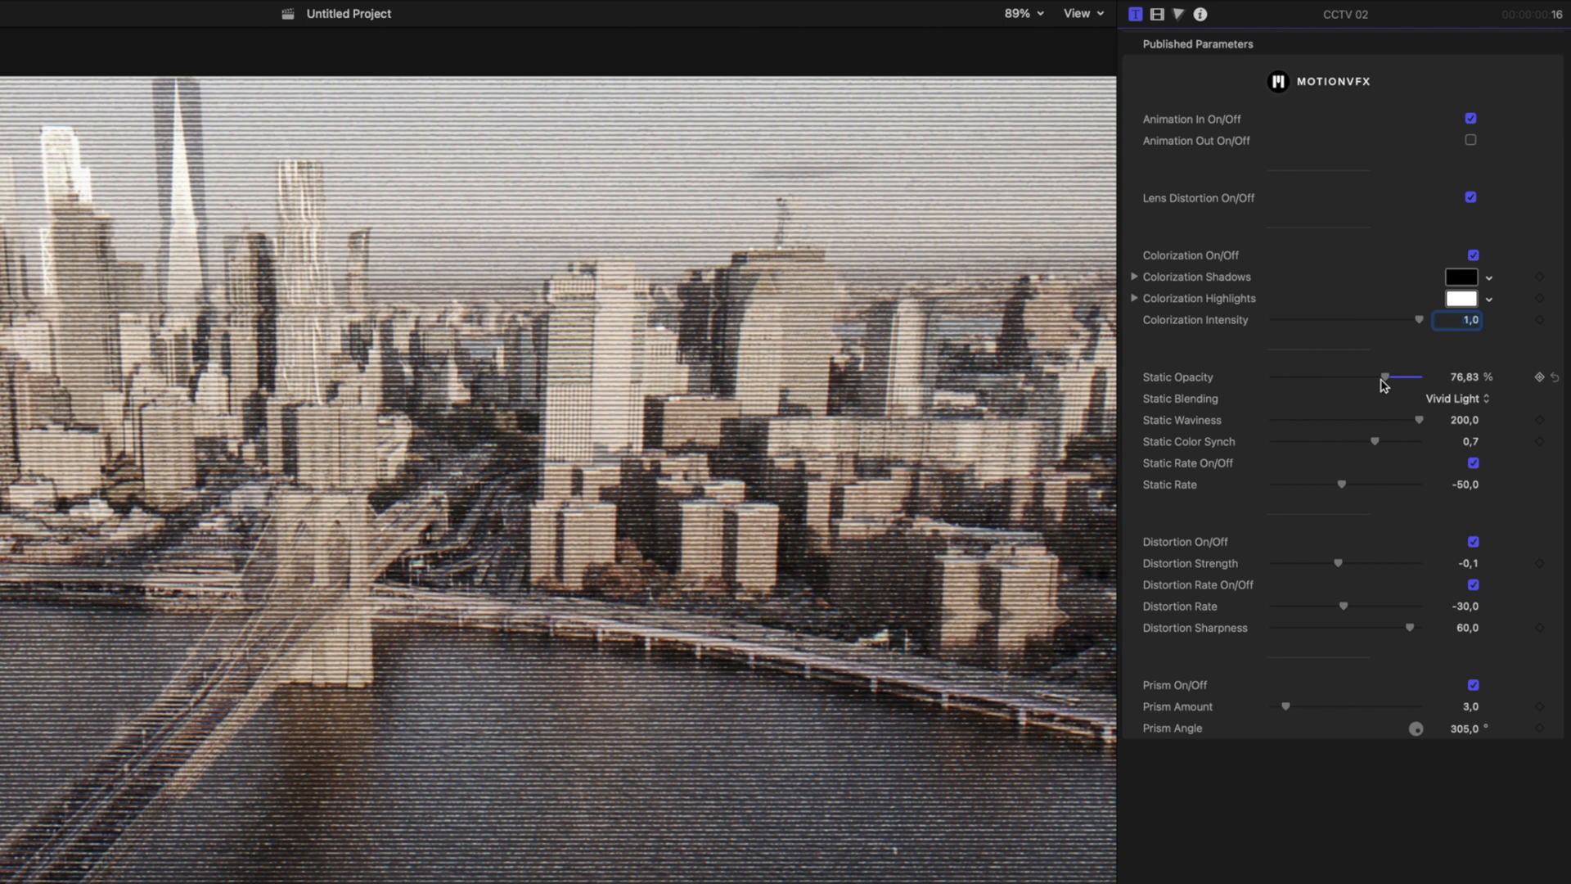
pyautogui.moveTo(1387, 377); pyautogui.dragTo(1322, 376)
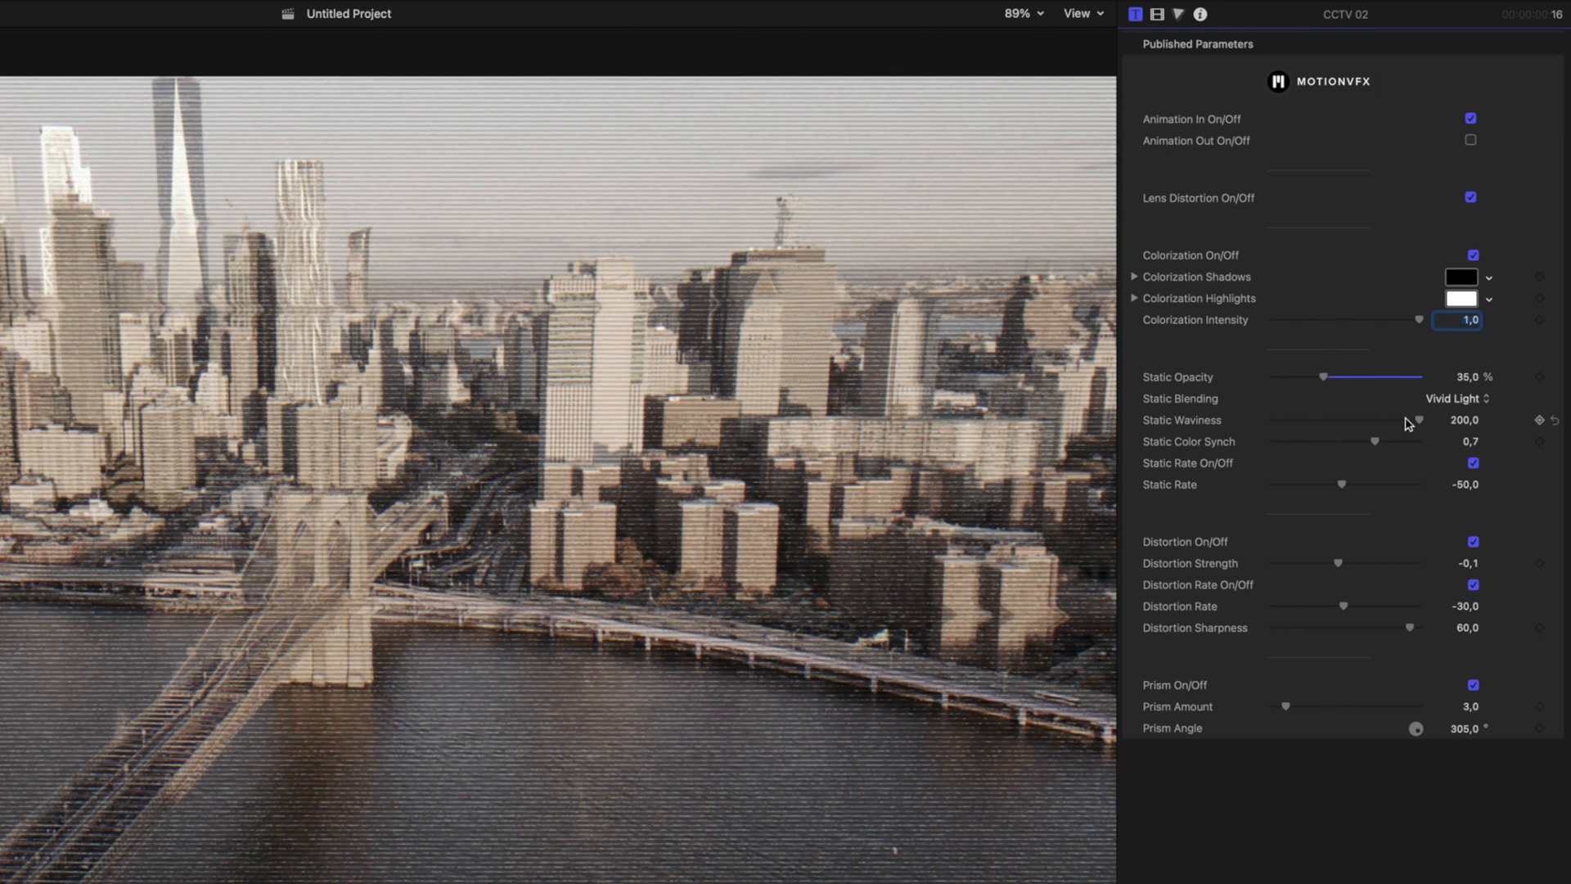
pyautogui.moveTo(1420, 420); pyautogui.dragTo(1386, 421)
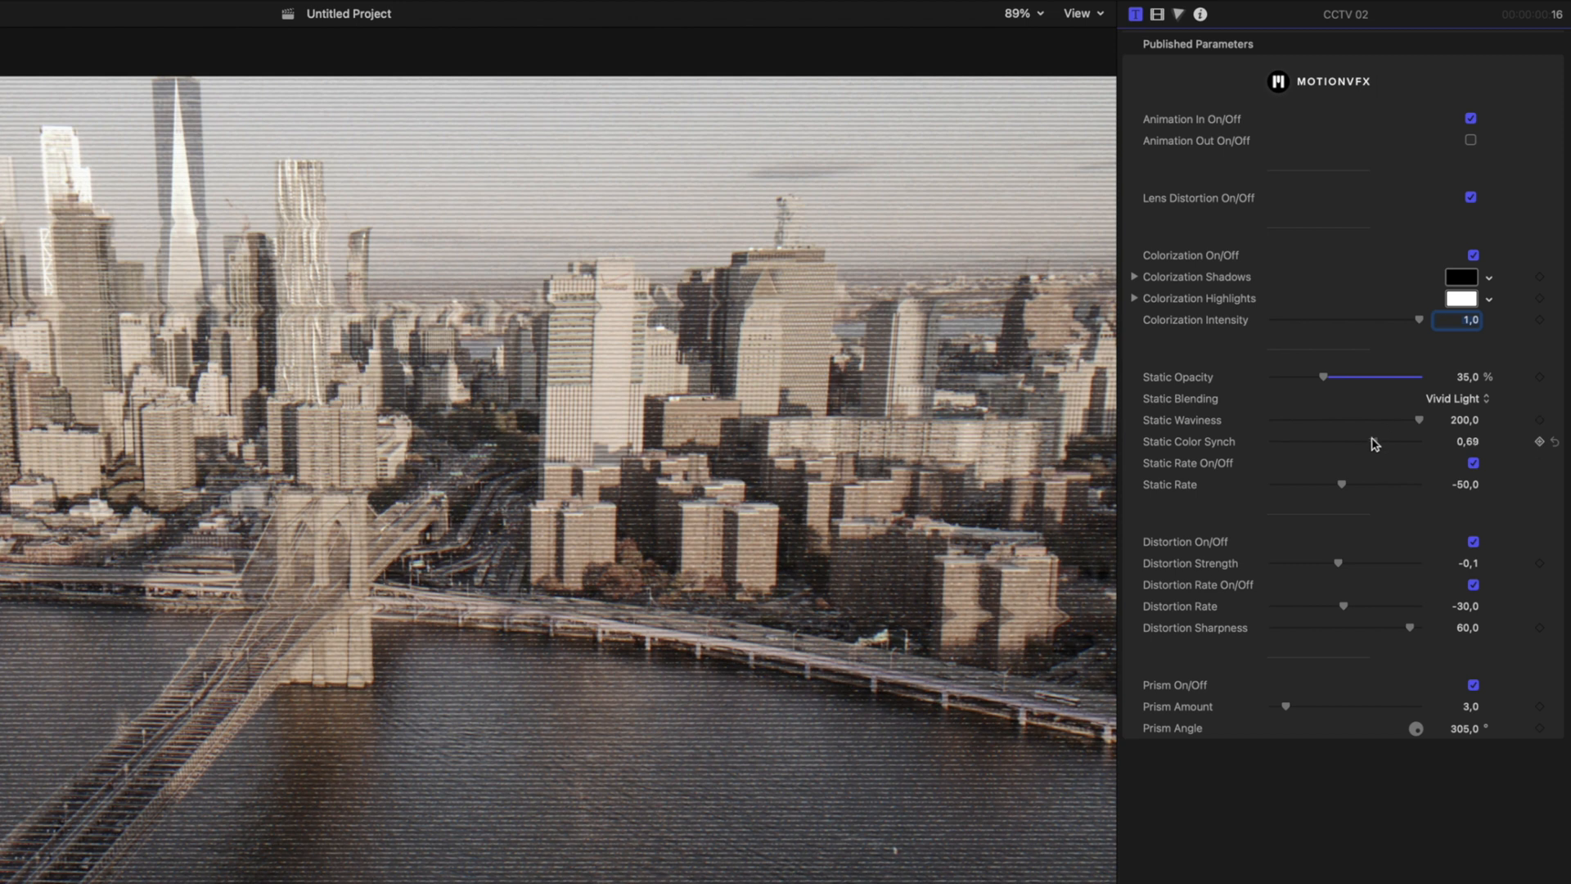
pyautogui.moveTo(1342, 440); pyautogui.dragTo(1374, 440)
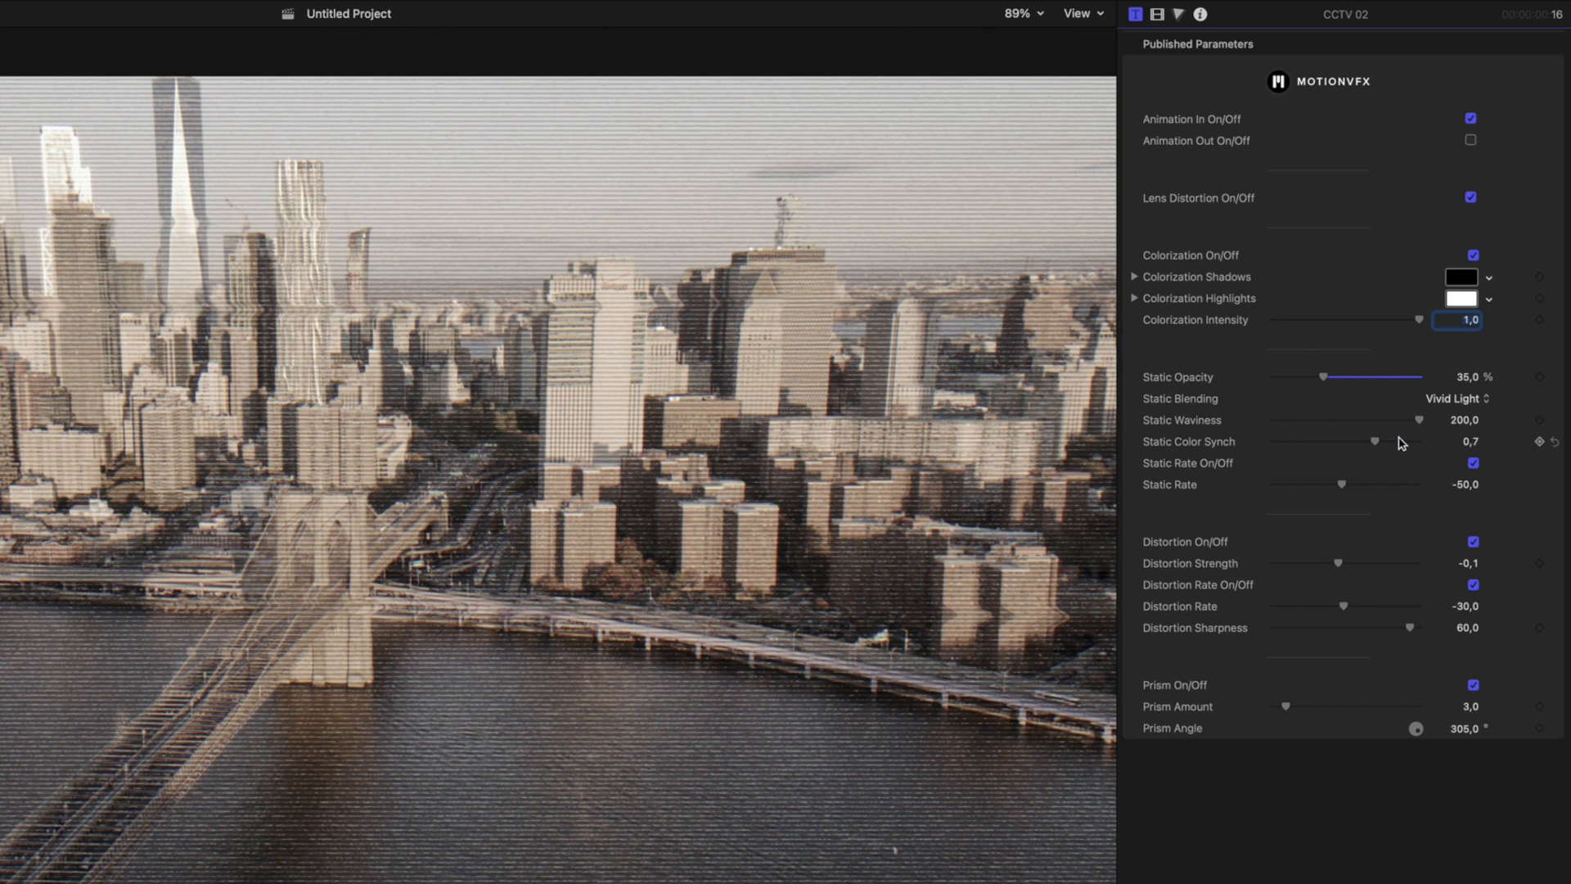
pyautogui.click(1470, 462)
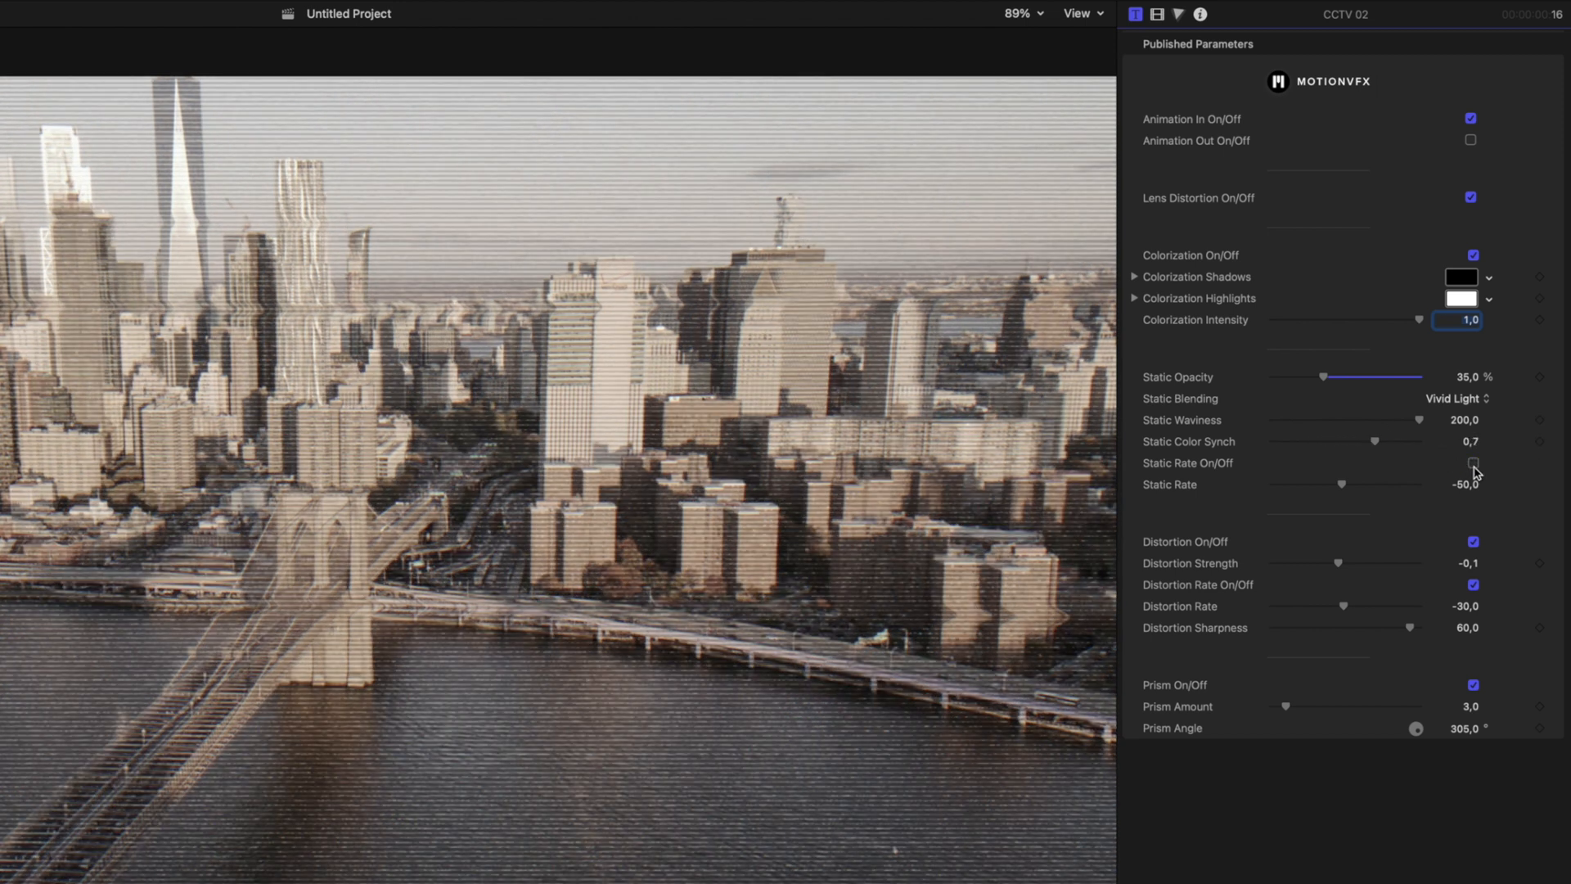
pyautogui.click(1471, 463)
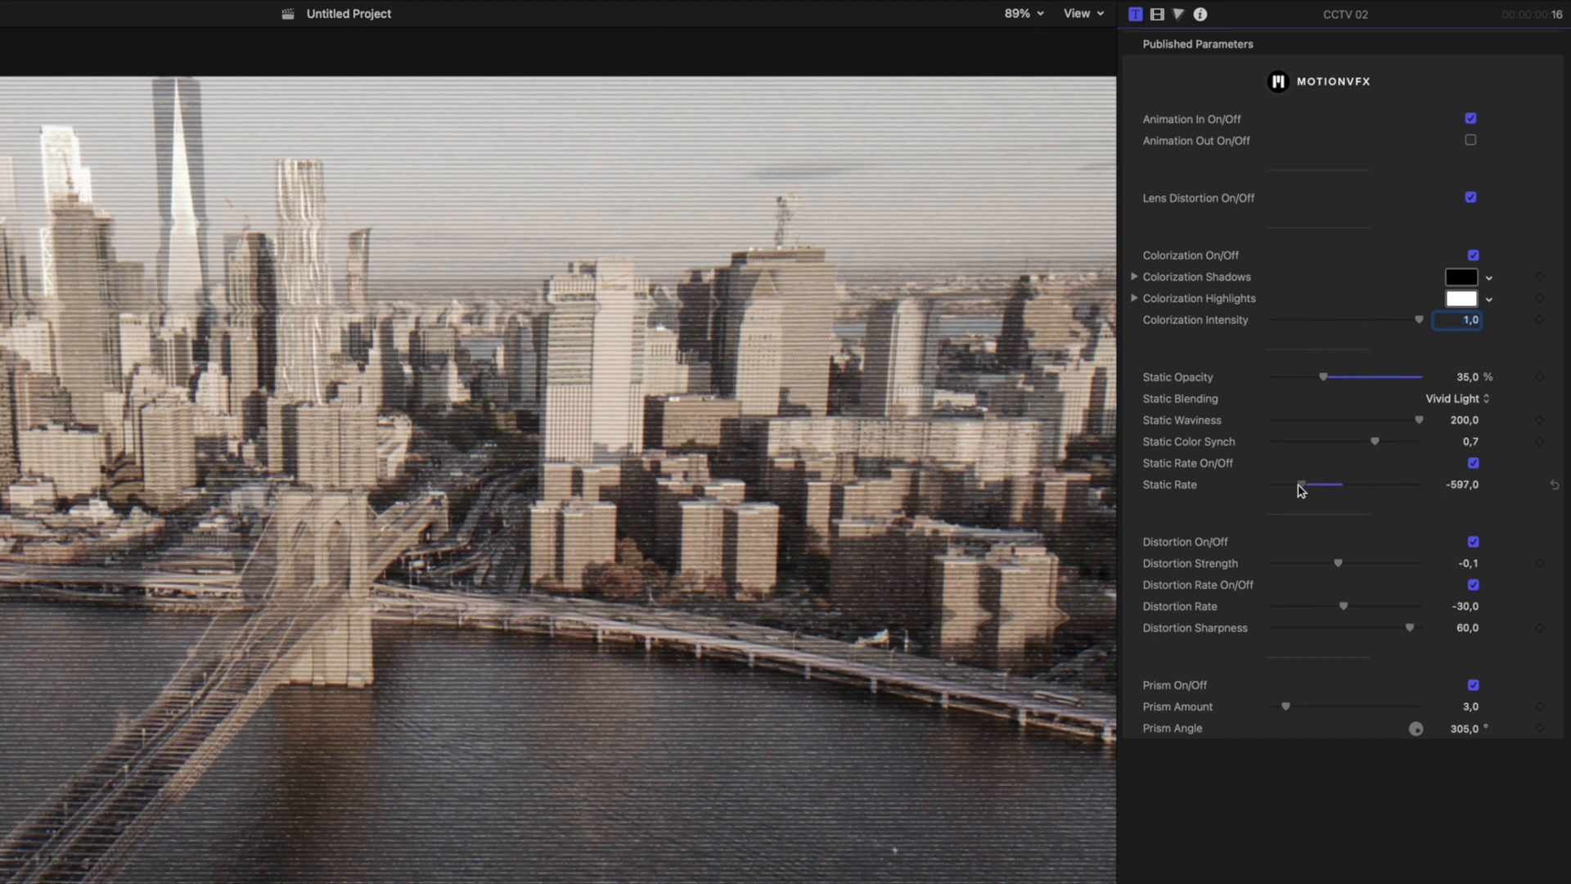
pyautogui.moveTo(1300, 484); pyautogui.dragTo(1340, 484)
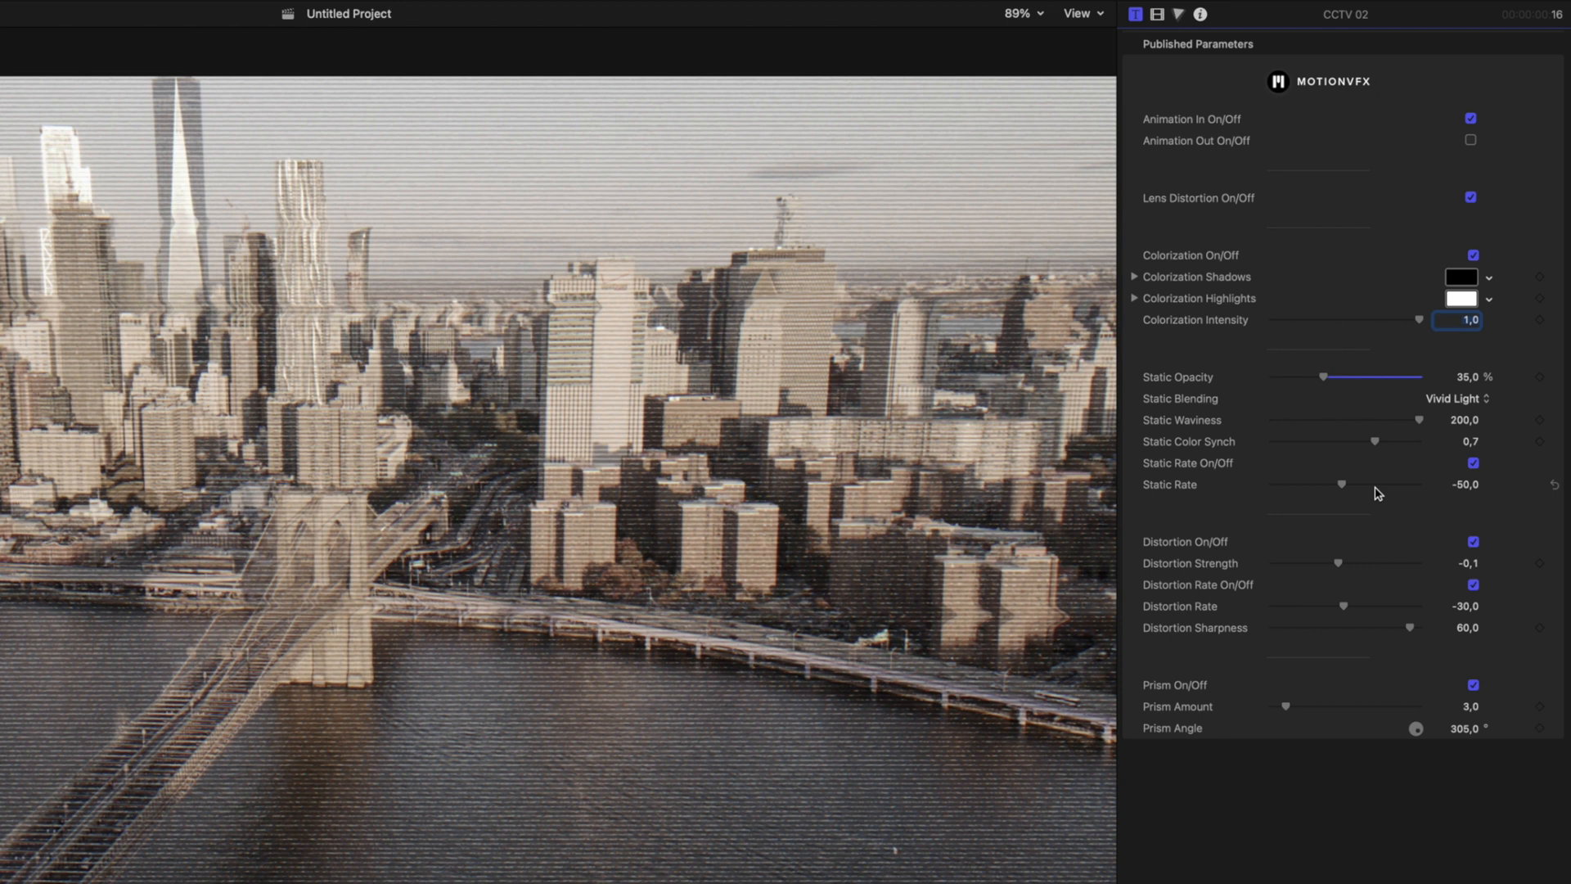
# - Keep distortion strength at -0,1, speed its rate to -508, and leave distortion and prism effects on
pyautogui.click(1471, 542)
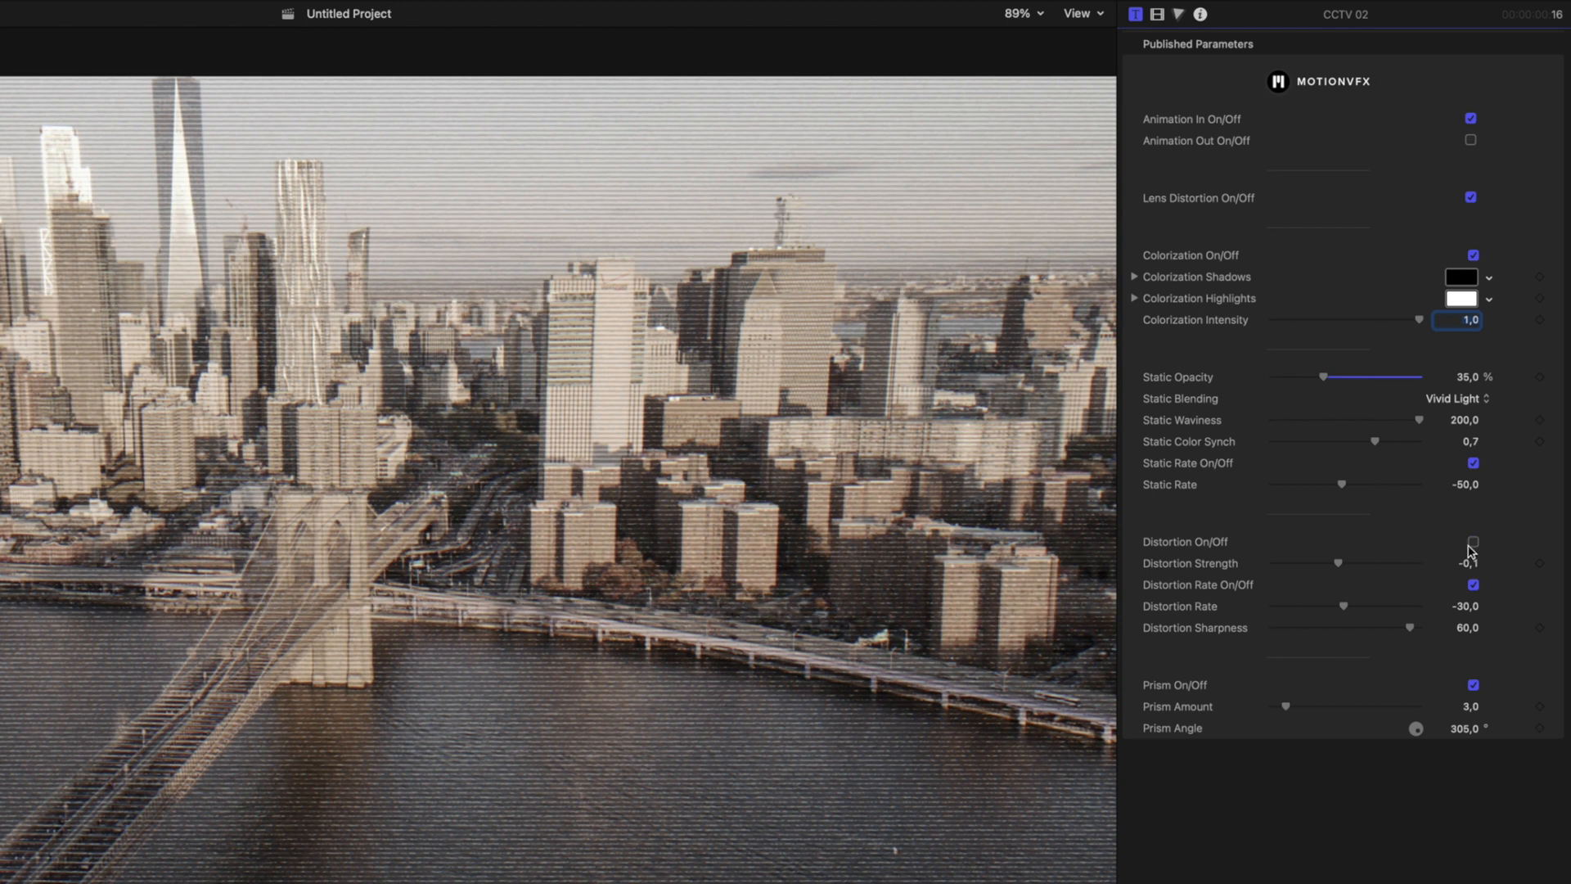
pyautogui.click(1469, 541)
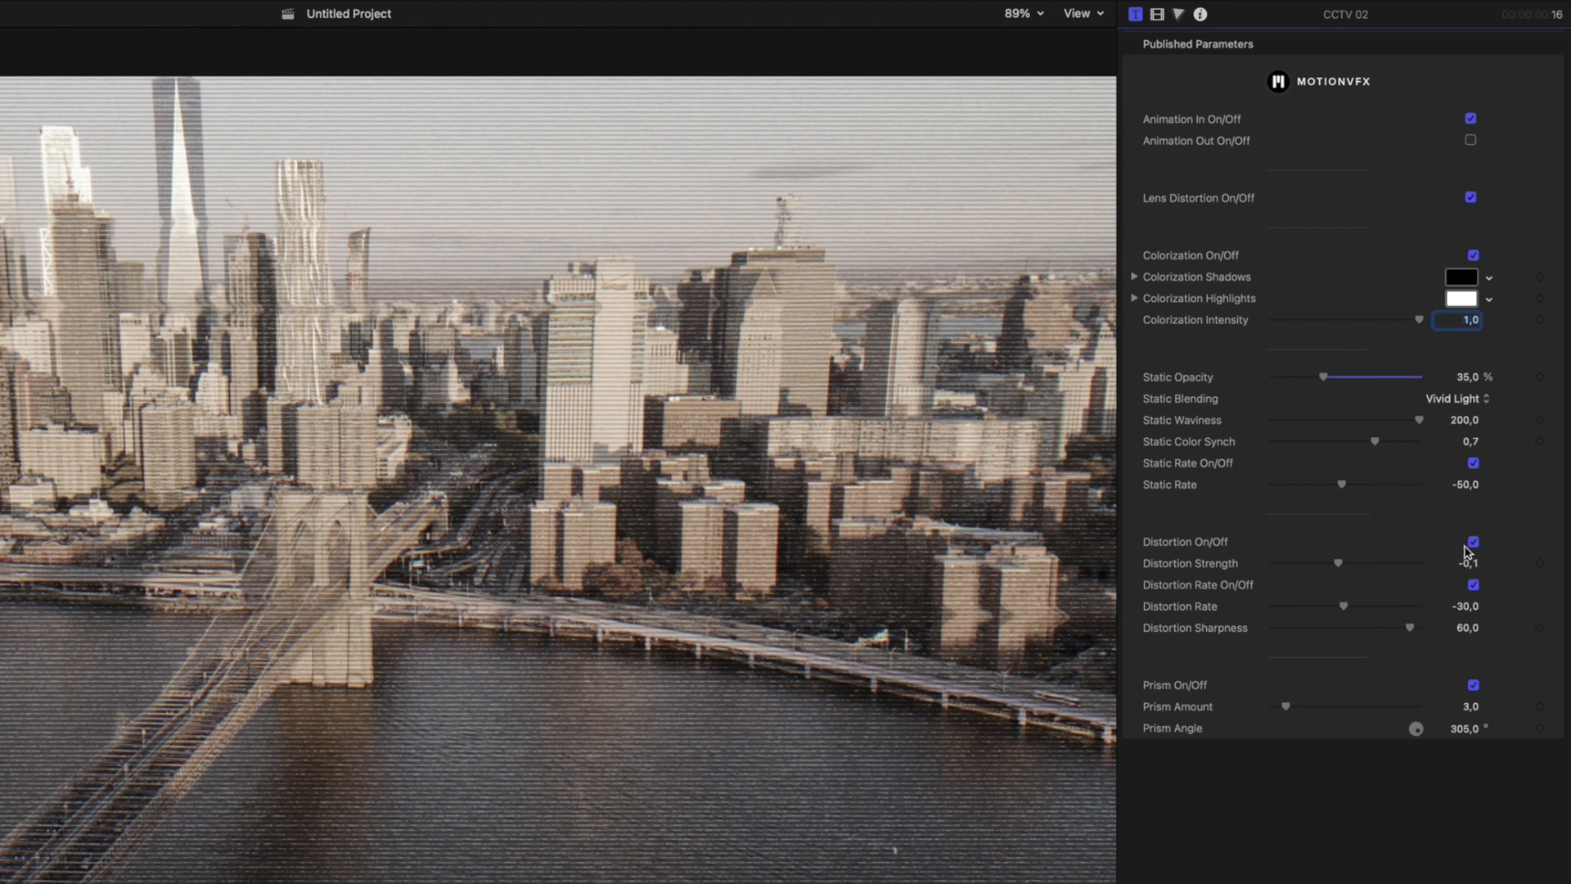
pyautogui.moveTo(1337, 562); pyautogui.dragTo(1350, 561)
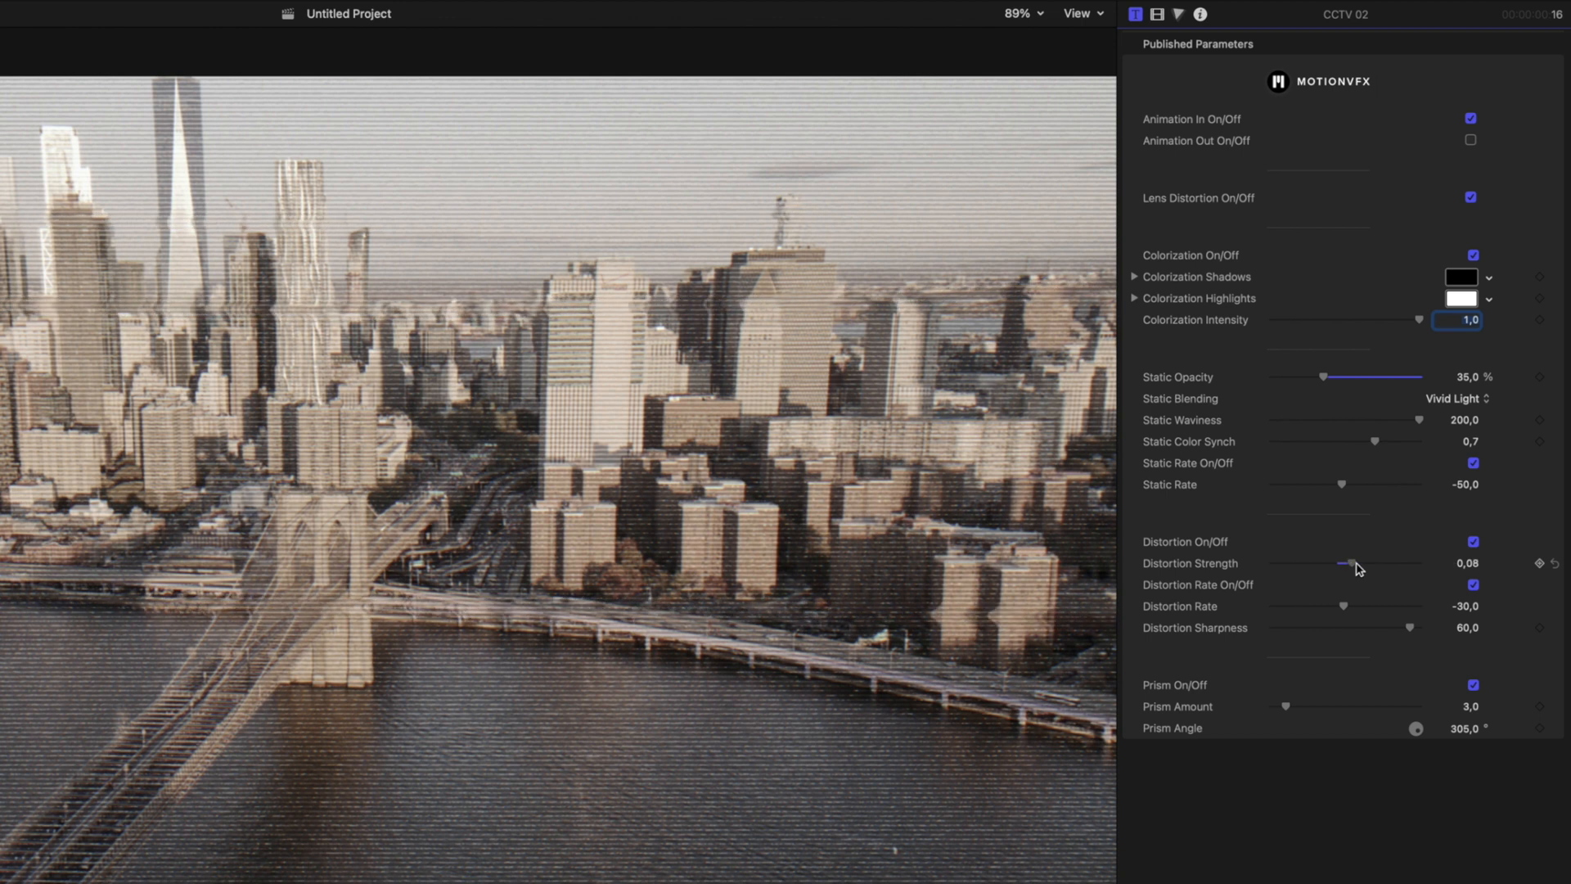
pyautogui.moveTo(1350, 561); pyautogui.dragTo(1337, 561)
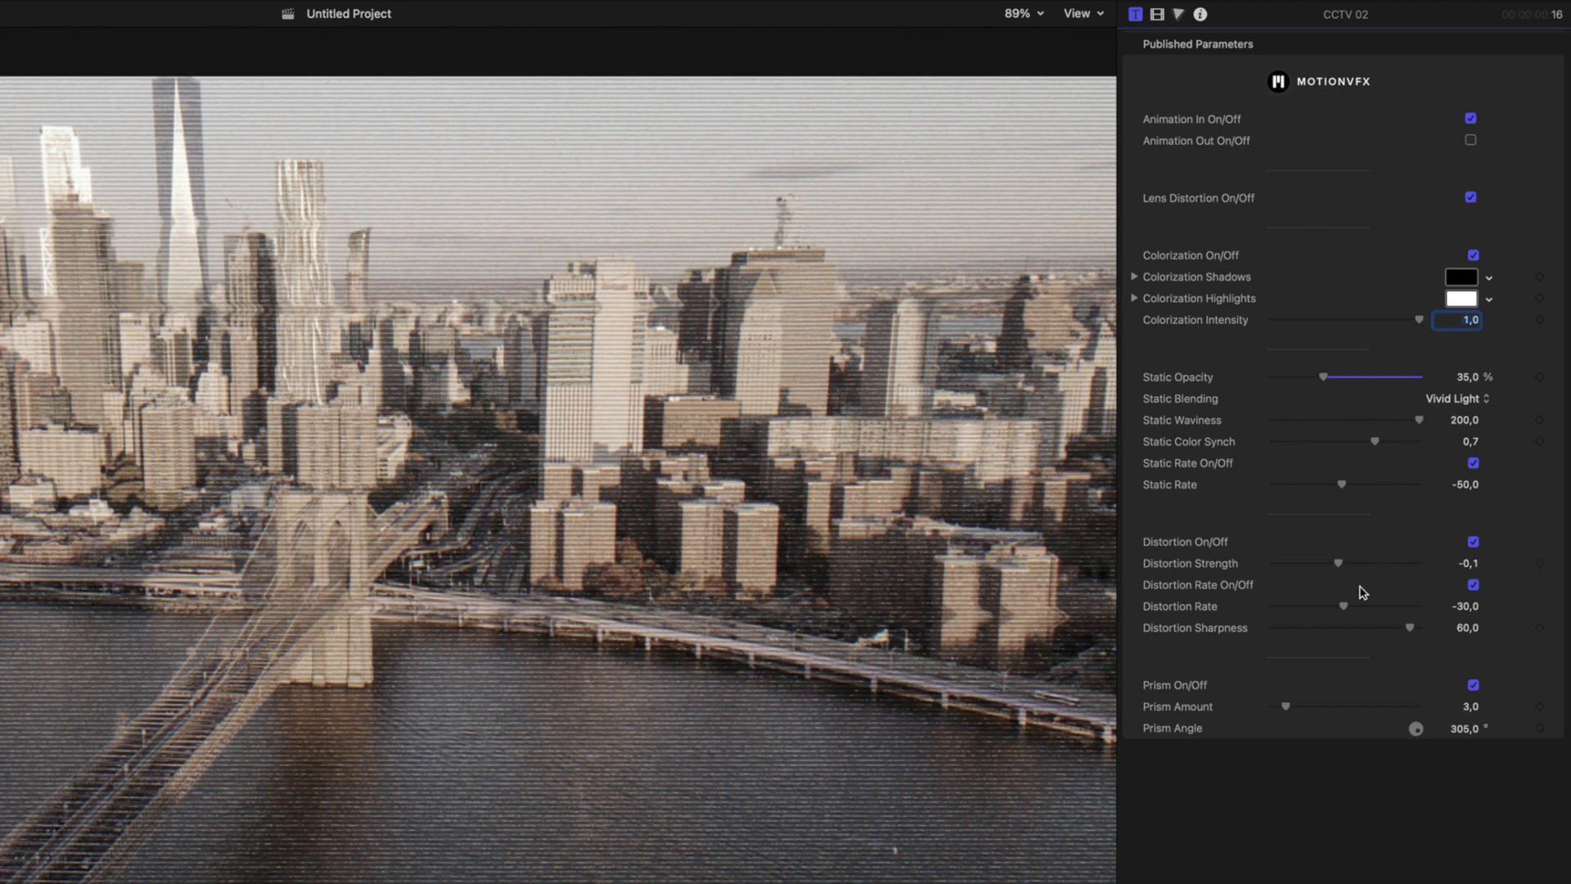
pyautogui.moveTo(1374, 605); pyautogui.dragTo(1313, 605)
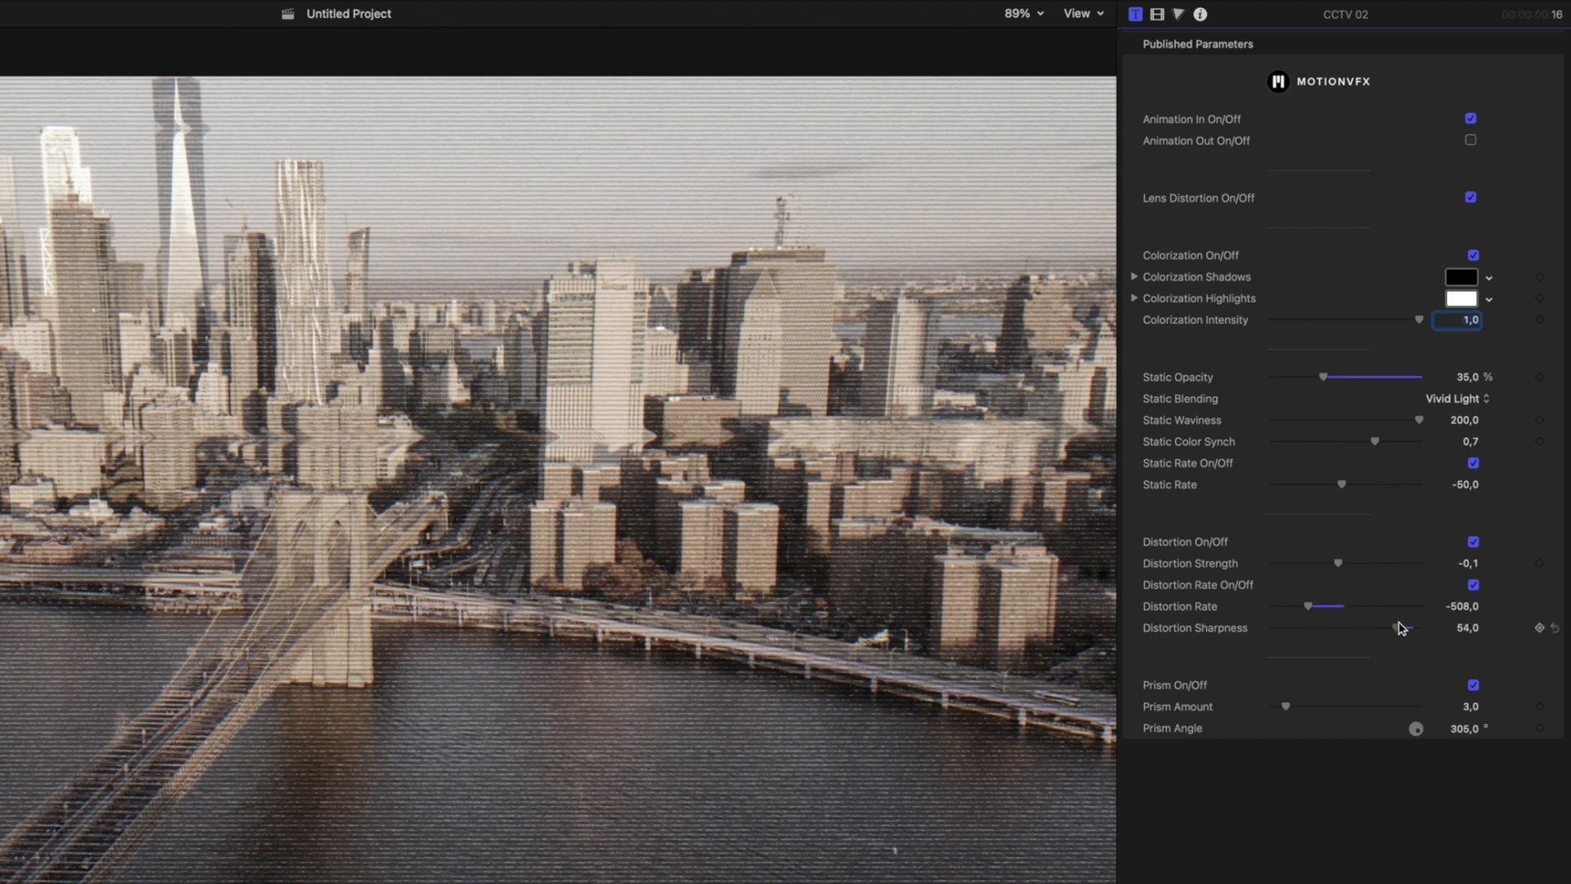
pyautogui.click(1471, 684)
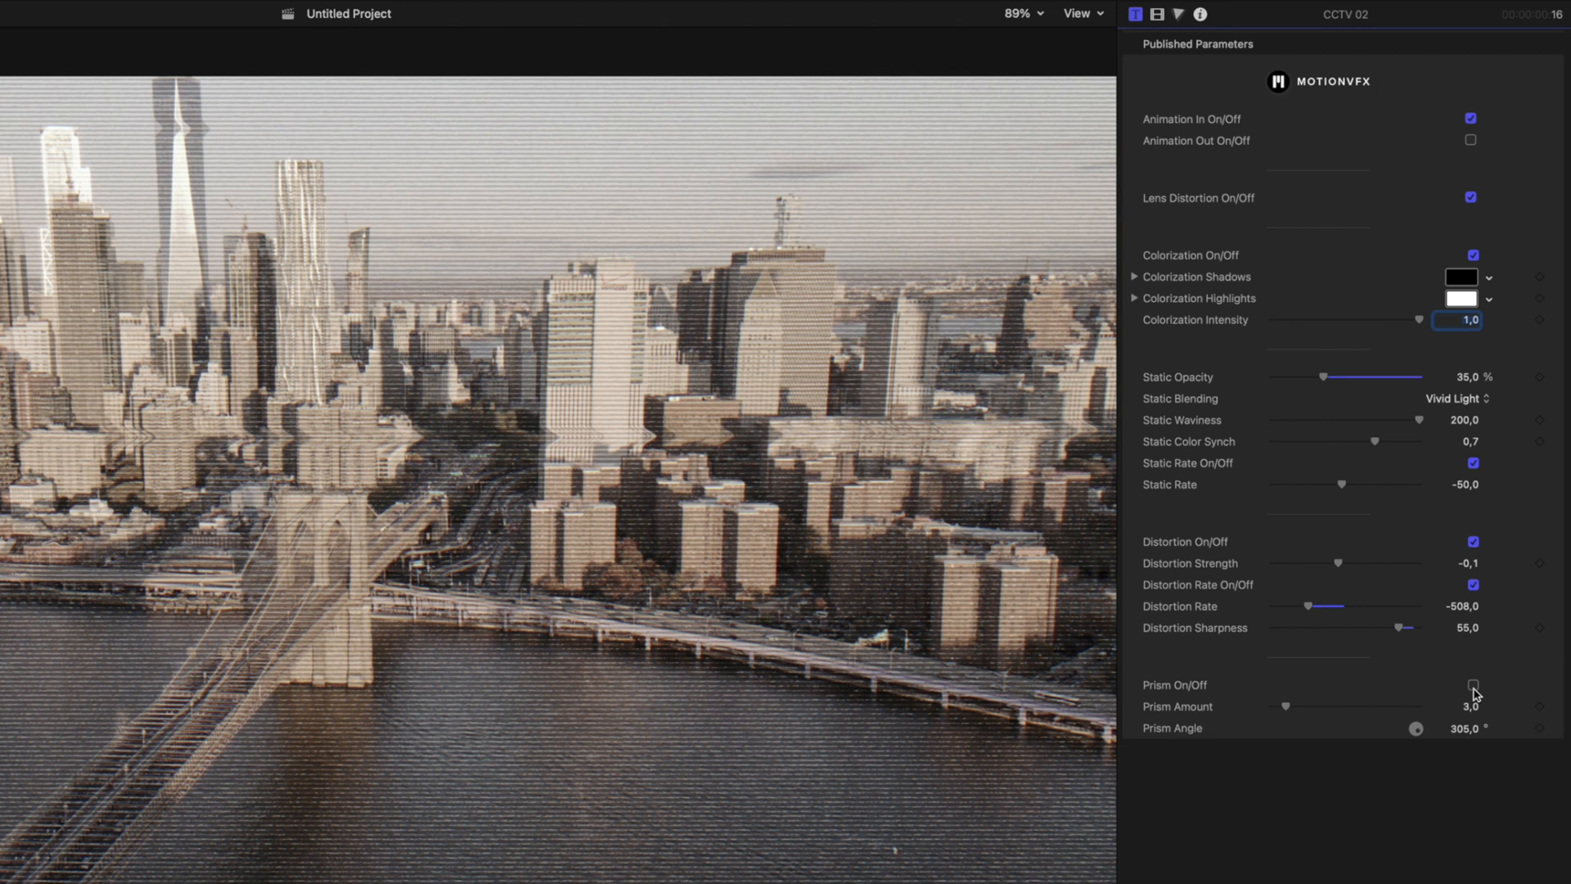
pyautogui.click(1471, 681)
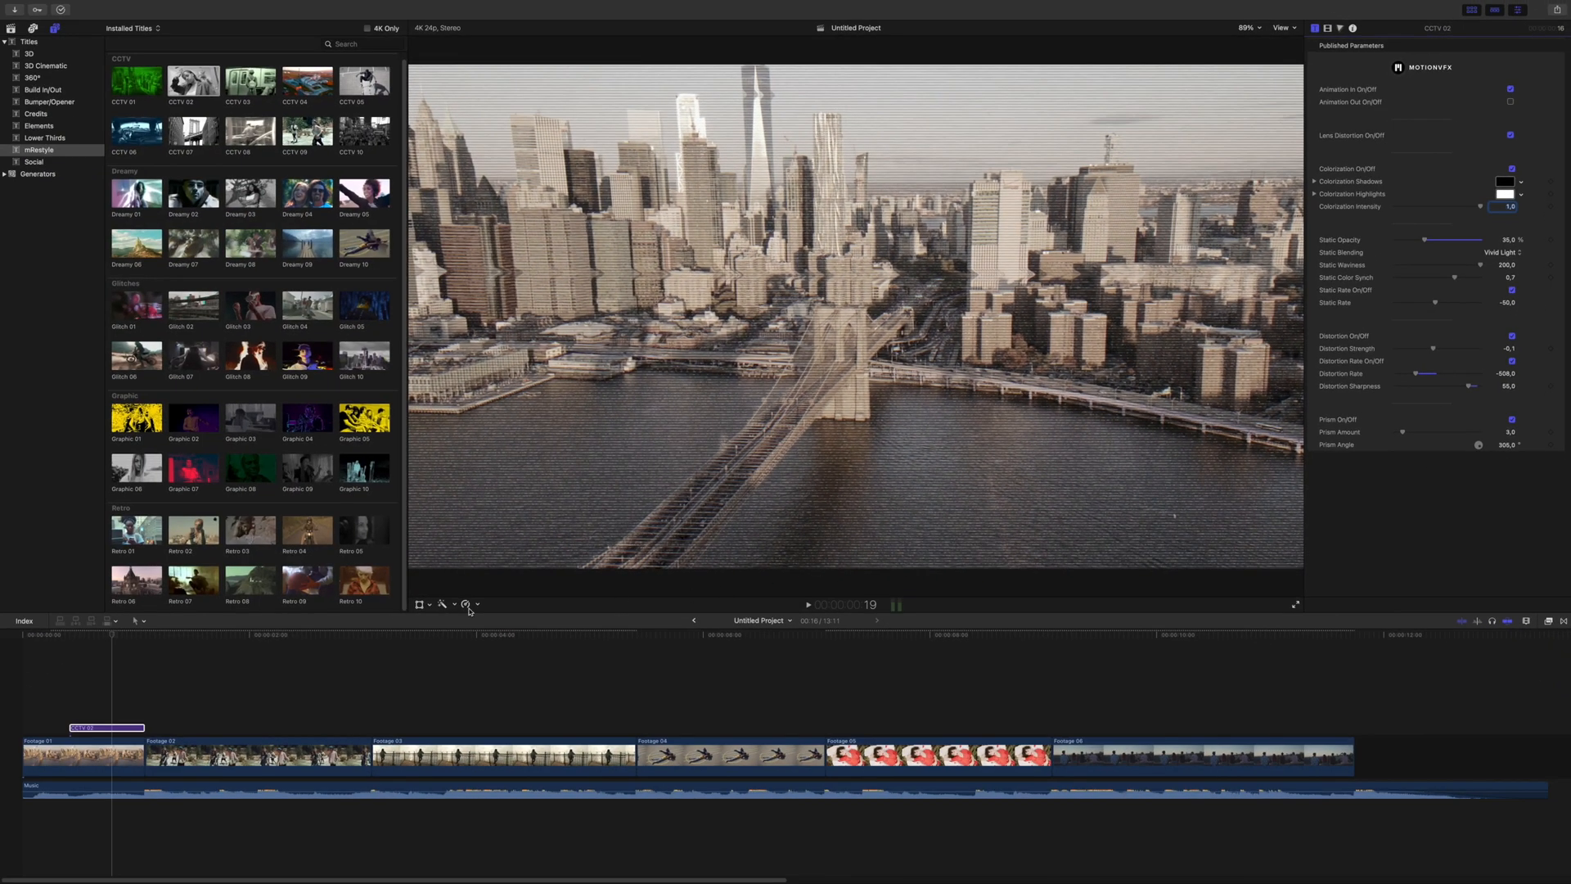
# - Add Glitch 08 trimmed to the second clip with Animation In and Out disabled
pyautogui.click(211, 635)
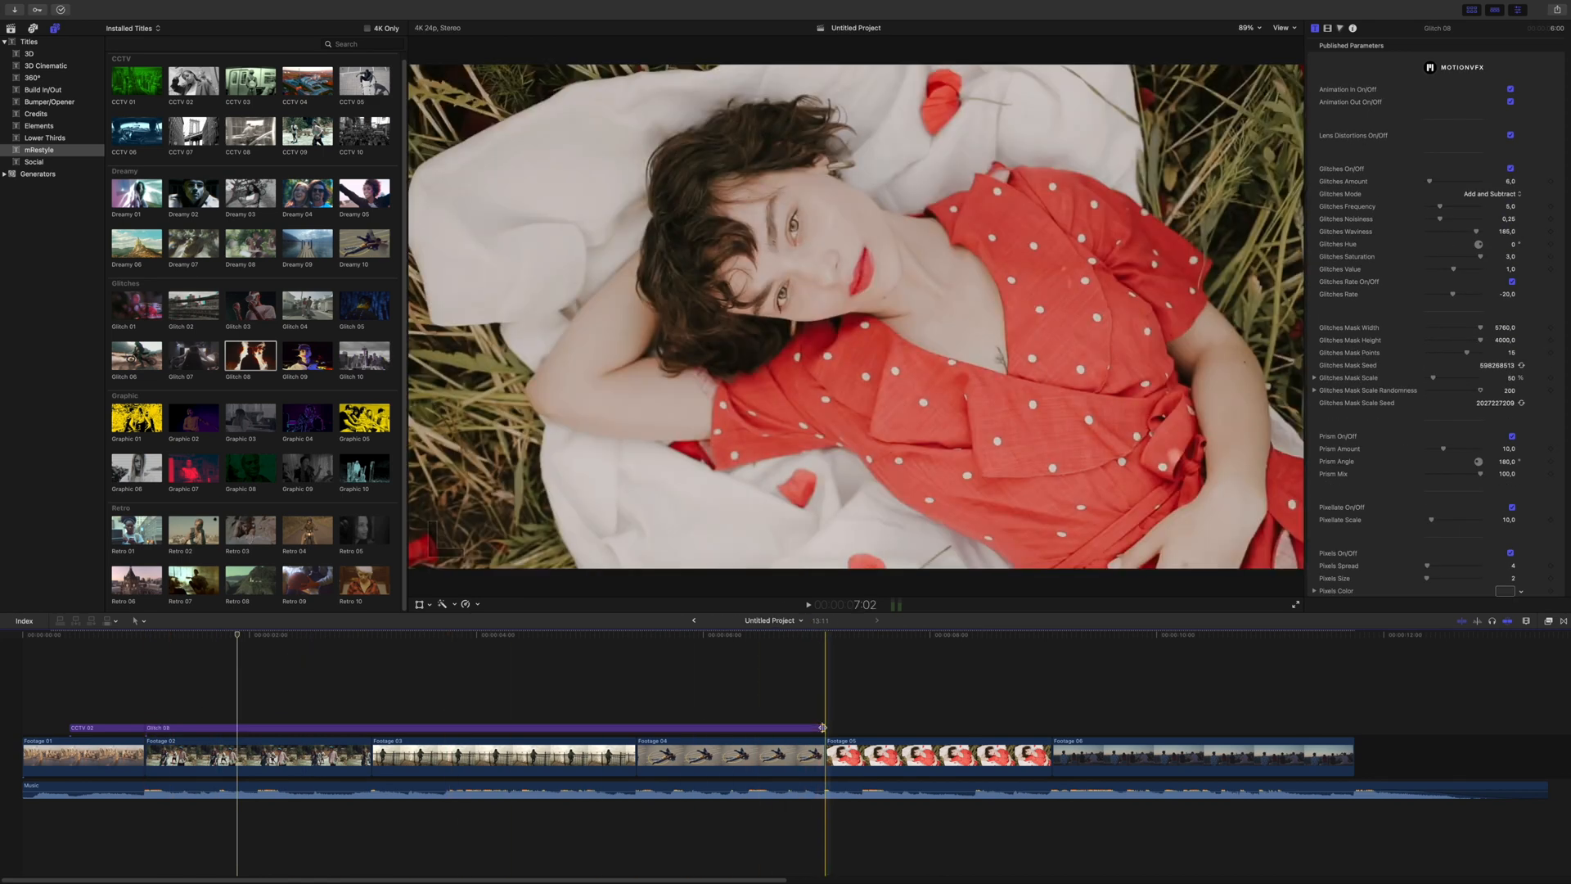
pyautogui.click(240, 635)
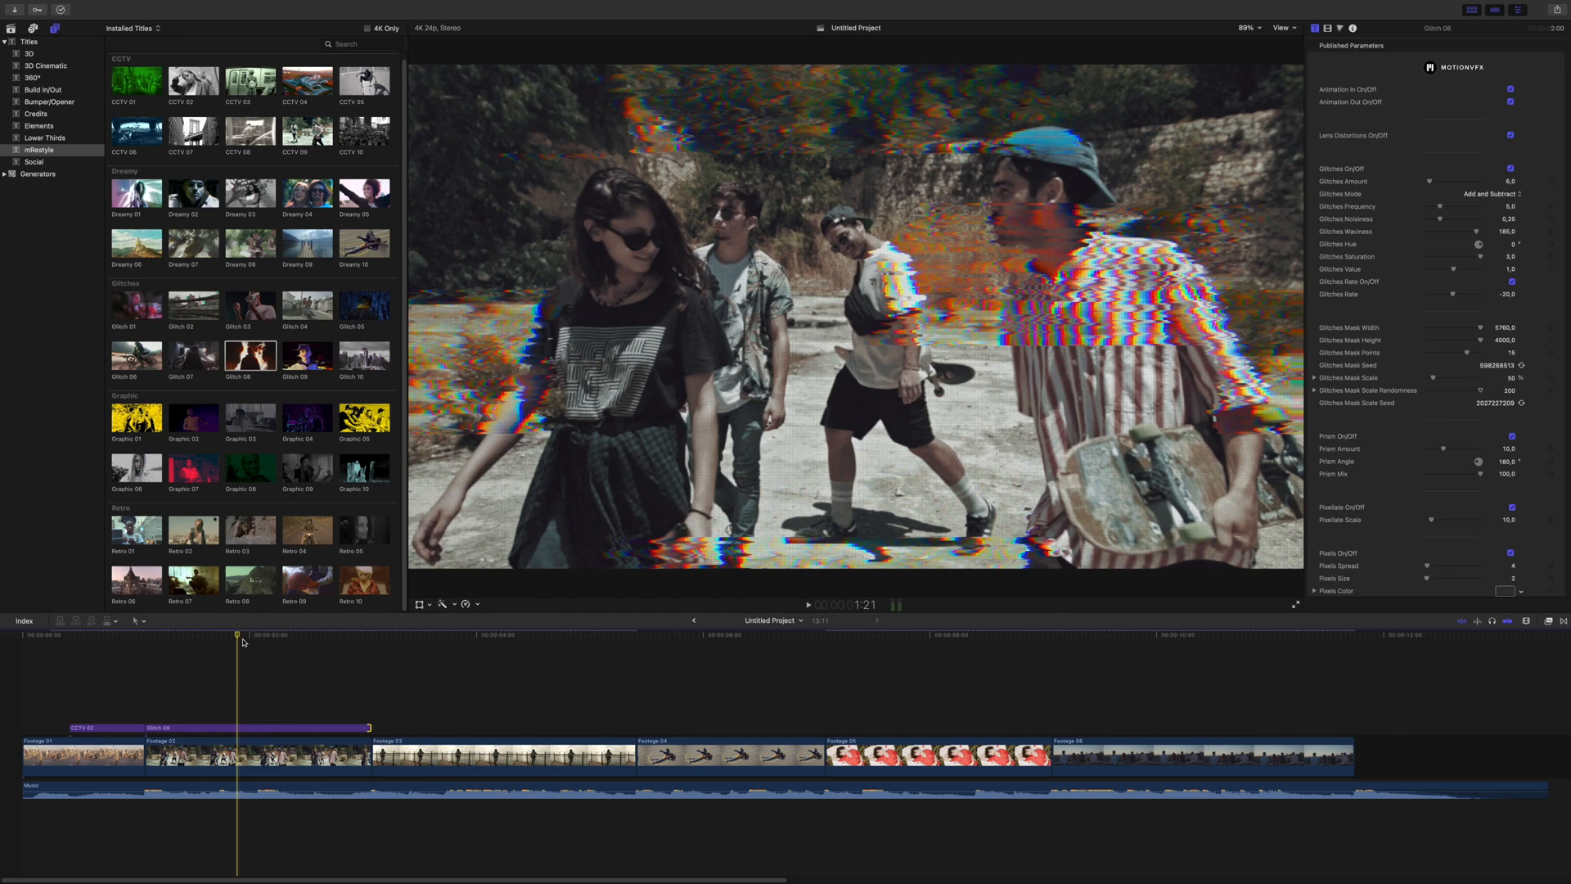
pyautogui.click(396, 635)
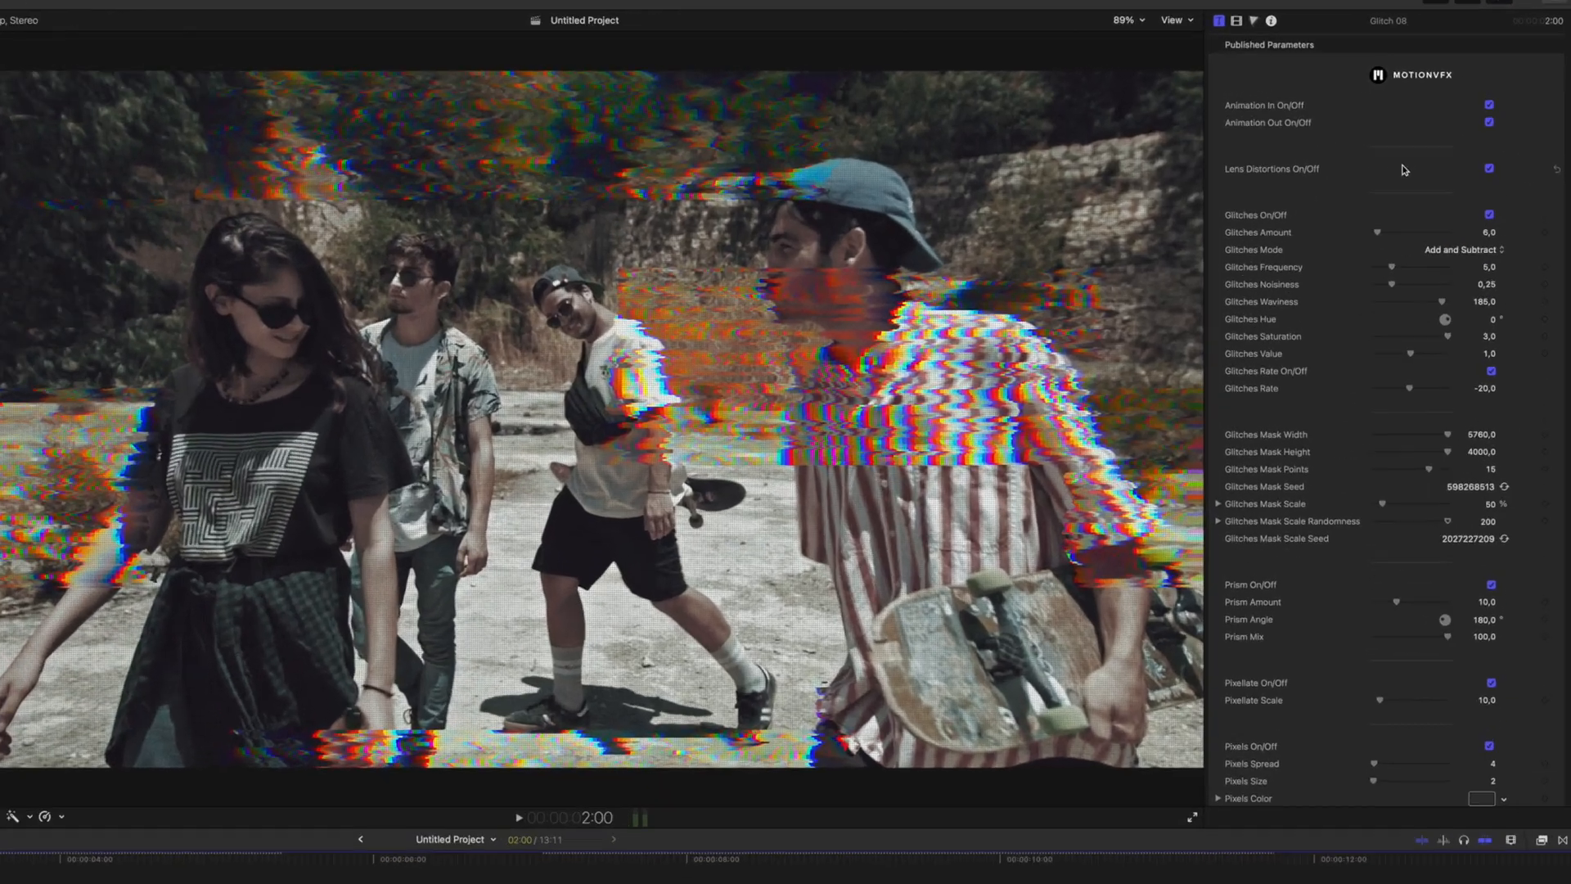
pyautogui.click(1487, 105)
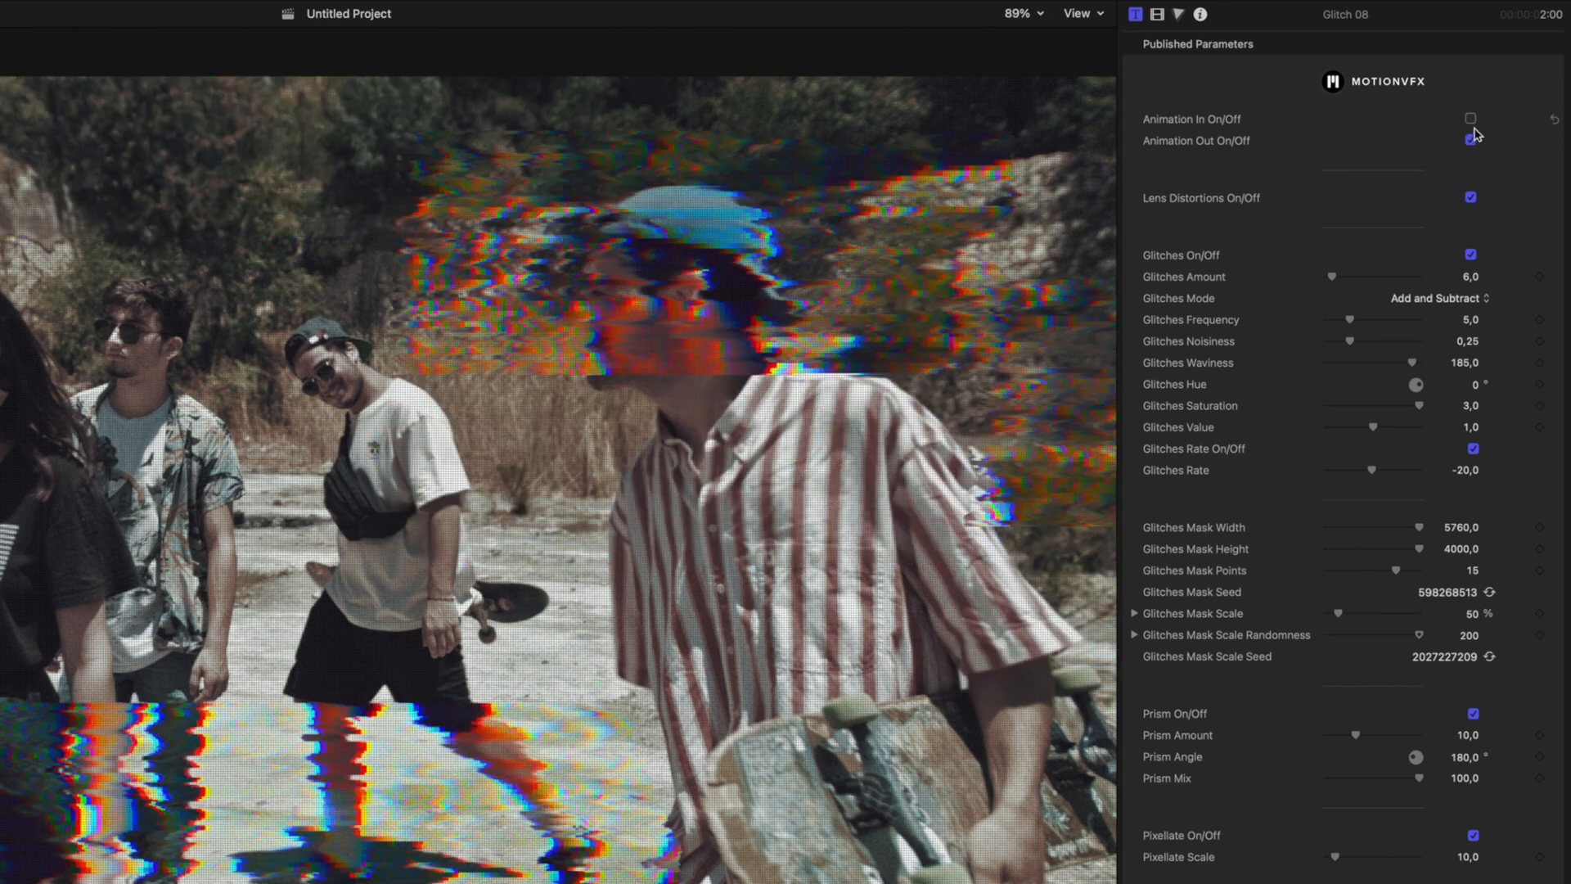
pyautogui.click(1469, 140)
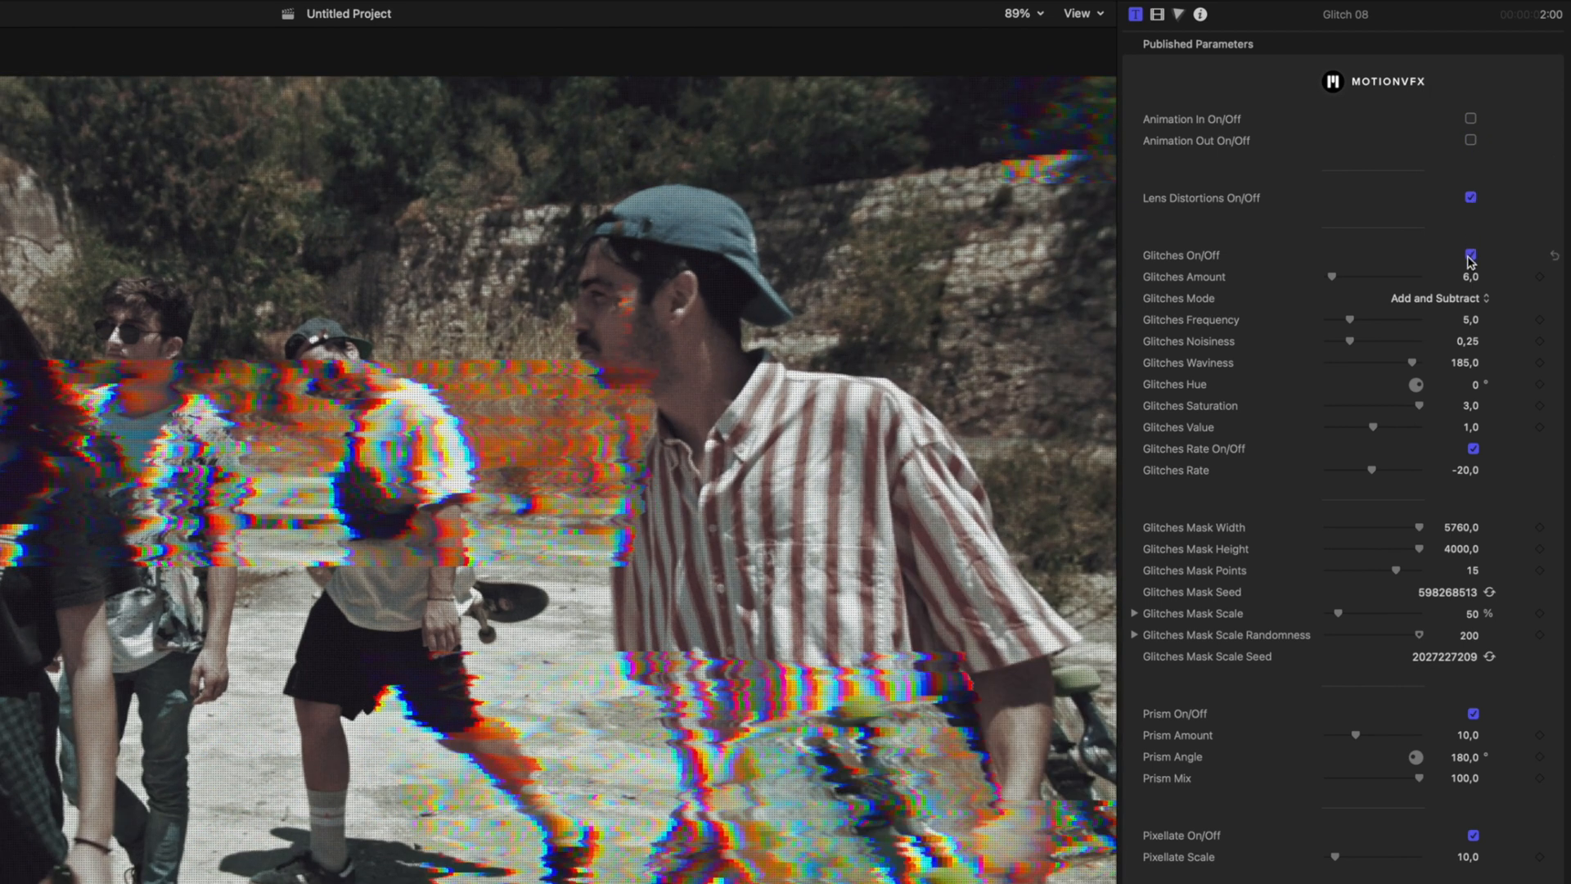
# - Stack a Glitch 09 title above Glitch 08 on the timeline
pyautogui.scroll(-3)
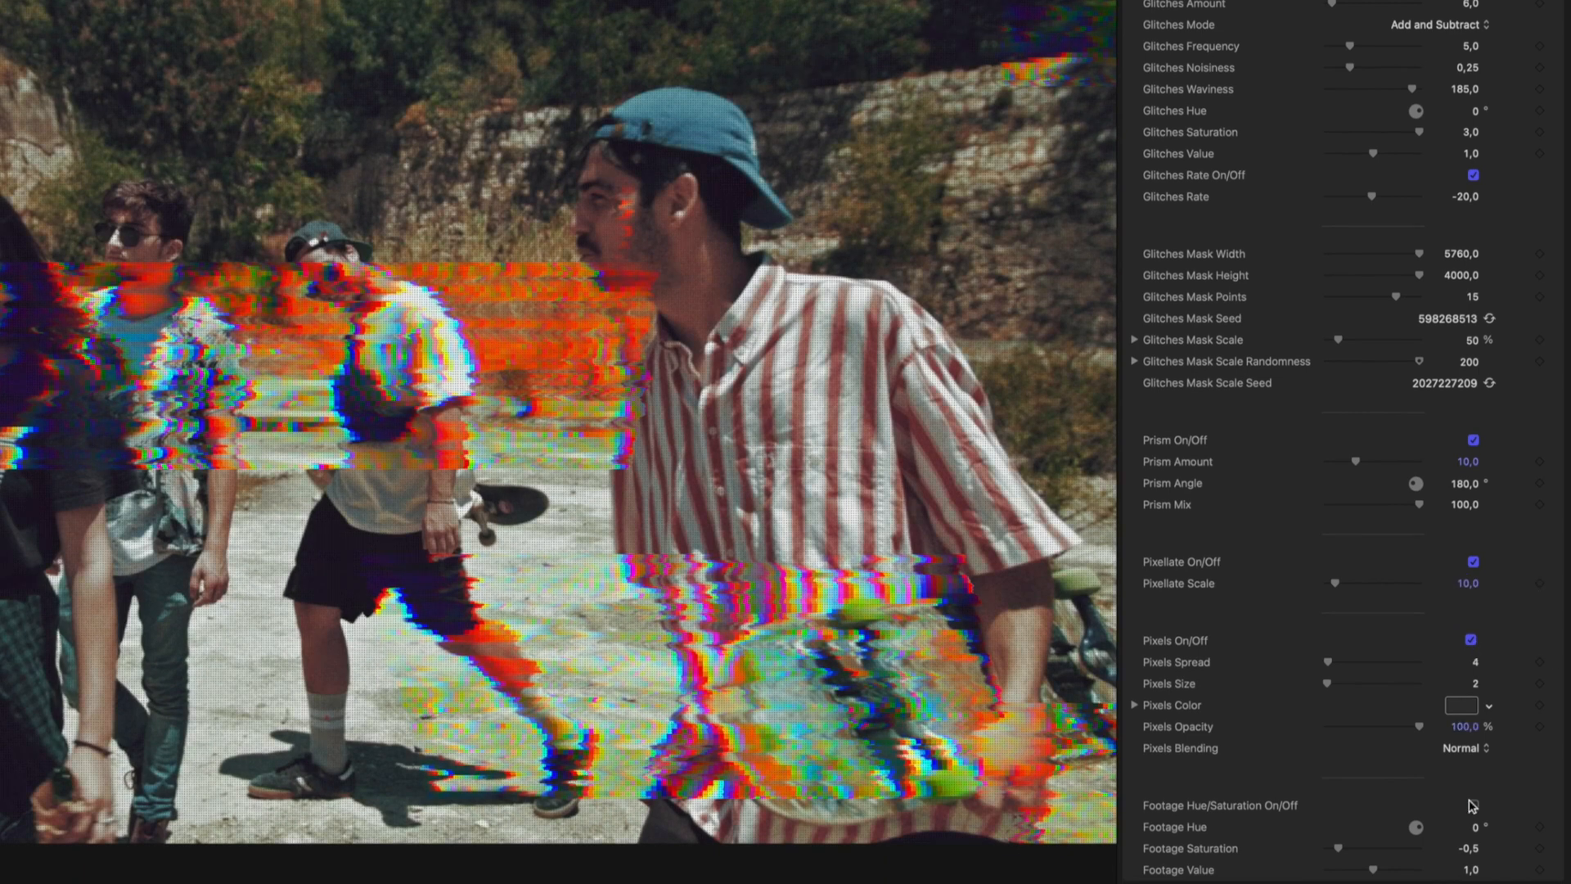
pyautogui.click(1471, 805)
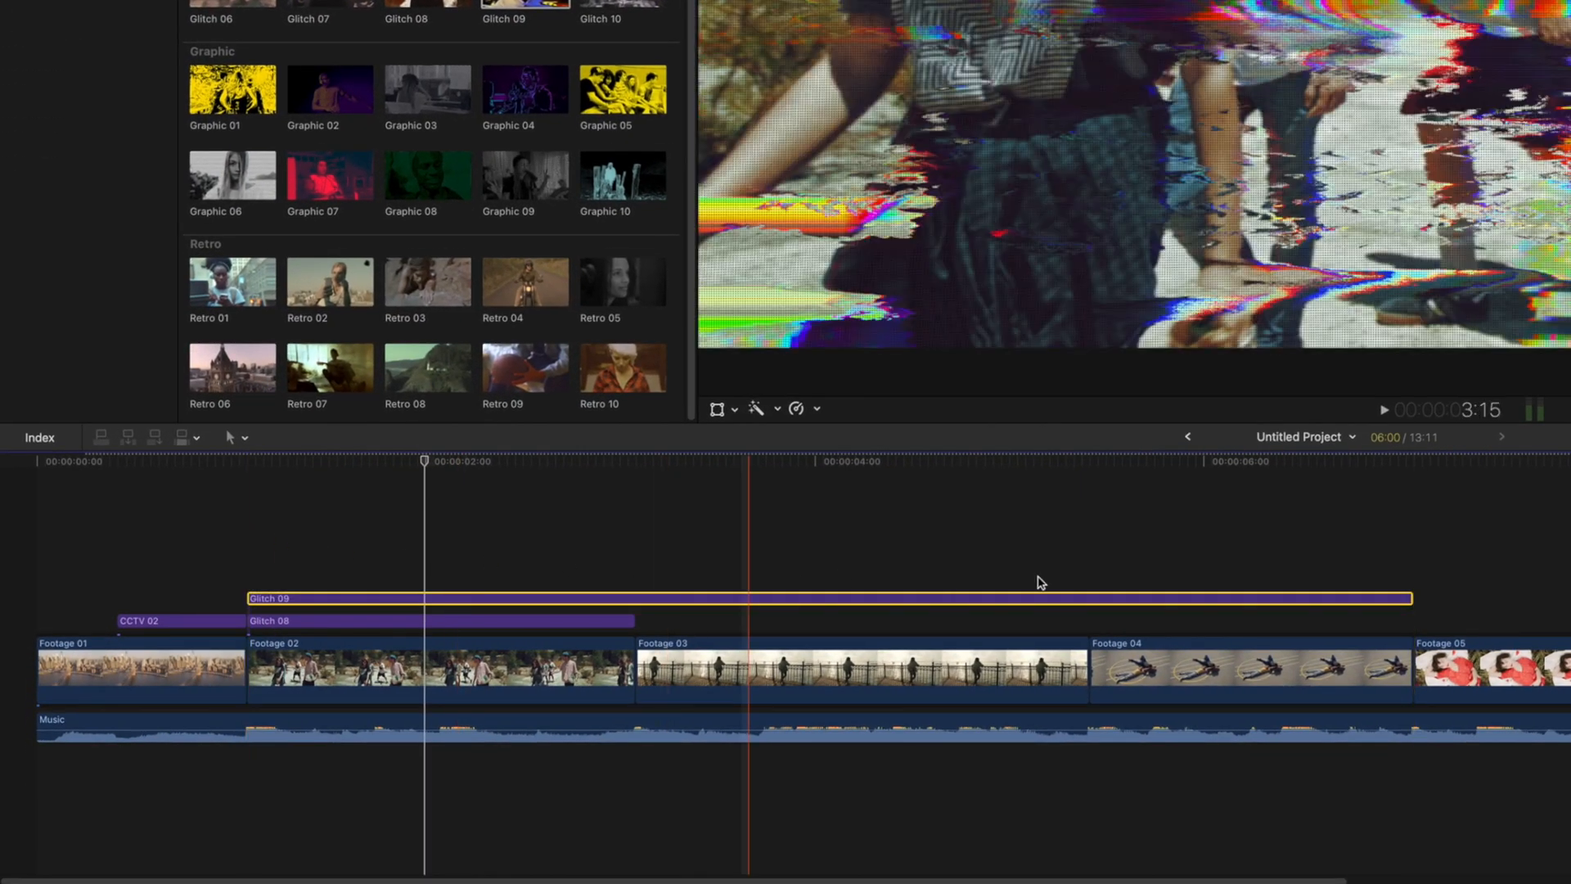
# - Trim Glitch 09 to end with the second clip and disable its outro animation
pyautogui.moveTo(1411, 599); pyautogui.dragTo(1083, 599)
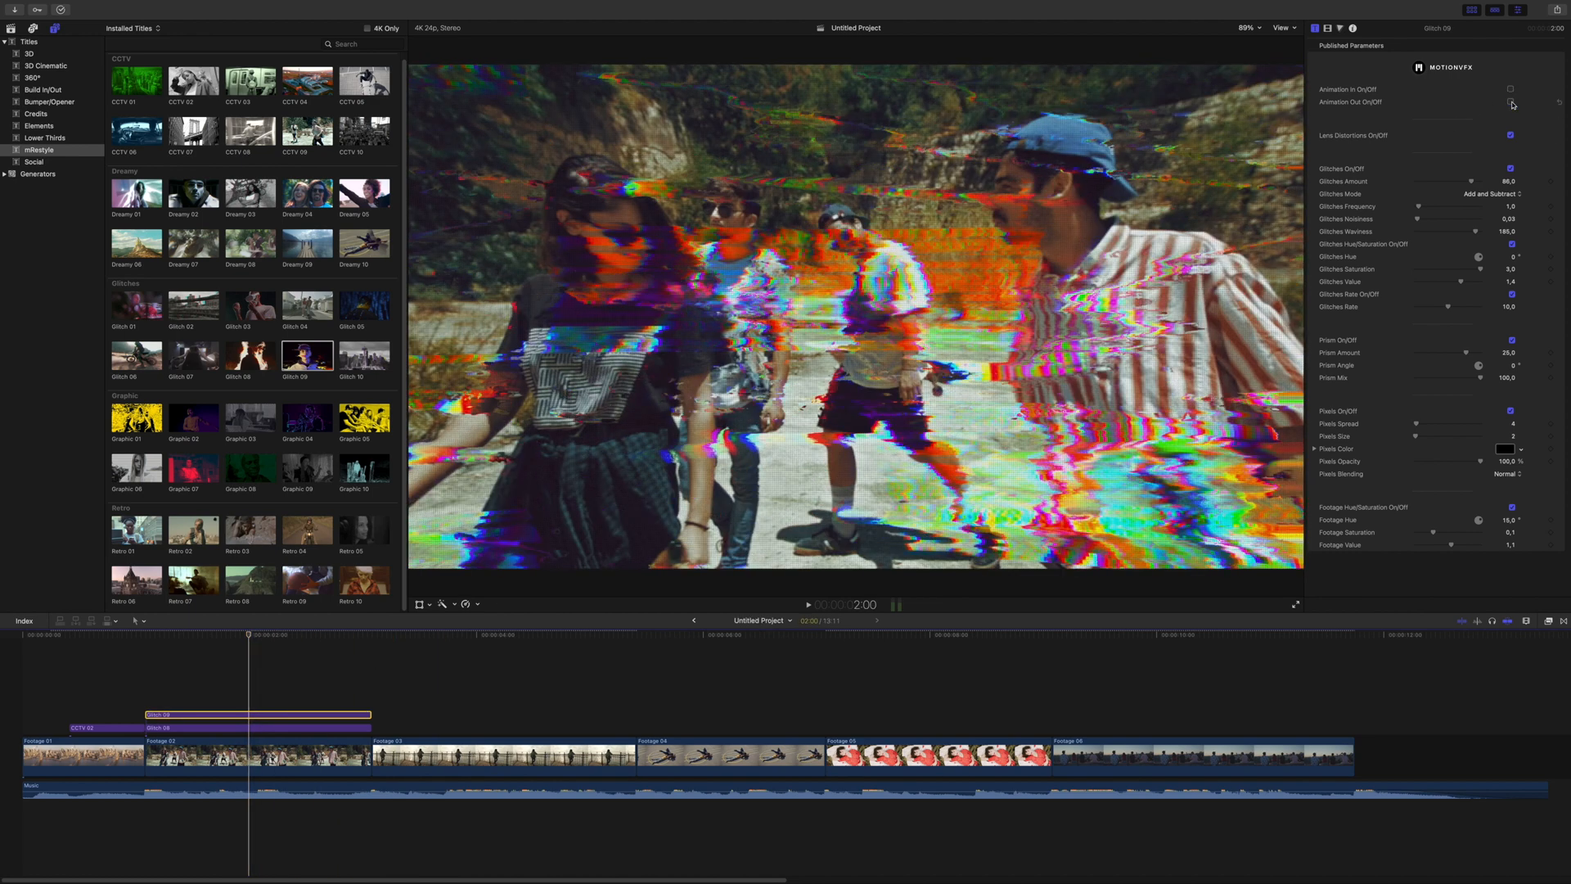
pyautogui.click(150, 636)
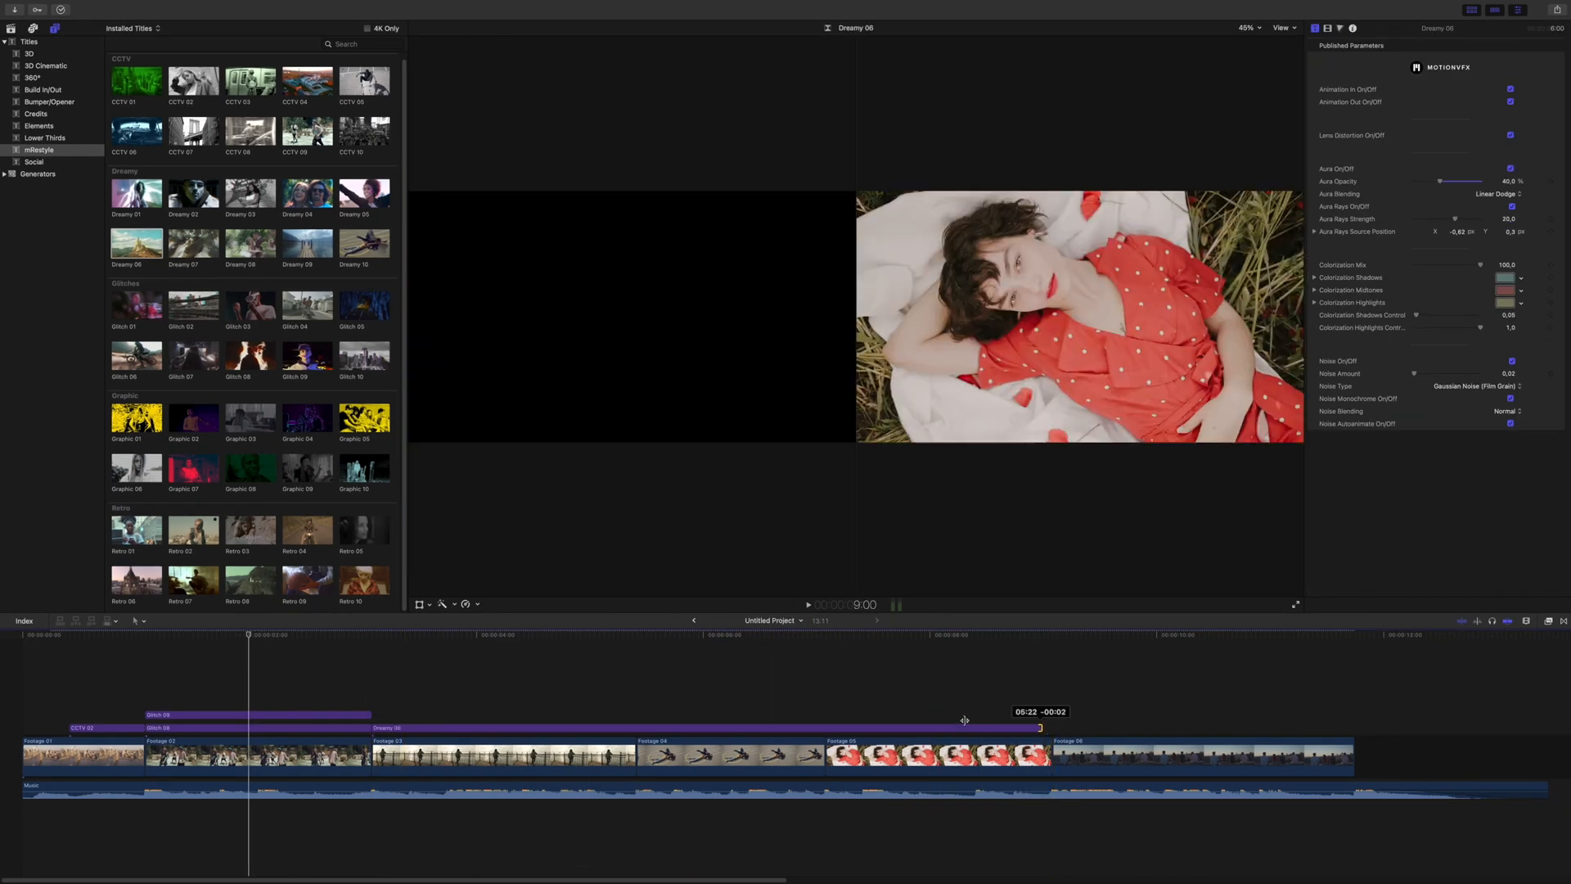
# - Toggle Dreamy 06's lens distortion and move its aura rays source toward the frame centre
pyautogui.click(496, 635)
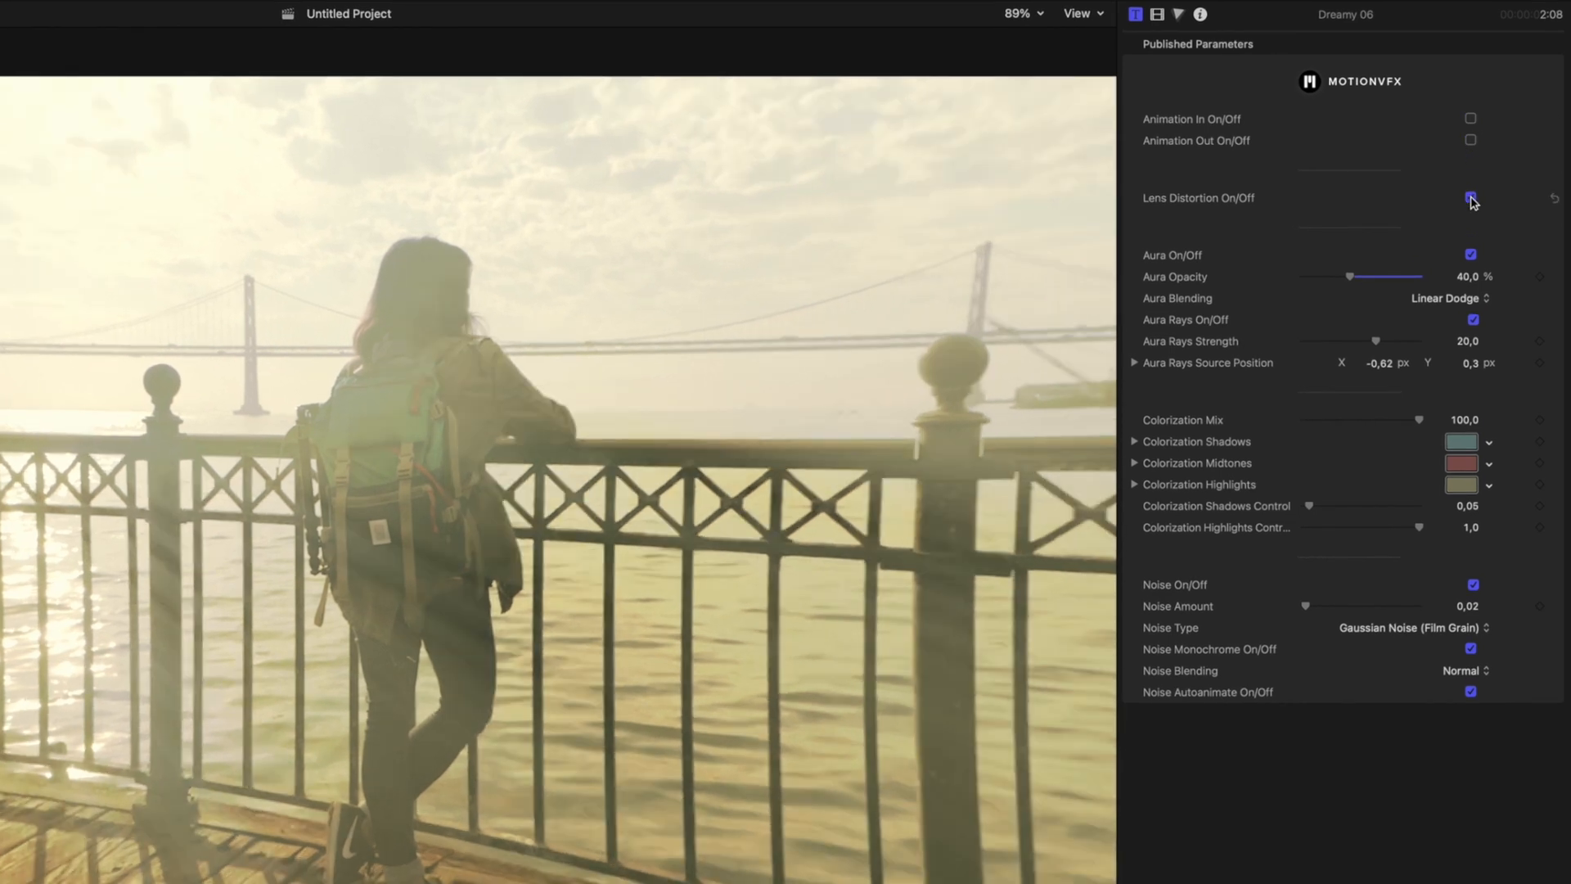
pyautogui.click(1471, 198)
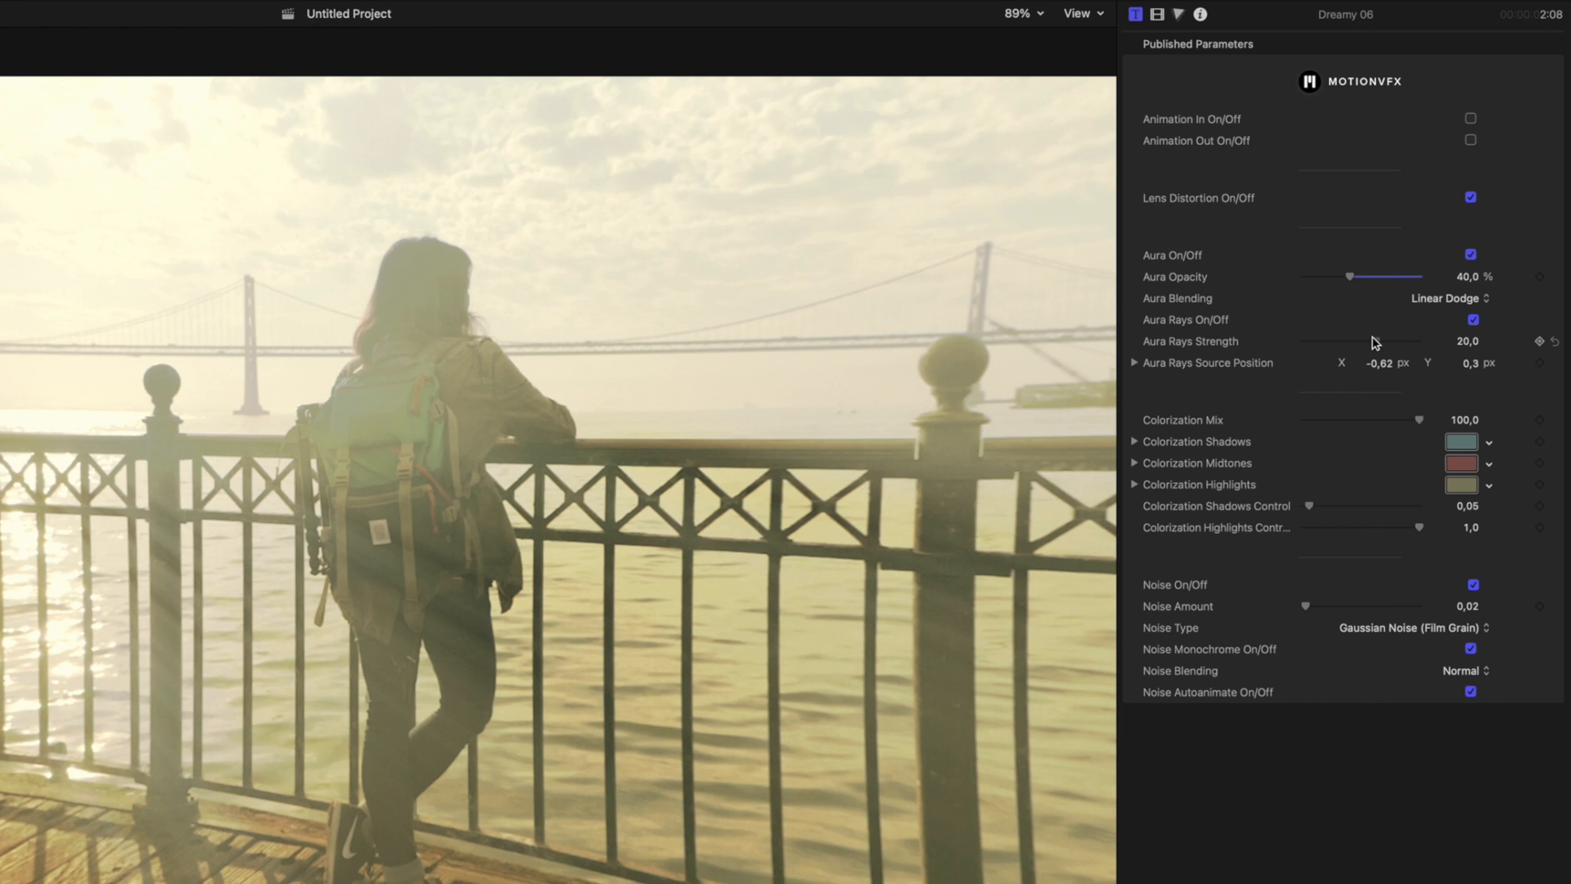
pyautogui.moveTo(1307, 491)
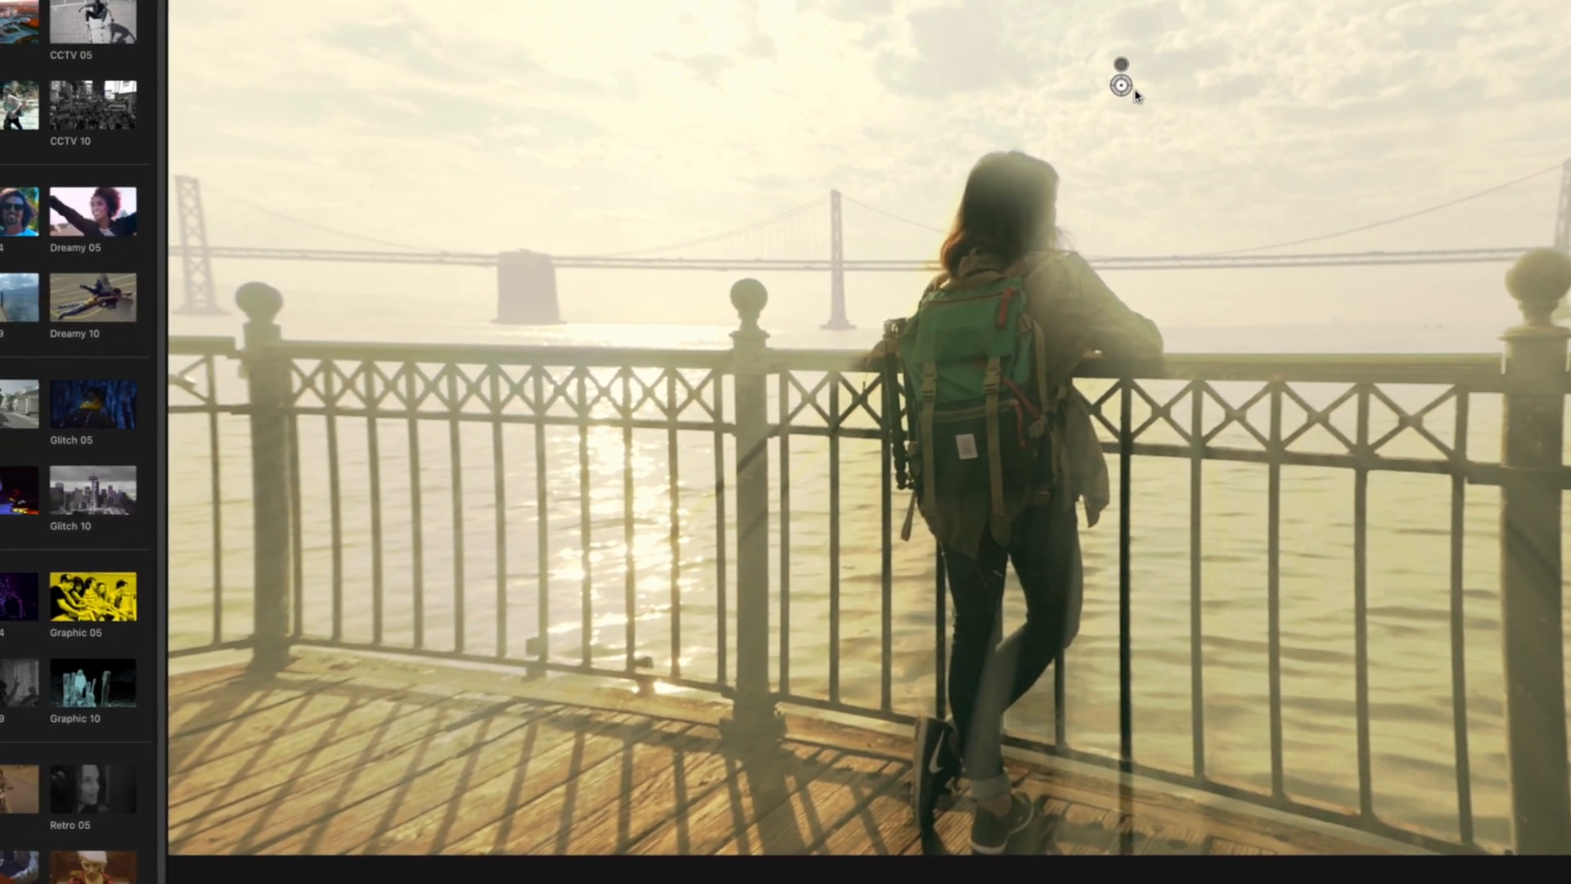
pyautogui.moveTo(1122, 85); pyautogui.dragTo(822, 291)
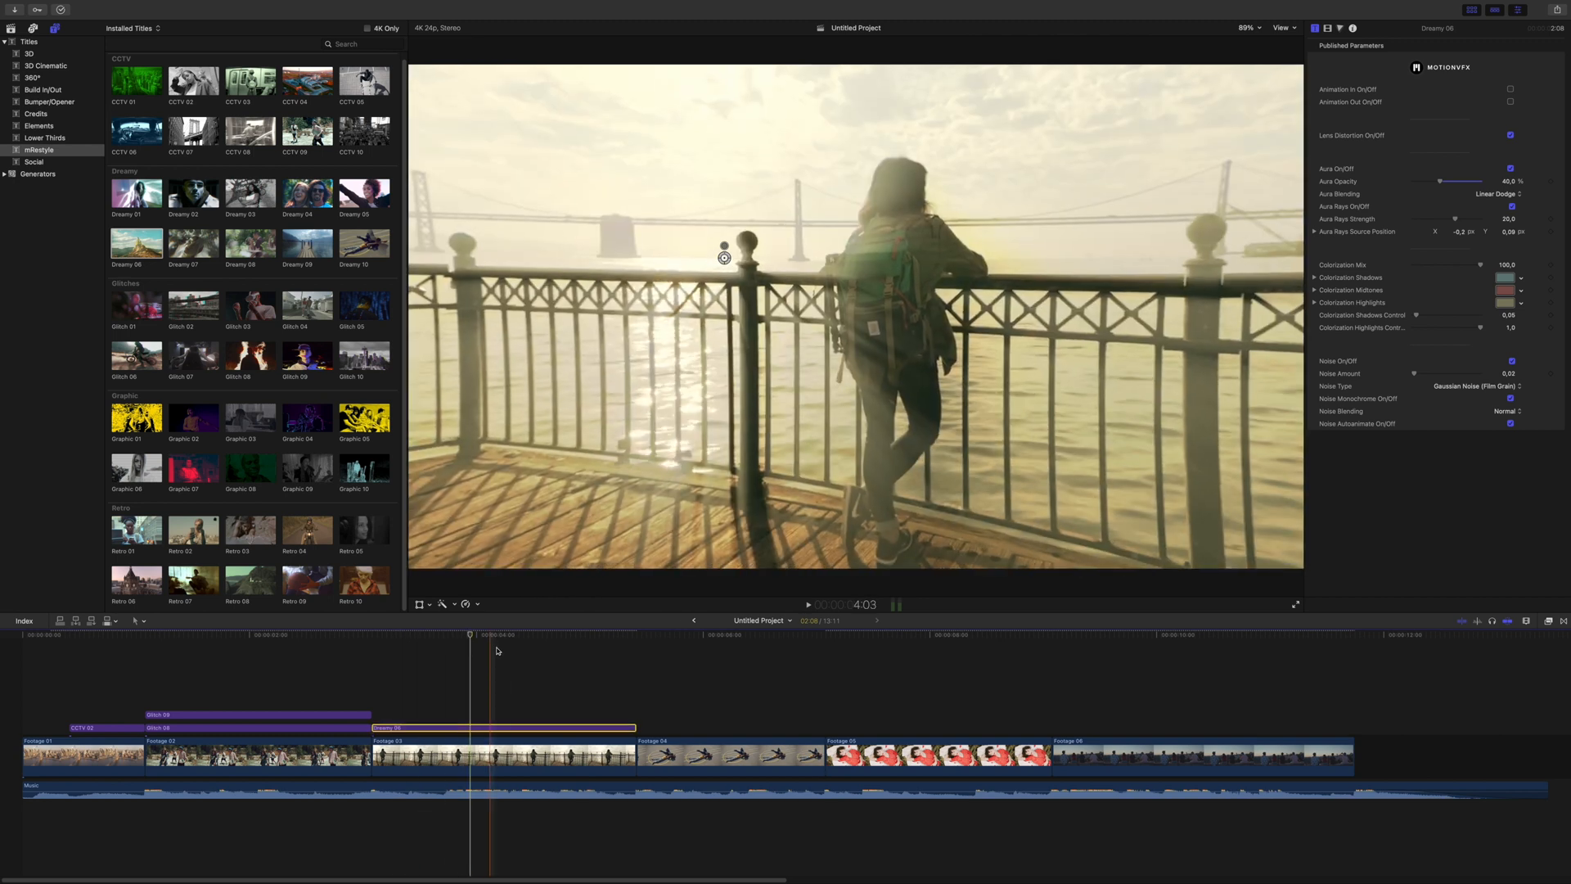
# - Add Graphic 07 over the fourth clip without outro animation, keeping Outlines Opacity at full
pyautogui.click(728, 756)
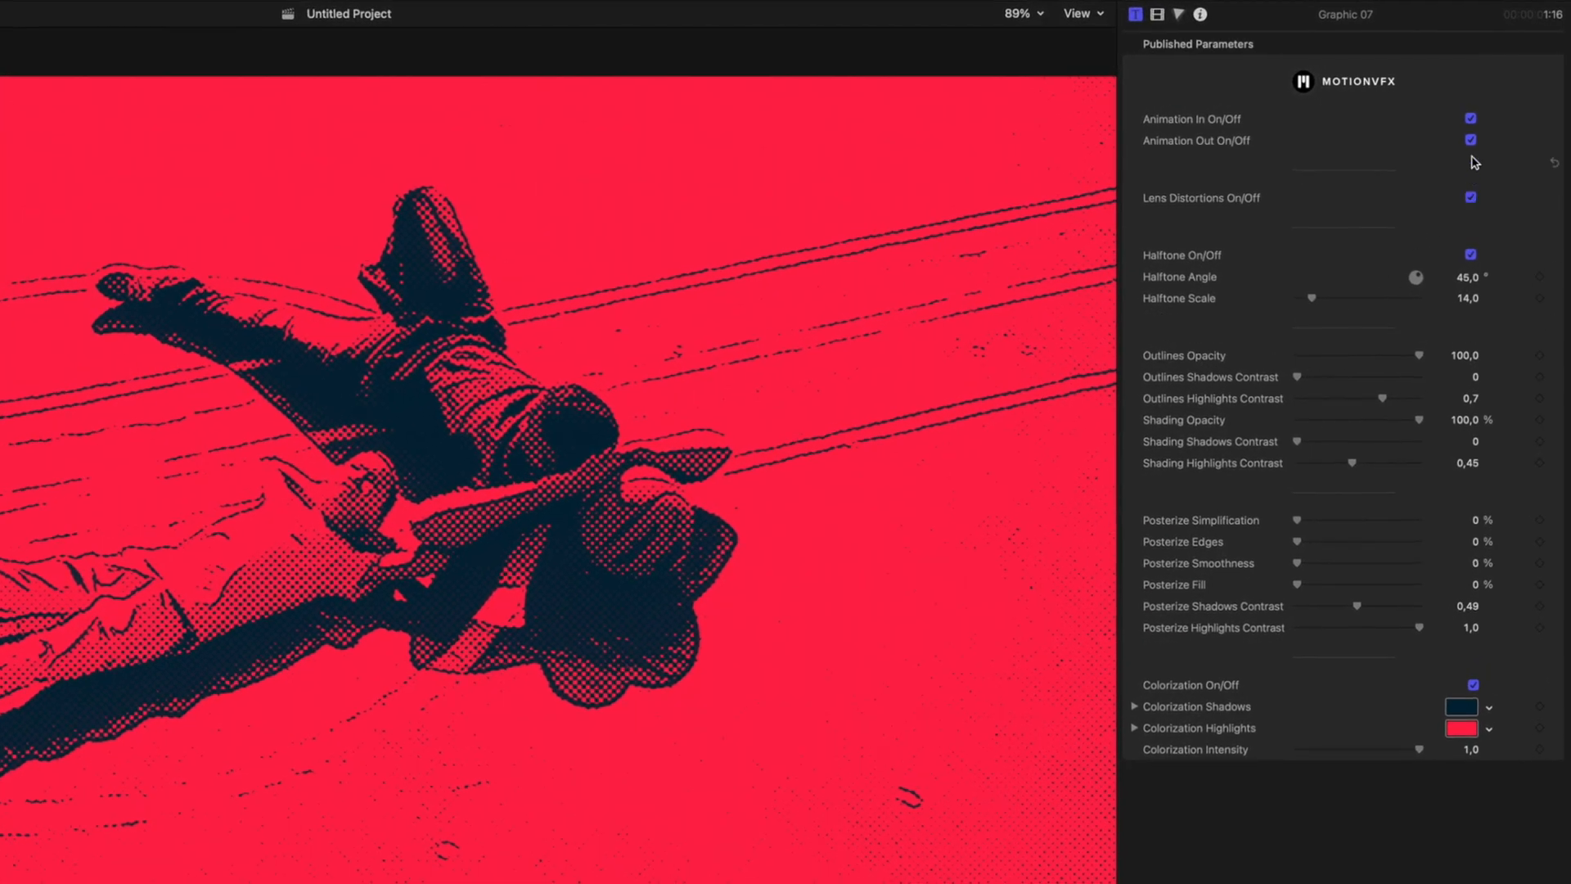
pyautogui.click(1470, 141)
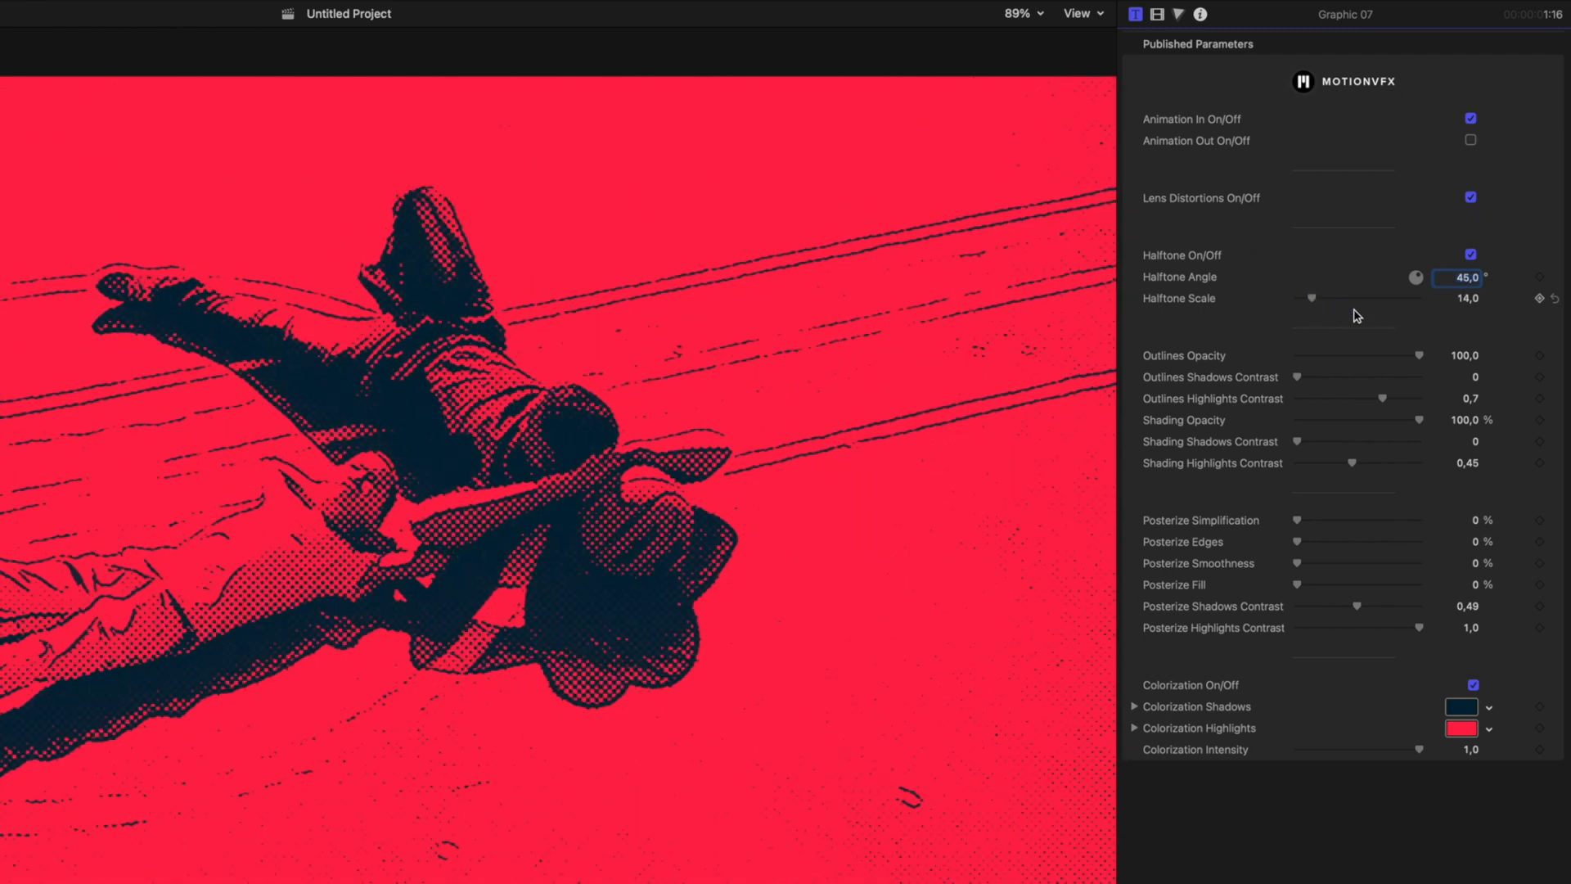
pyautogui.moveTo(1445, 355); pyautogui.dragTo(1300, 355)
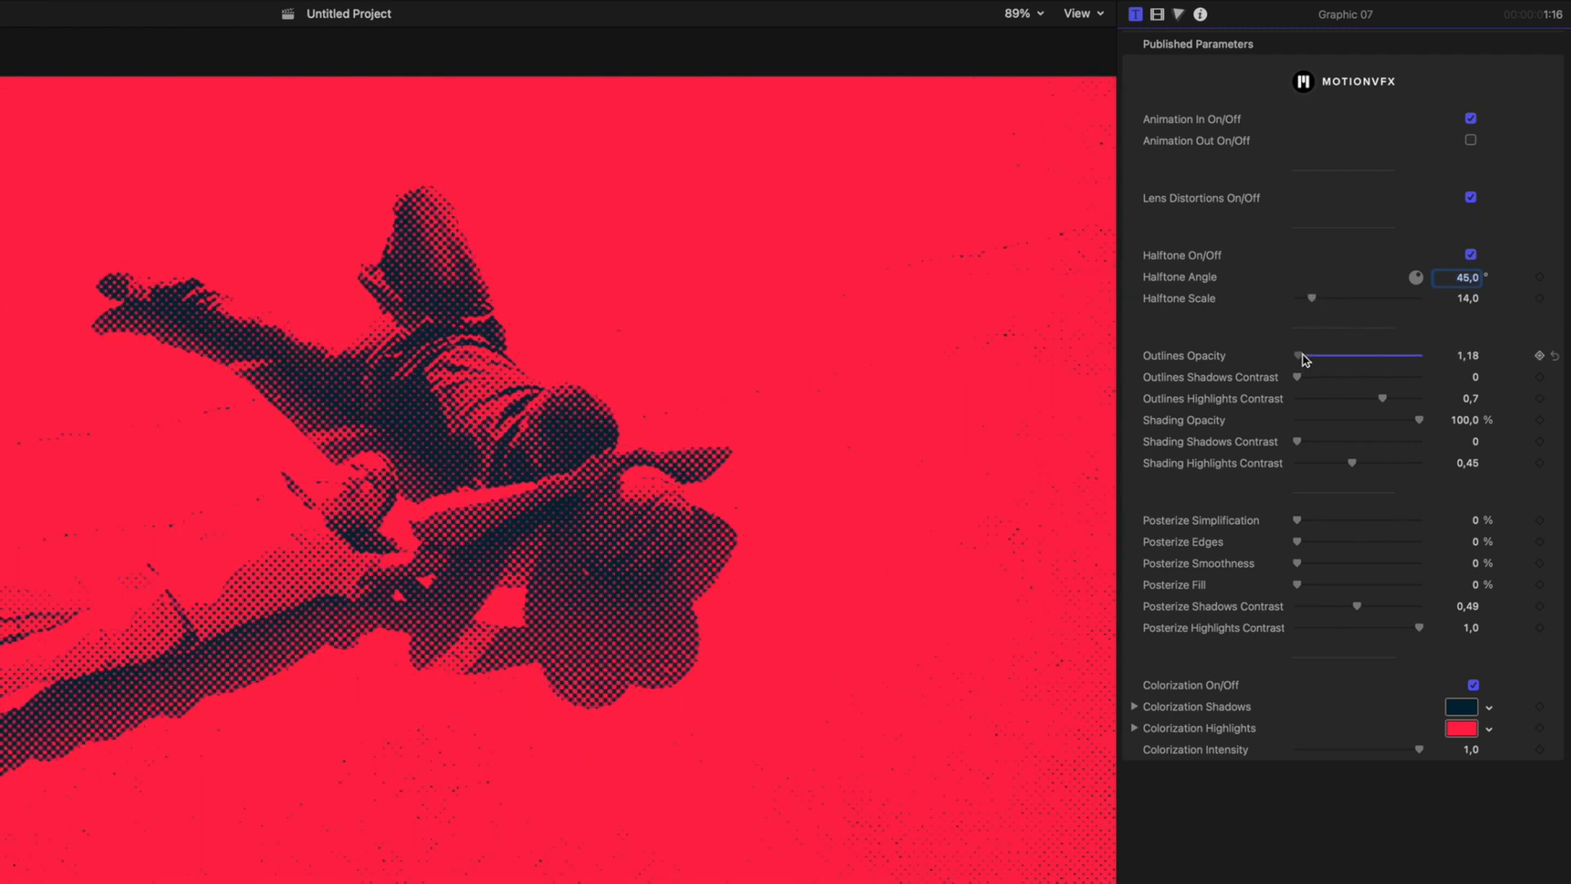
pyautogui.moveTo(1301, 355); pyautogui.dragTo(1417, 355)
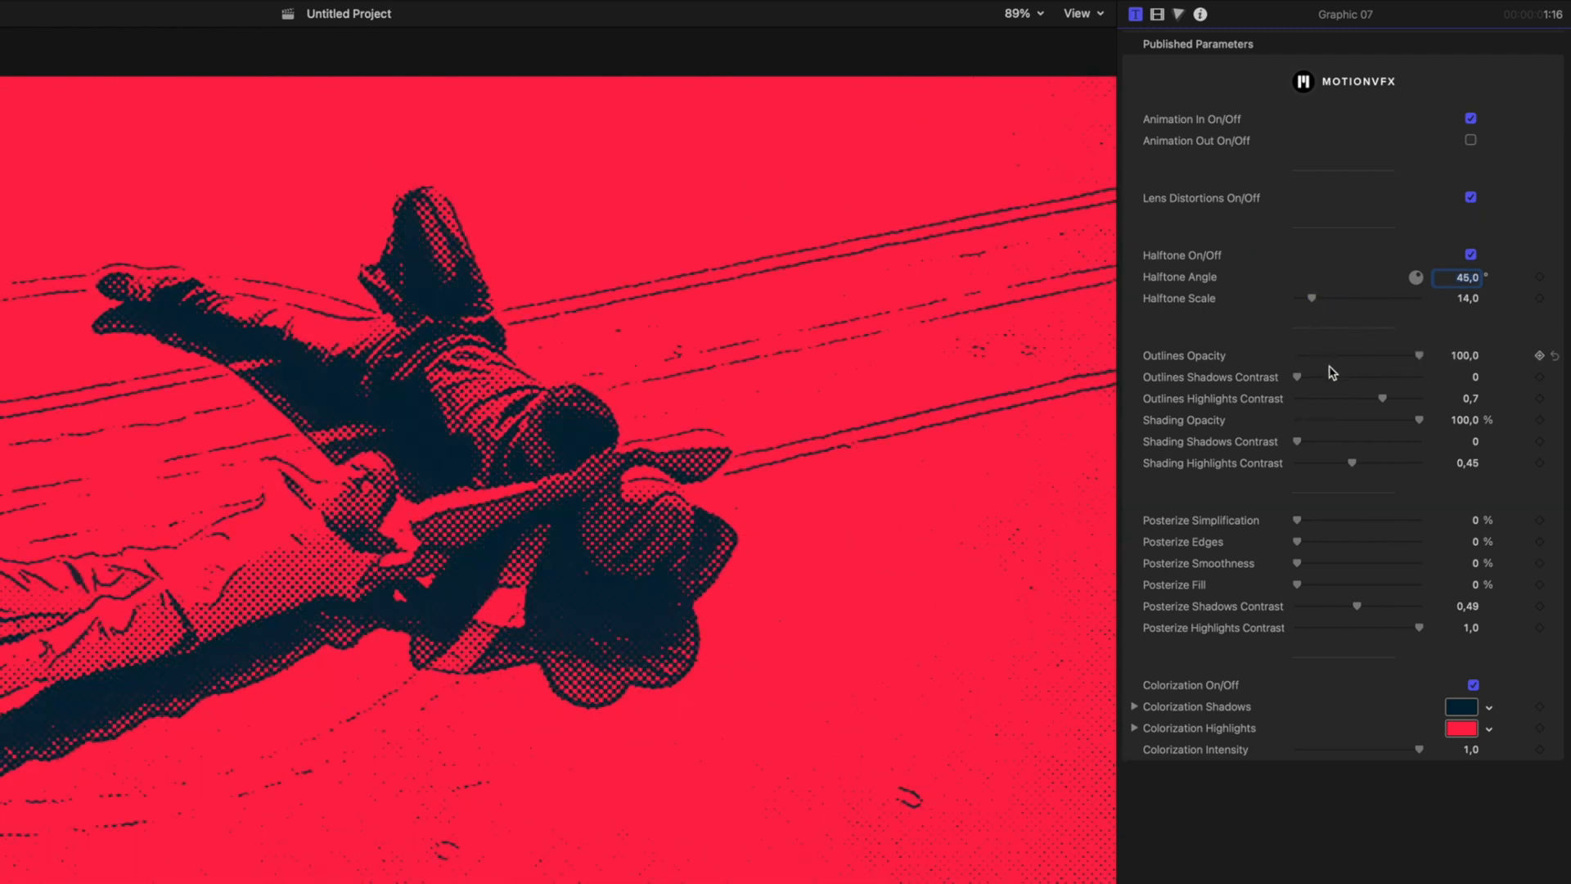
# - Raise Graphic 07's outline shadows and shading highlights contrast with halftone angle 46
pyautogui.moveTo(1297, 378); pyautogui.dragTo(1378, 378)
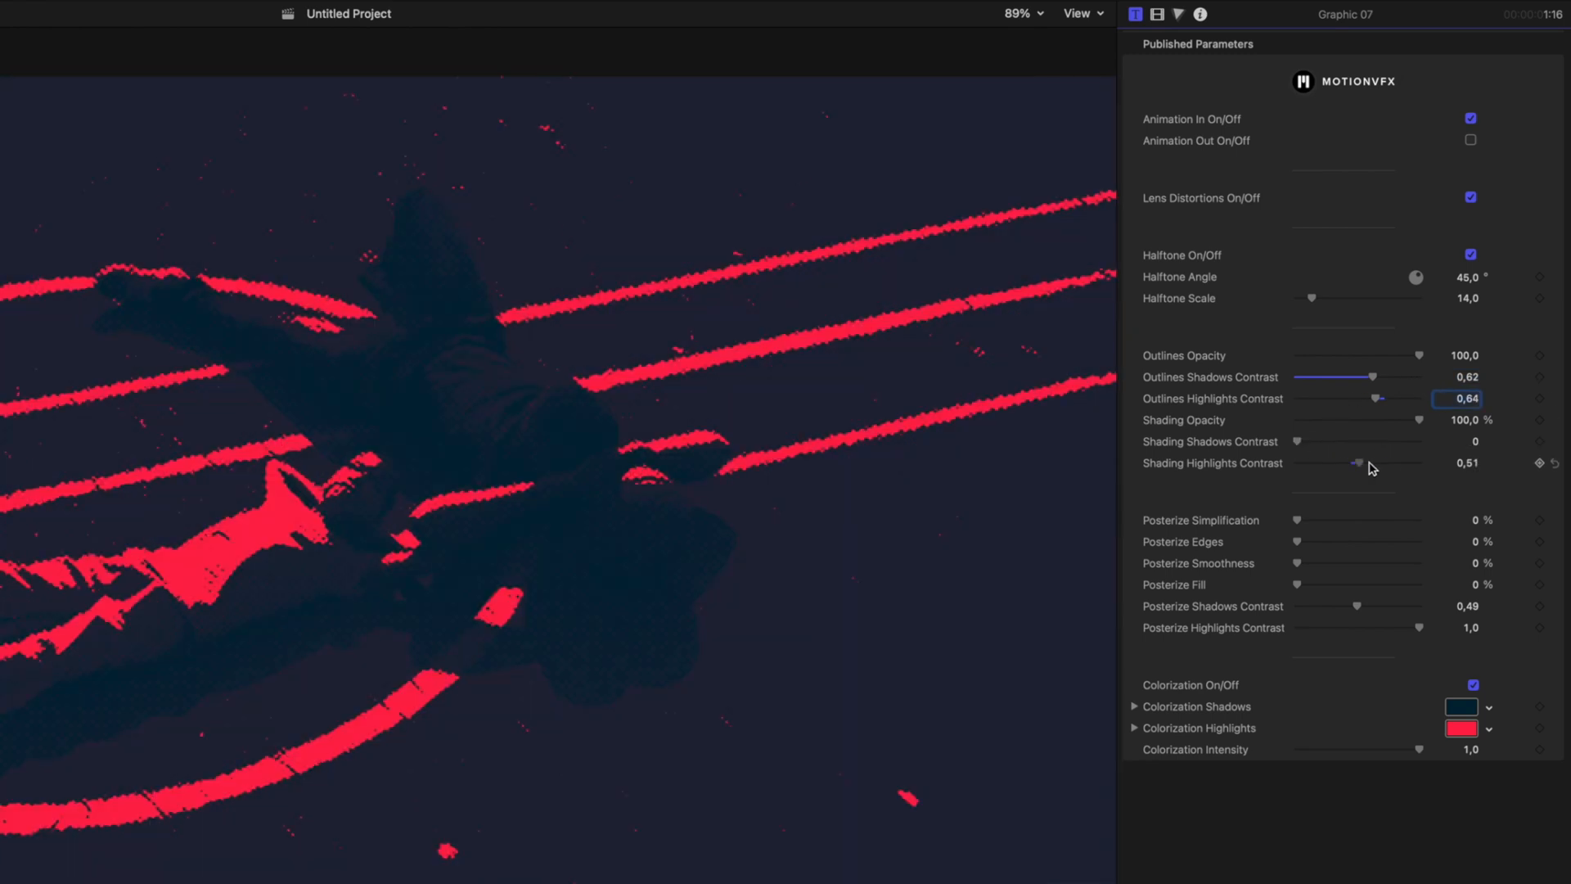
pyautogui.moveTo(1298, 542); pyautogui.dragTo(1394, 541)
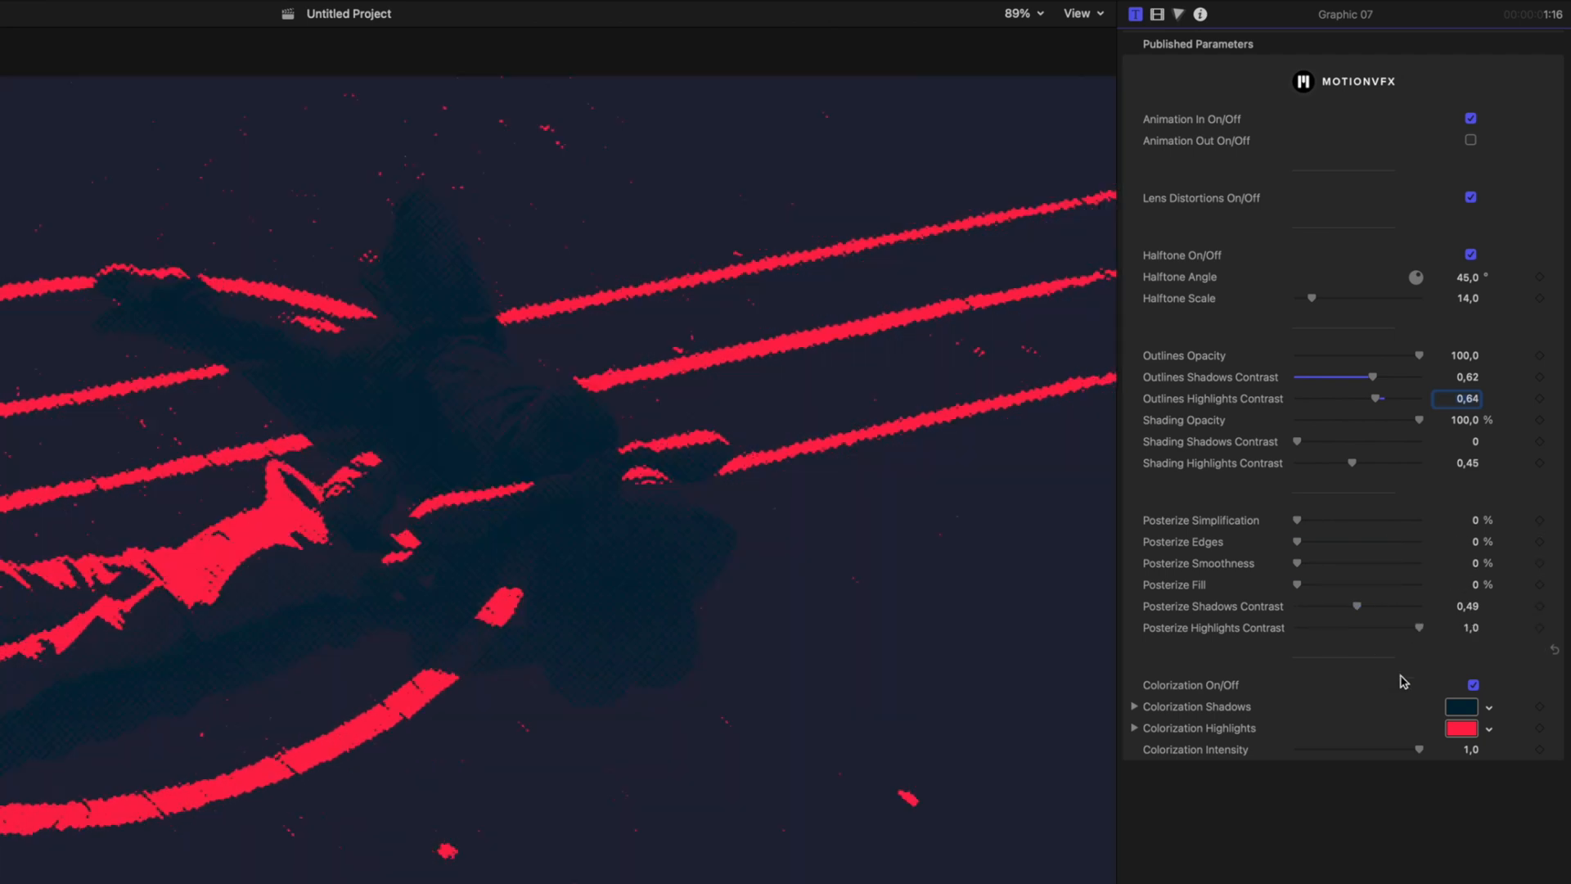
pyautogui.click(1460, 728)
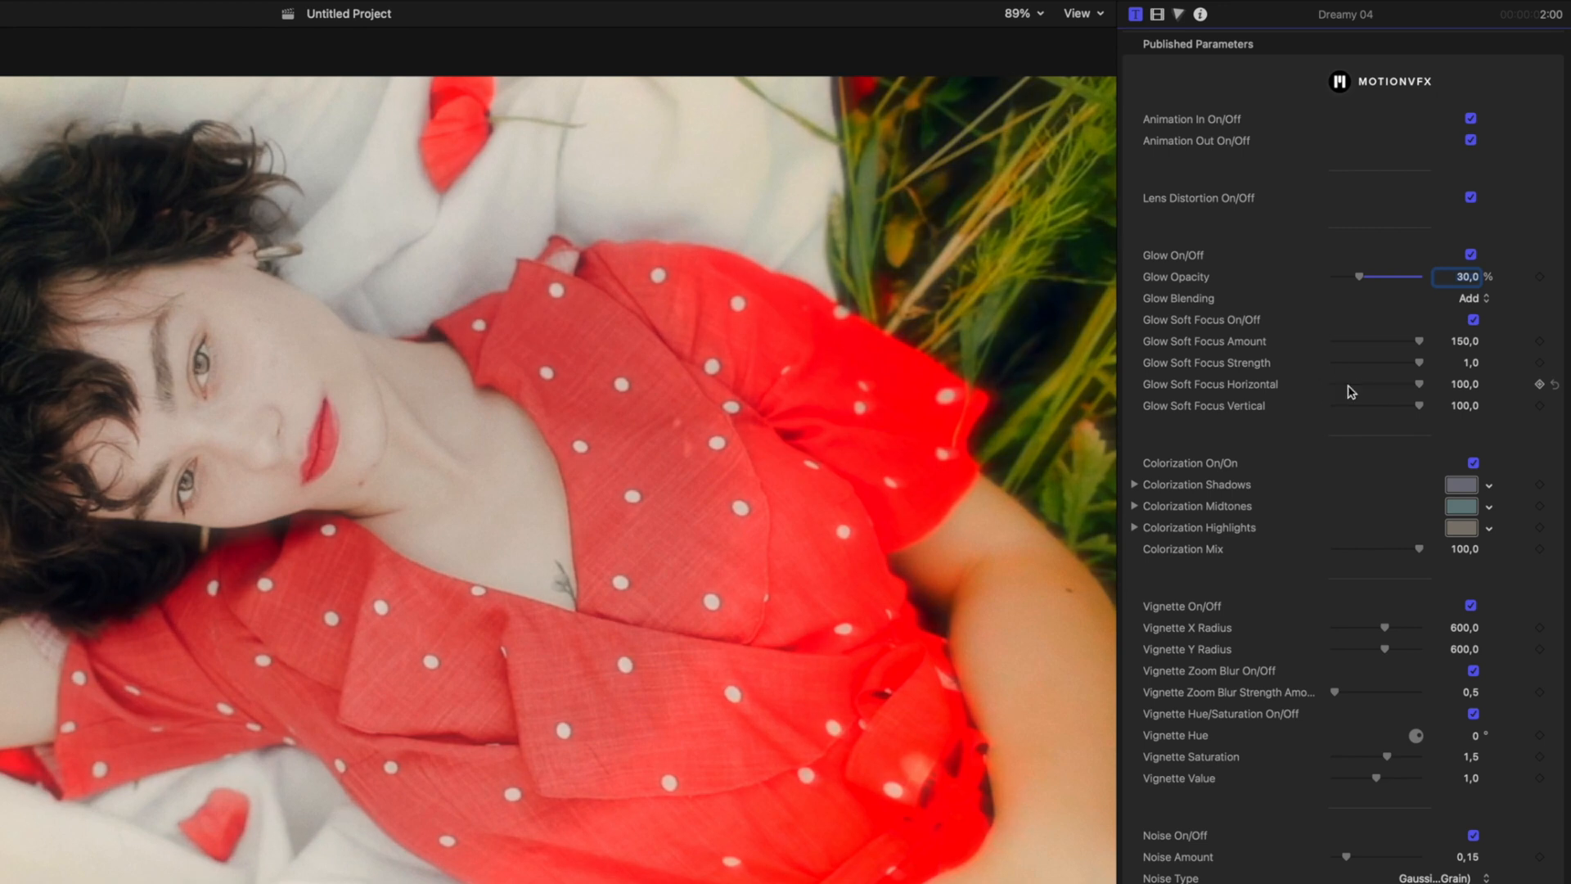
# - Set Dreamy 04's Glow Opacity to 30% for the fifth clip
pyautogui.click(1460, 506)
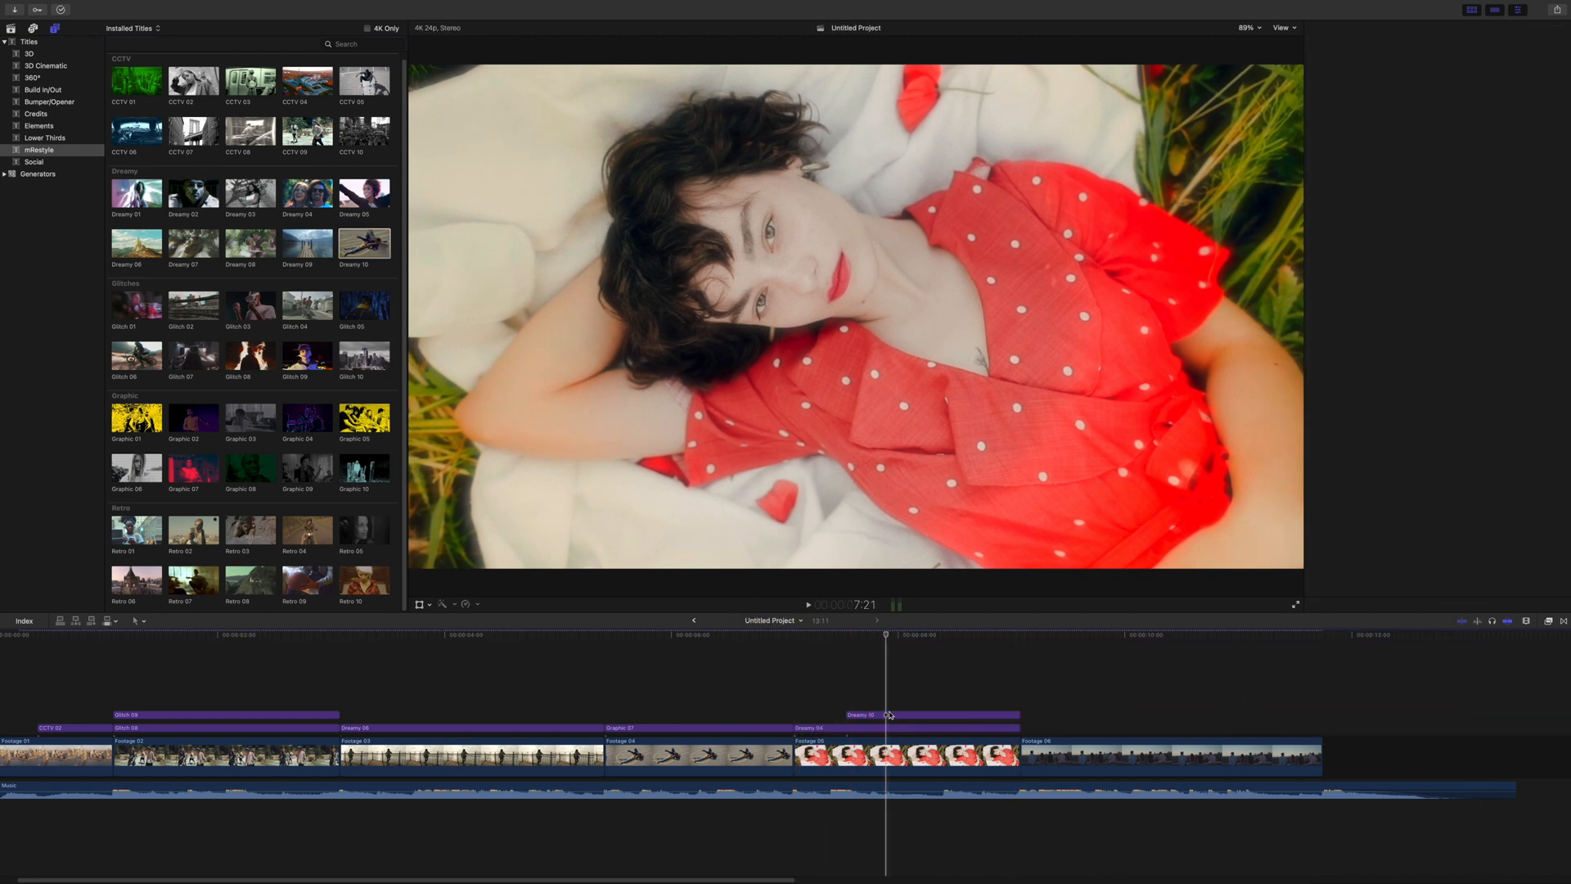
pyautogui.click(931, 715)
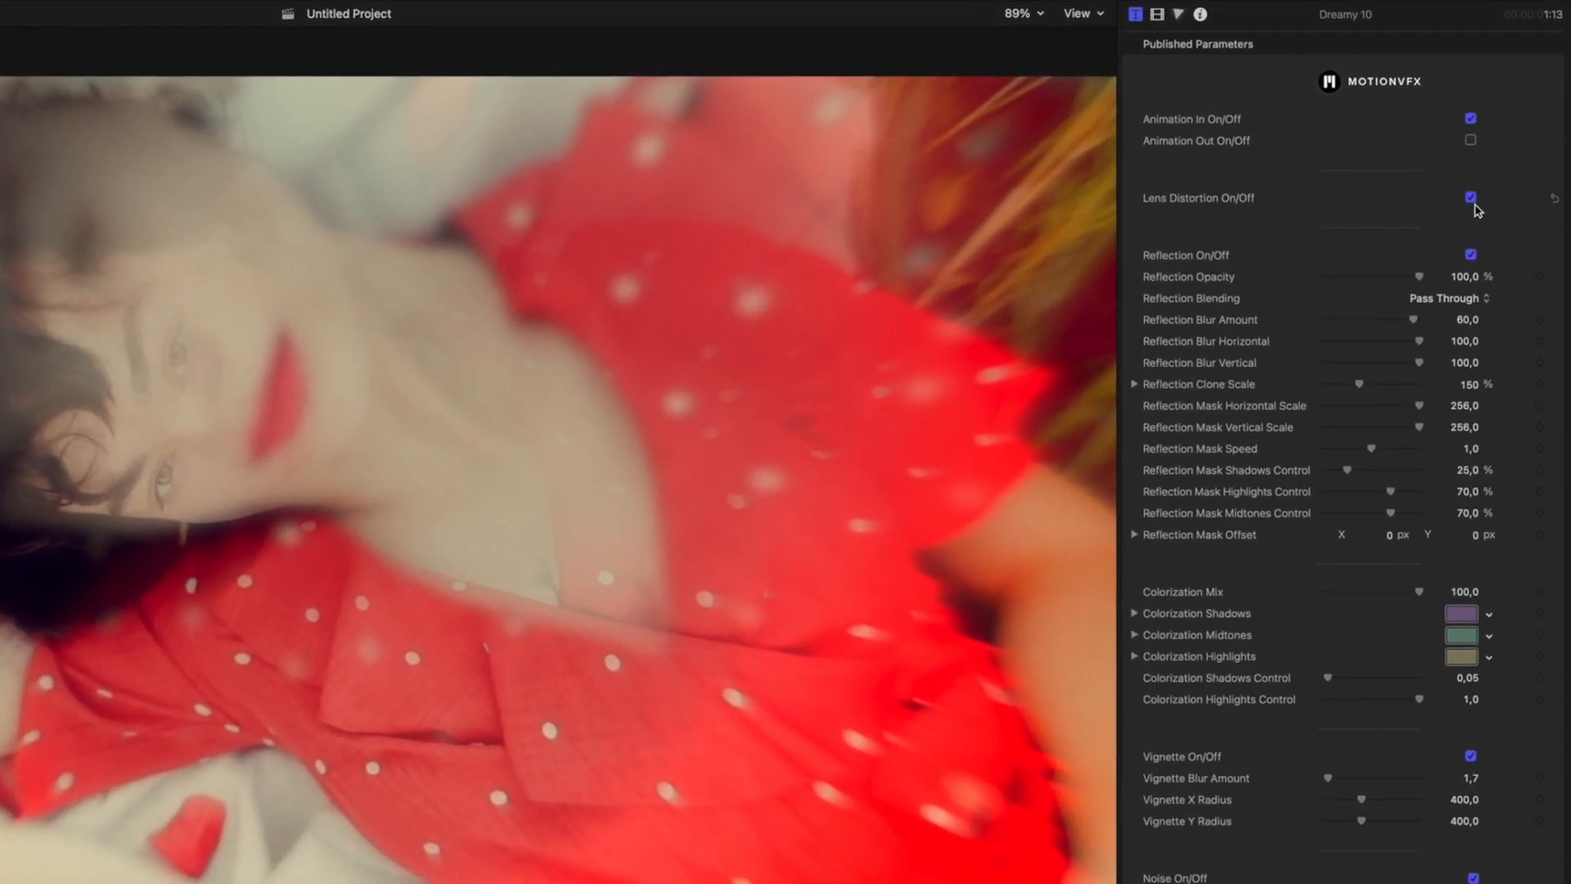
pyautogui.click(1470, 198)
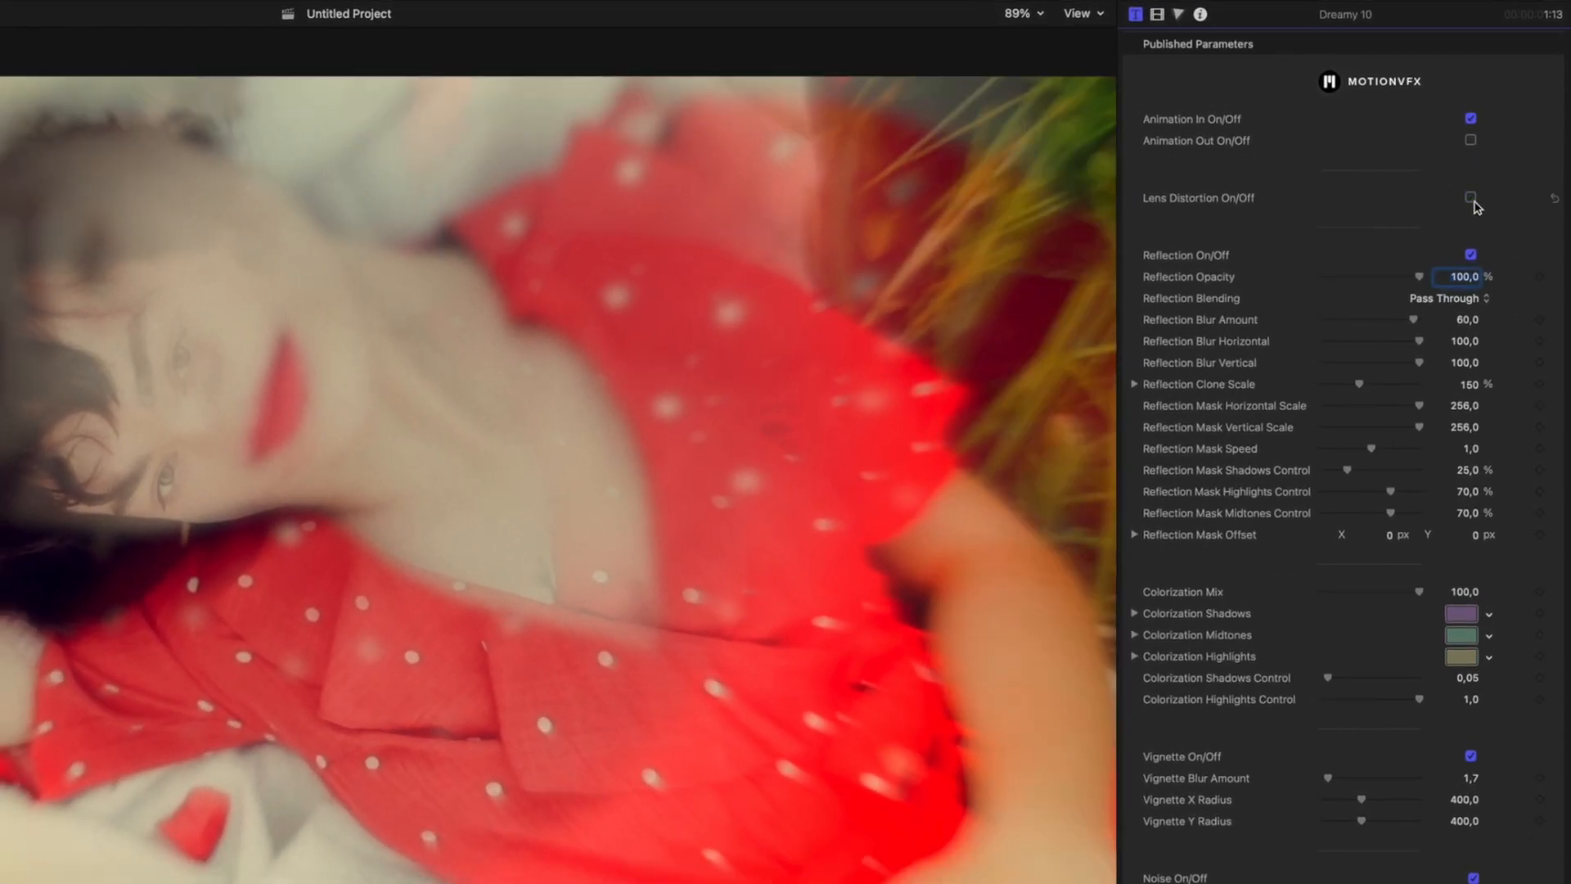
pyautogui.click(1469, 198)
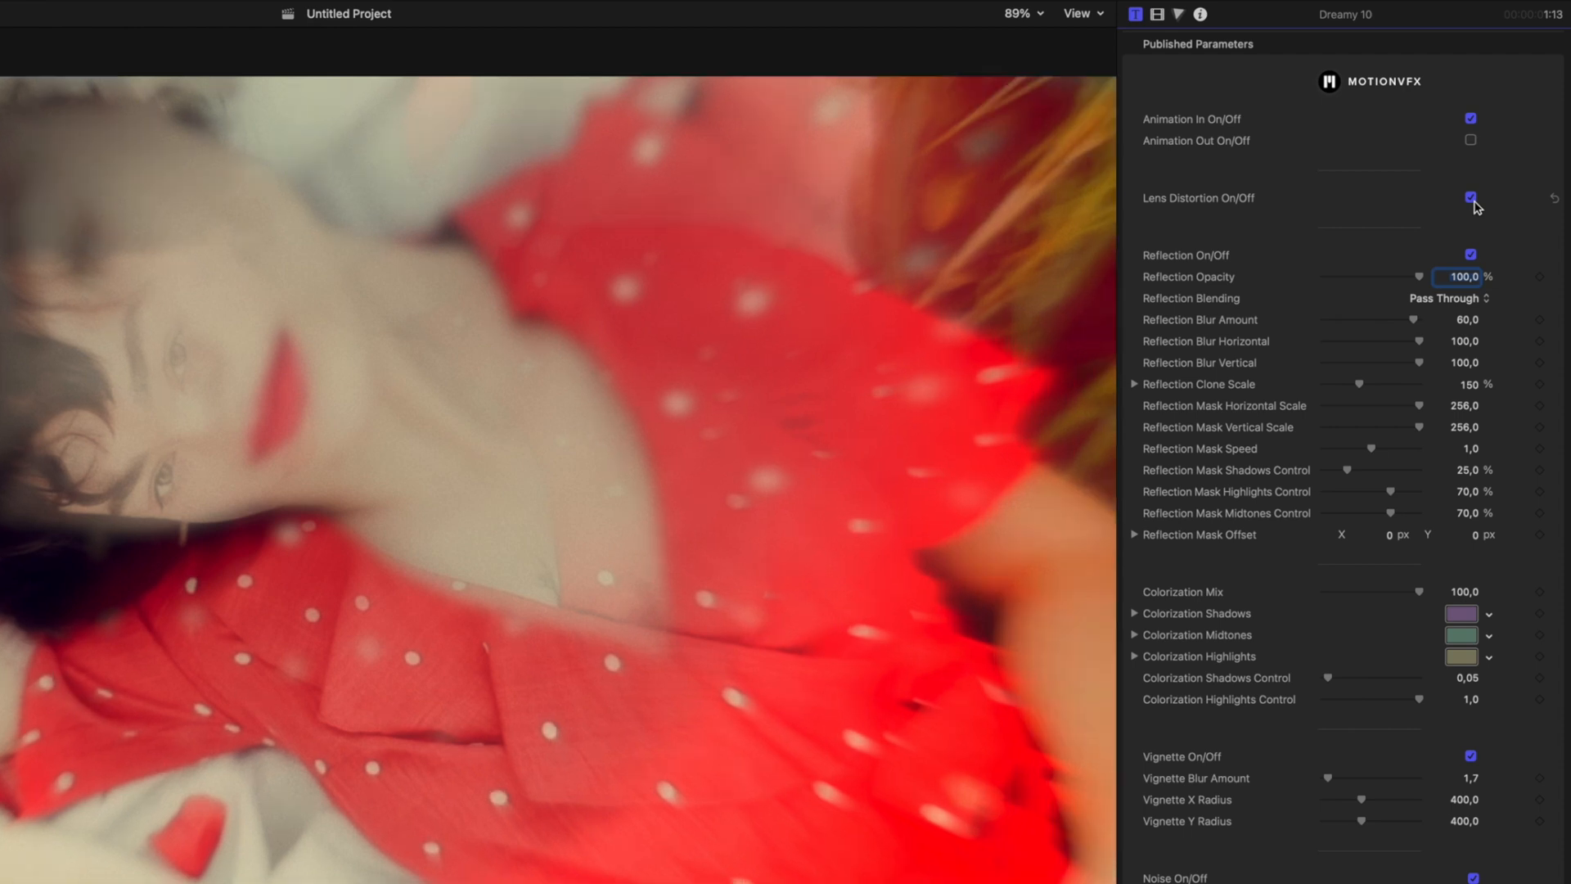
pyautogui.click(1469, 254)
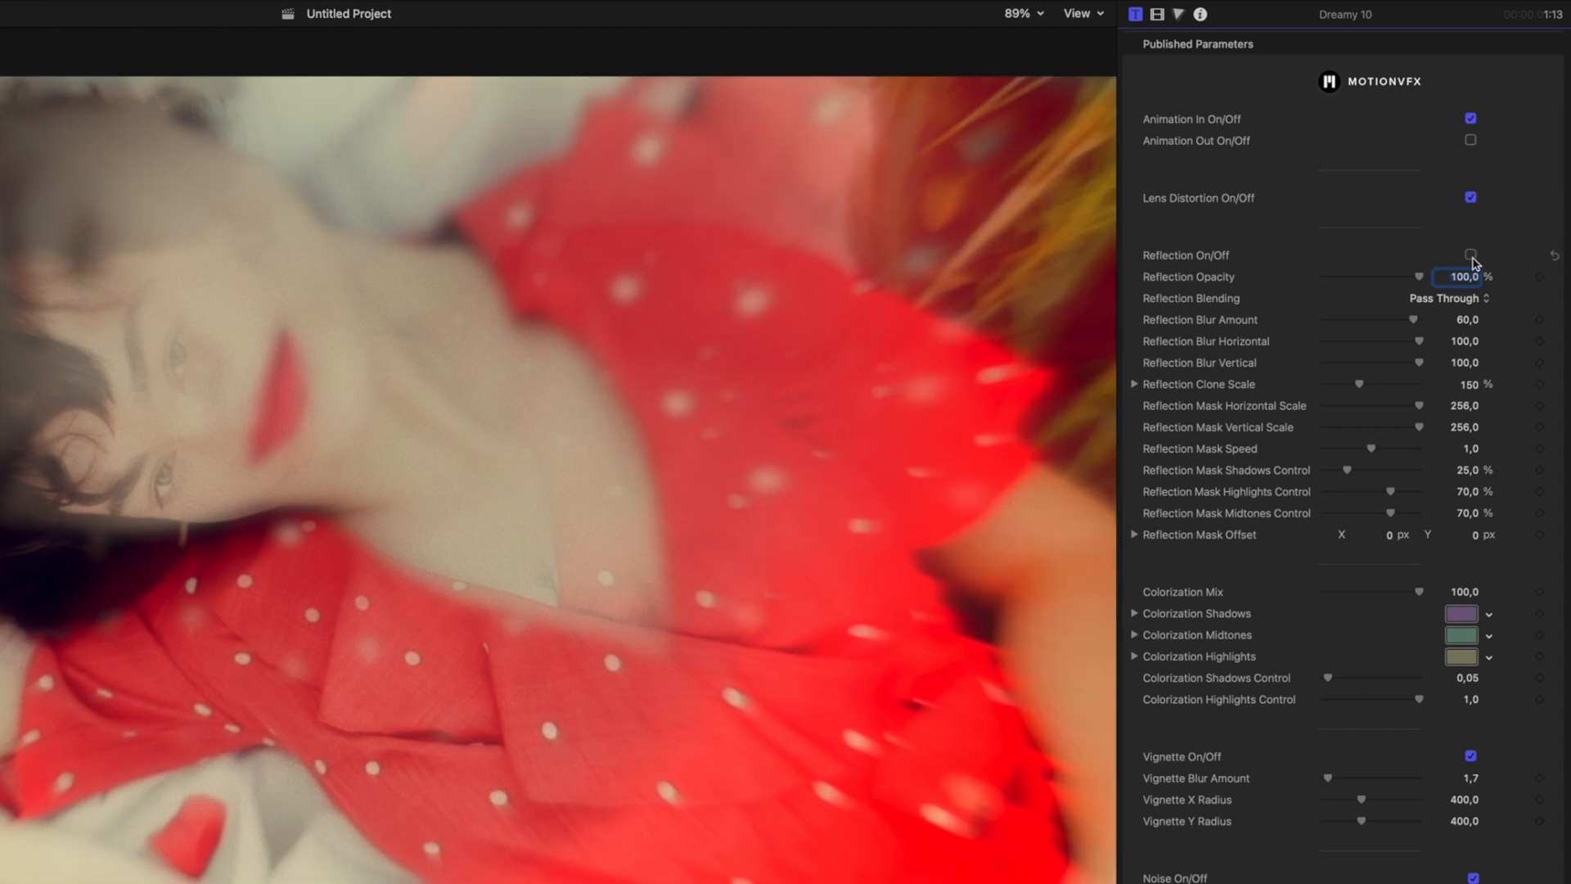
pyautogui.click(1470, 255)
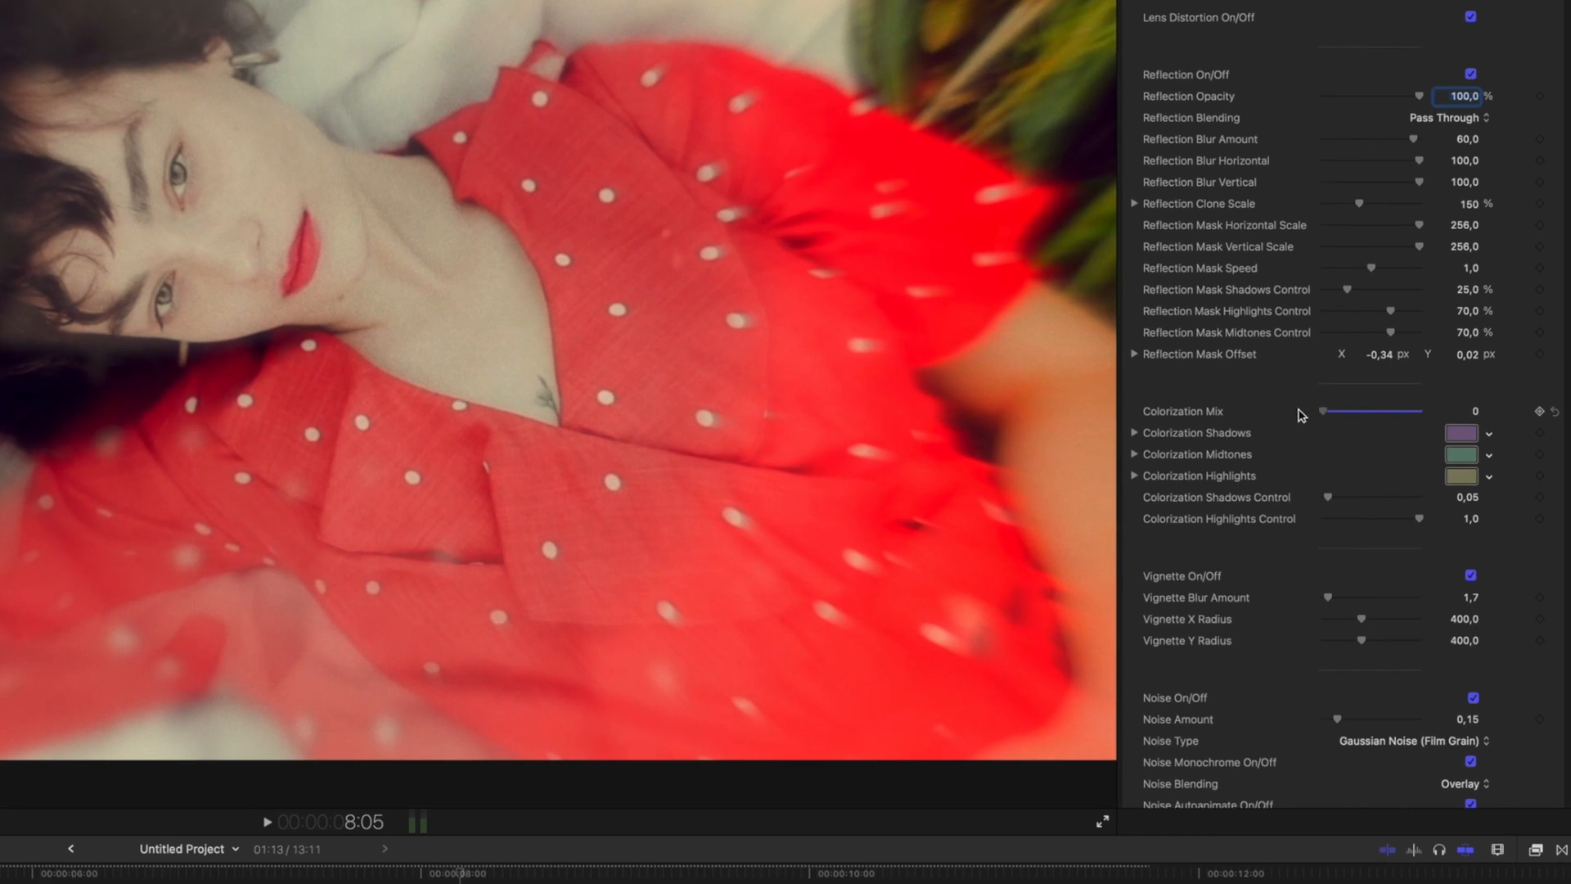
pyautogui.moveTo(1322, 410); pyautogui.dragTo(1412, 411)
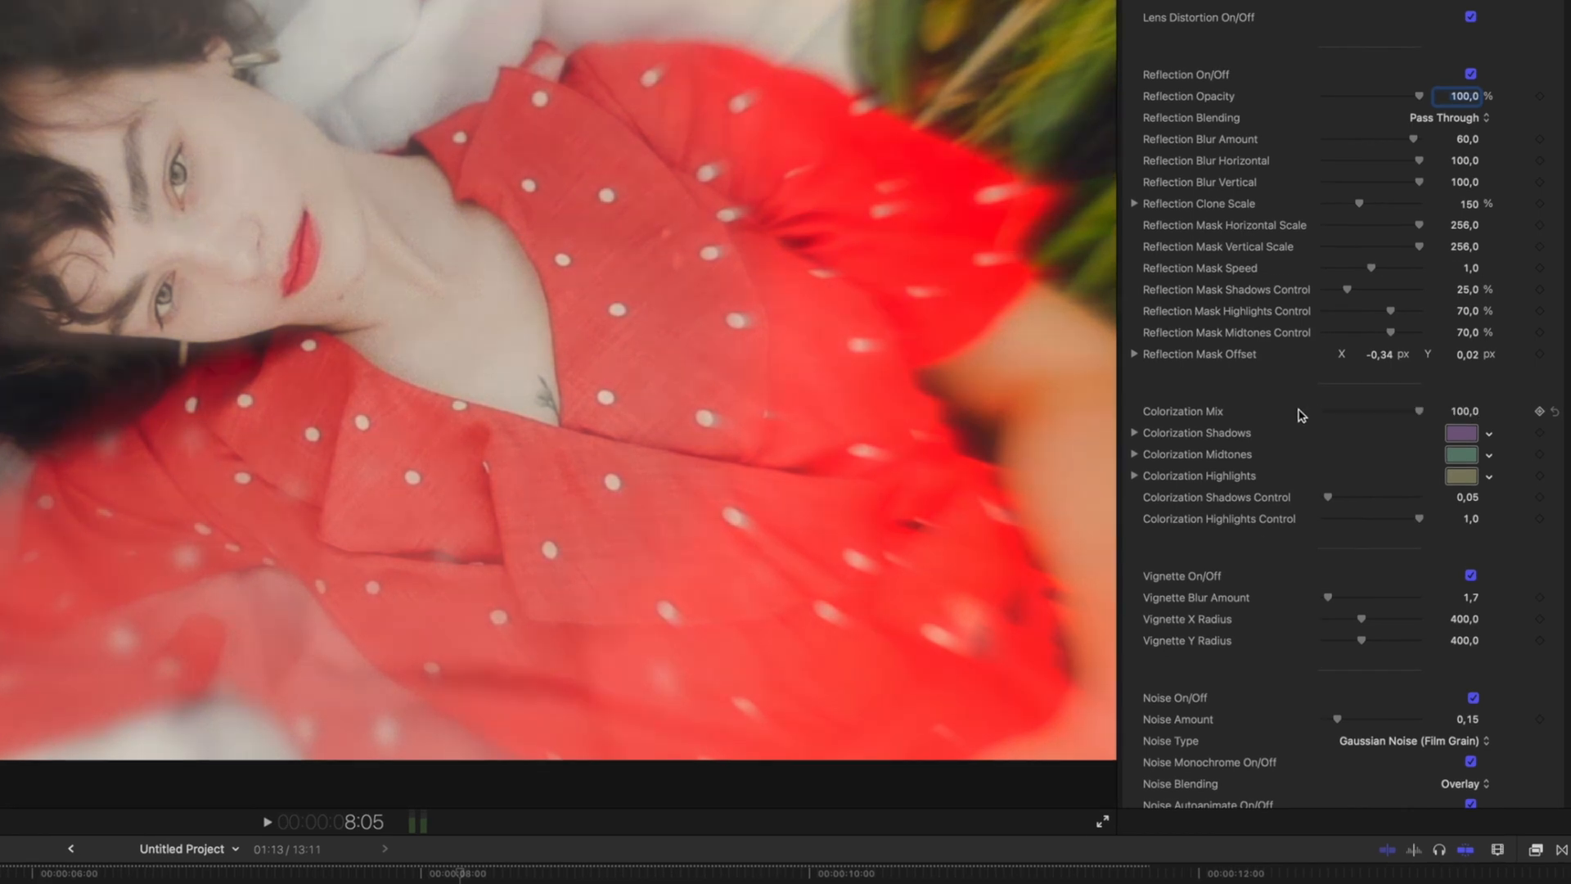
pyautogui.scroll(-3)
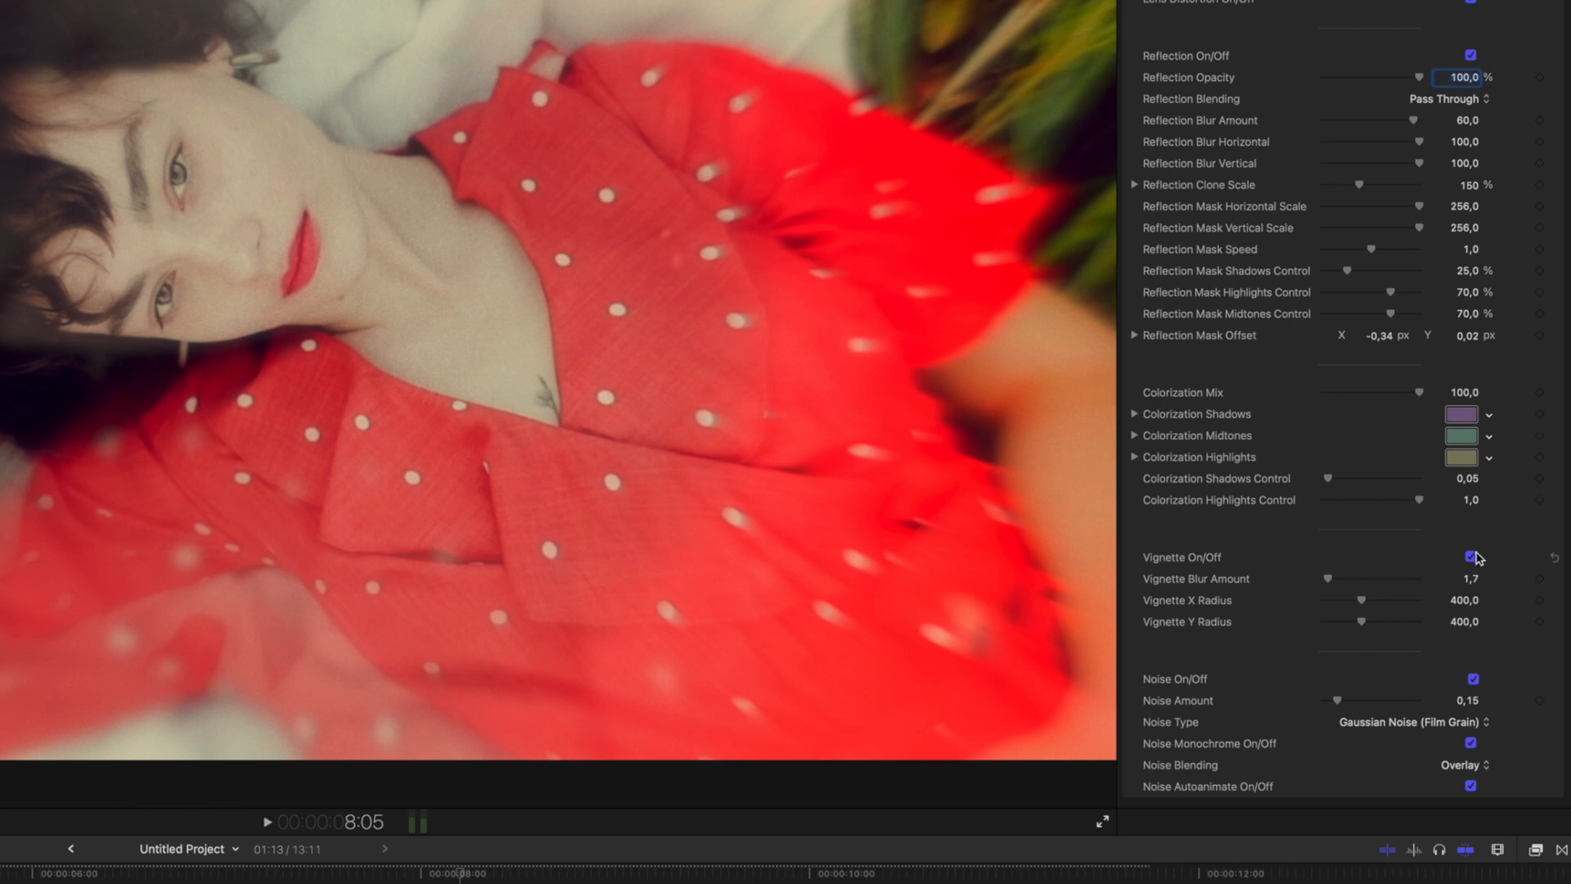
pyautogui.click(1471, 556)
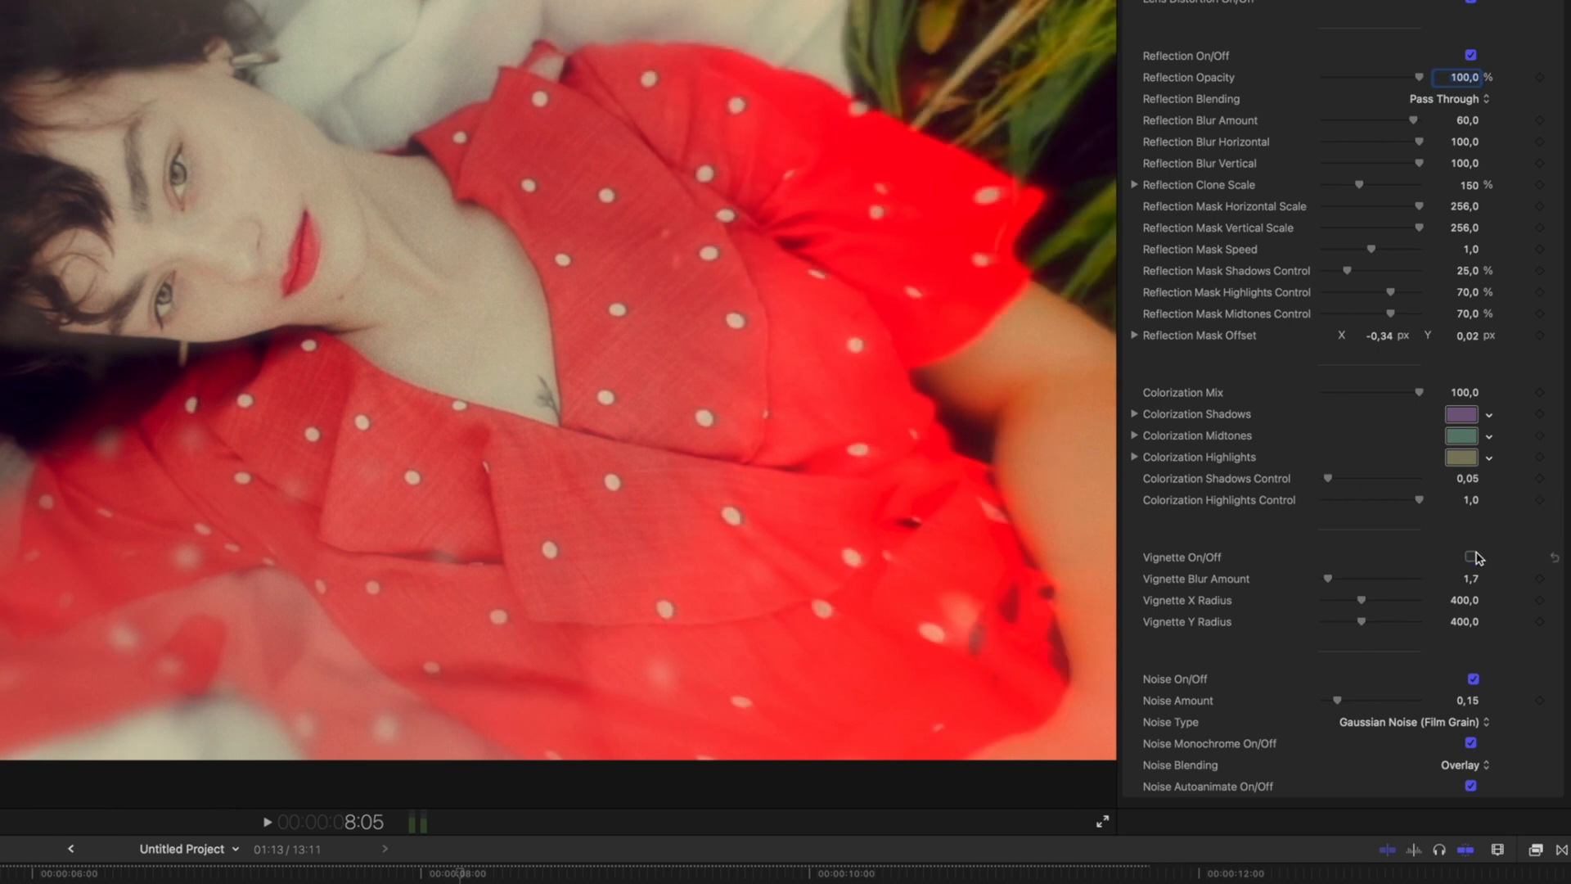
pyautogui.click(1469, 556)
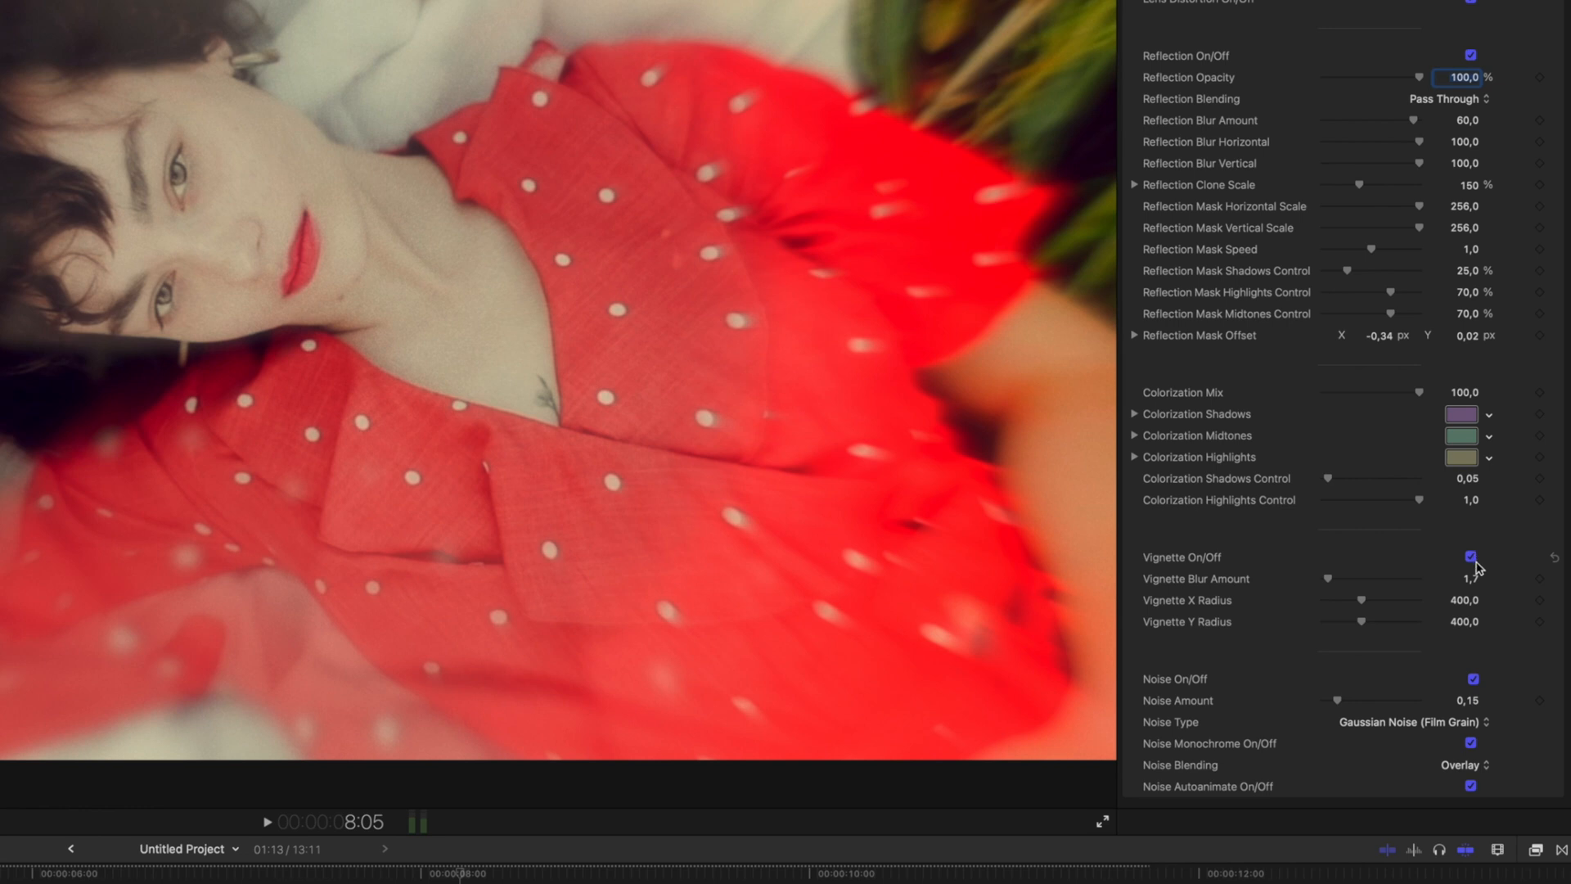
pyautogui.click(1471, 677)
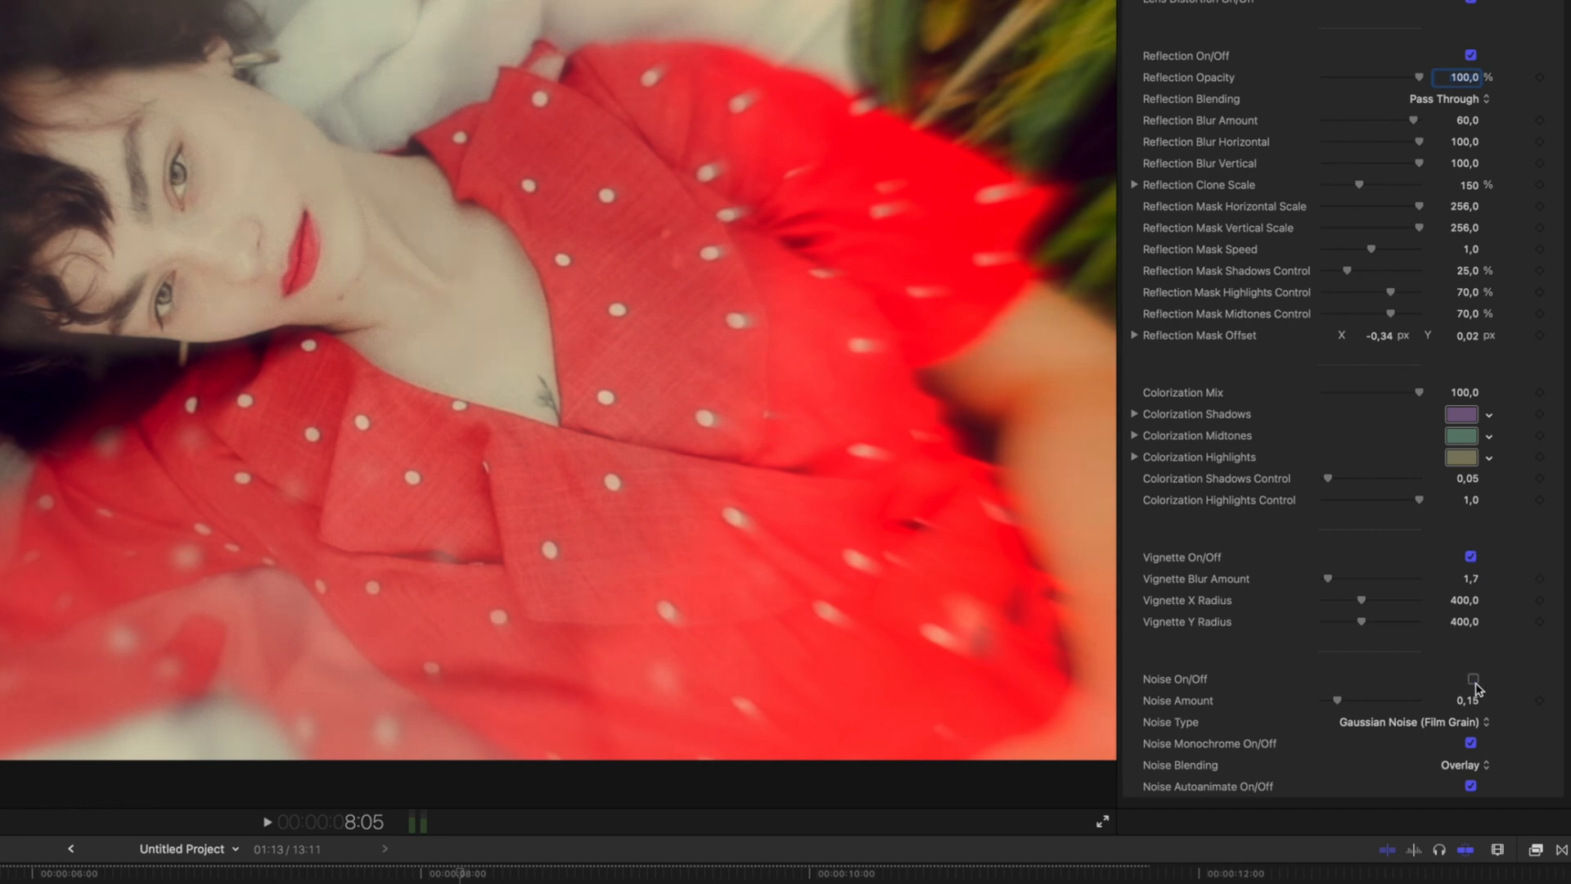
pyautogui.click(1469, 677)
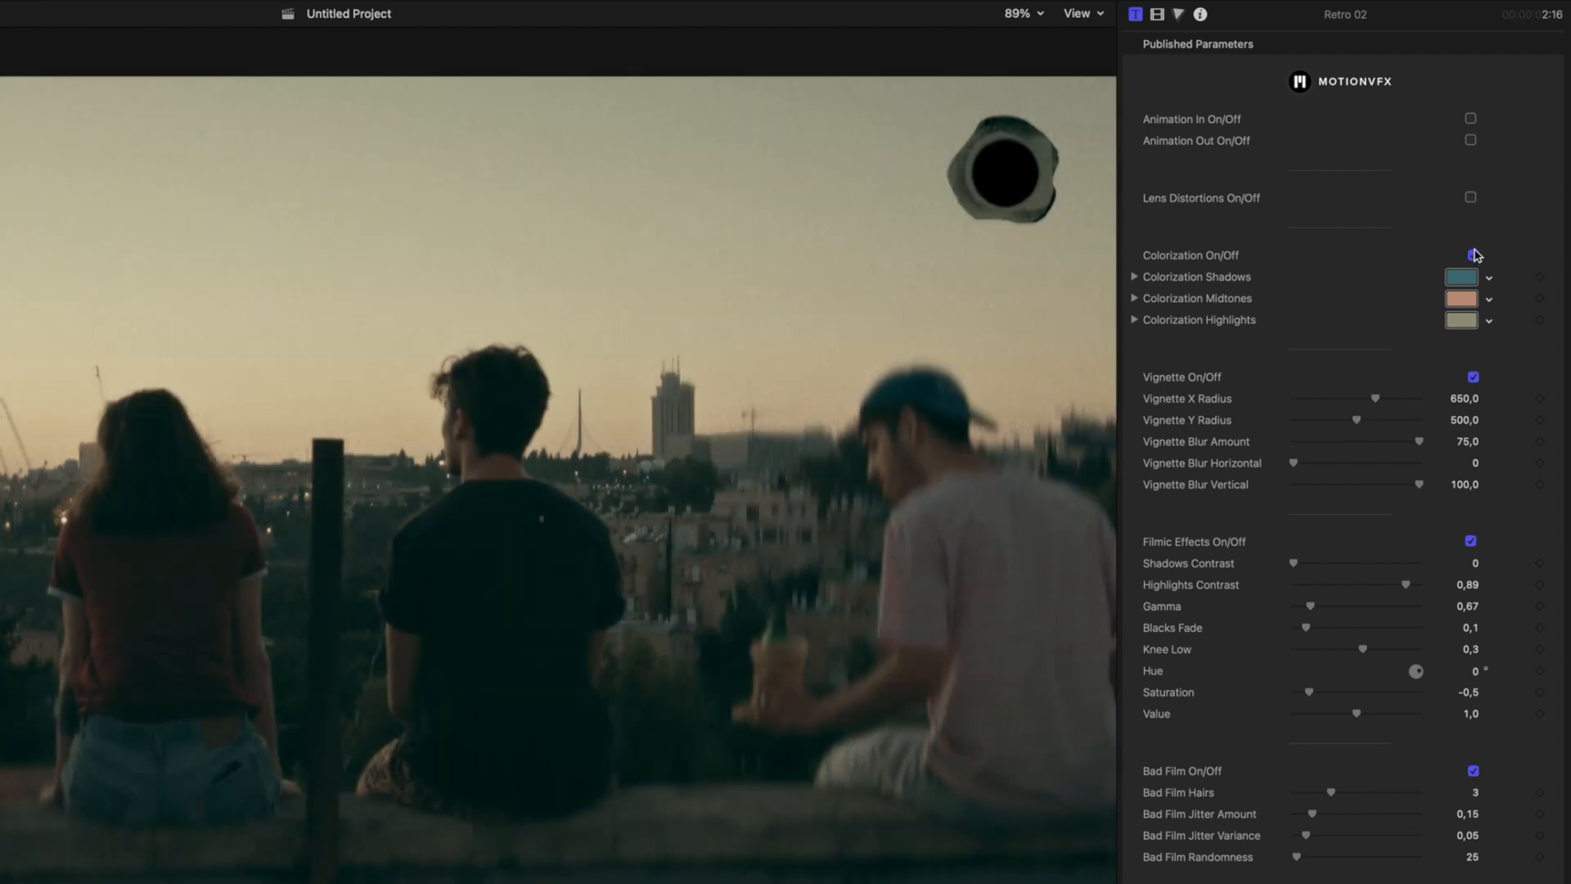
# - Toggle Retro 02's colorization and restore vignette X radius 650 and vertical blur 100 after trying them
pyautogui.click(1471, 255)
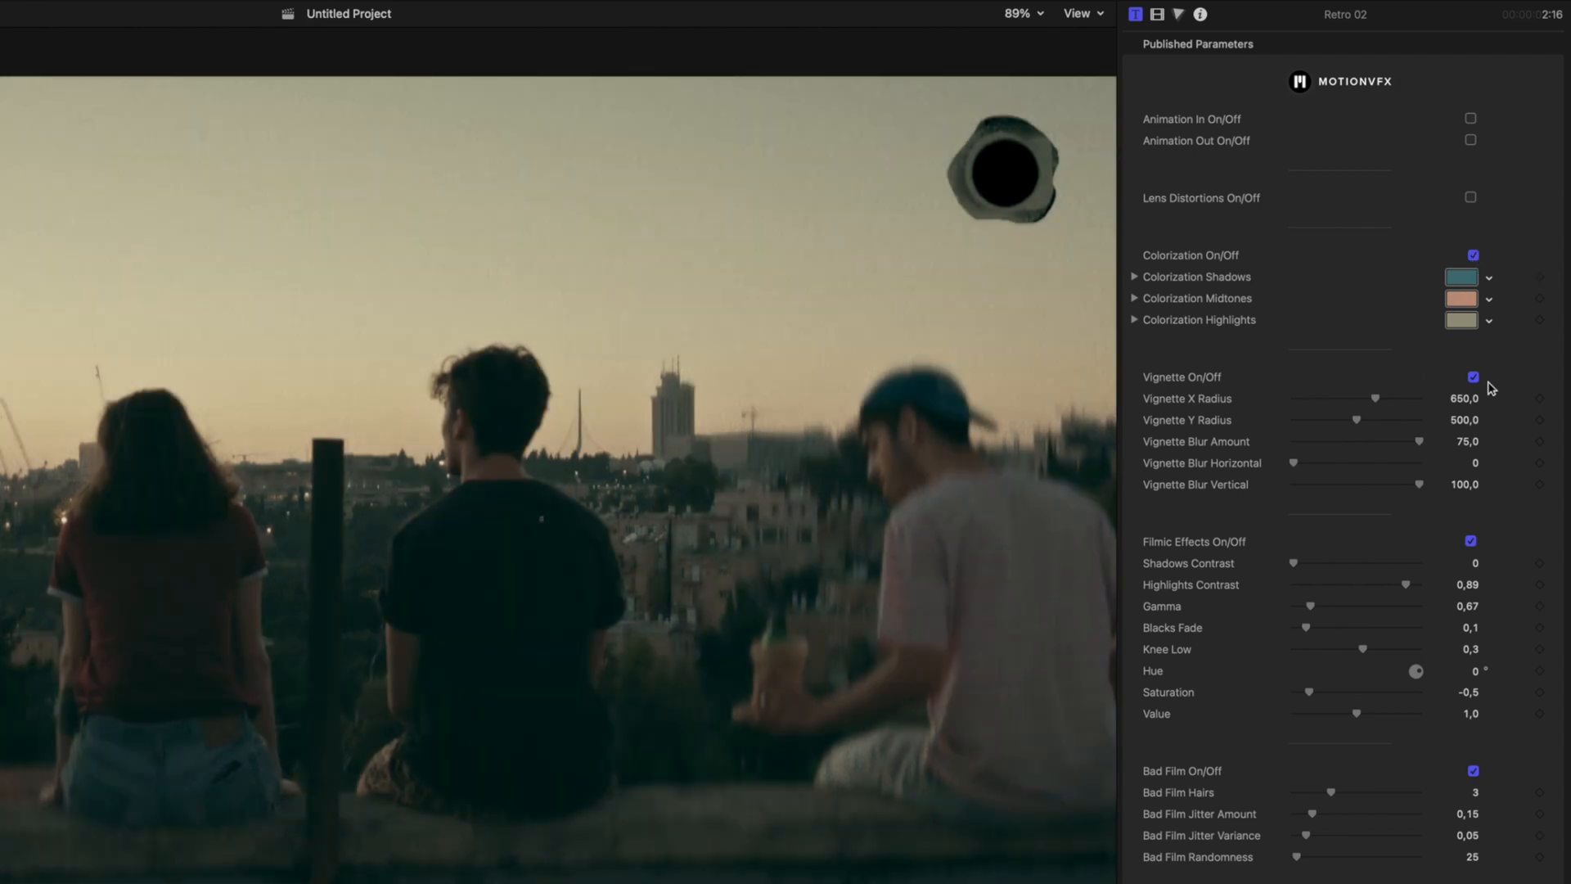
pyautogui.click(1461, 397)
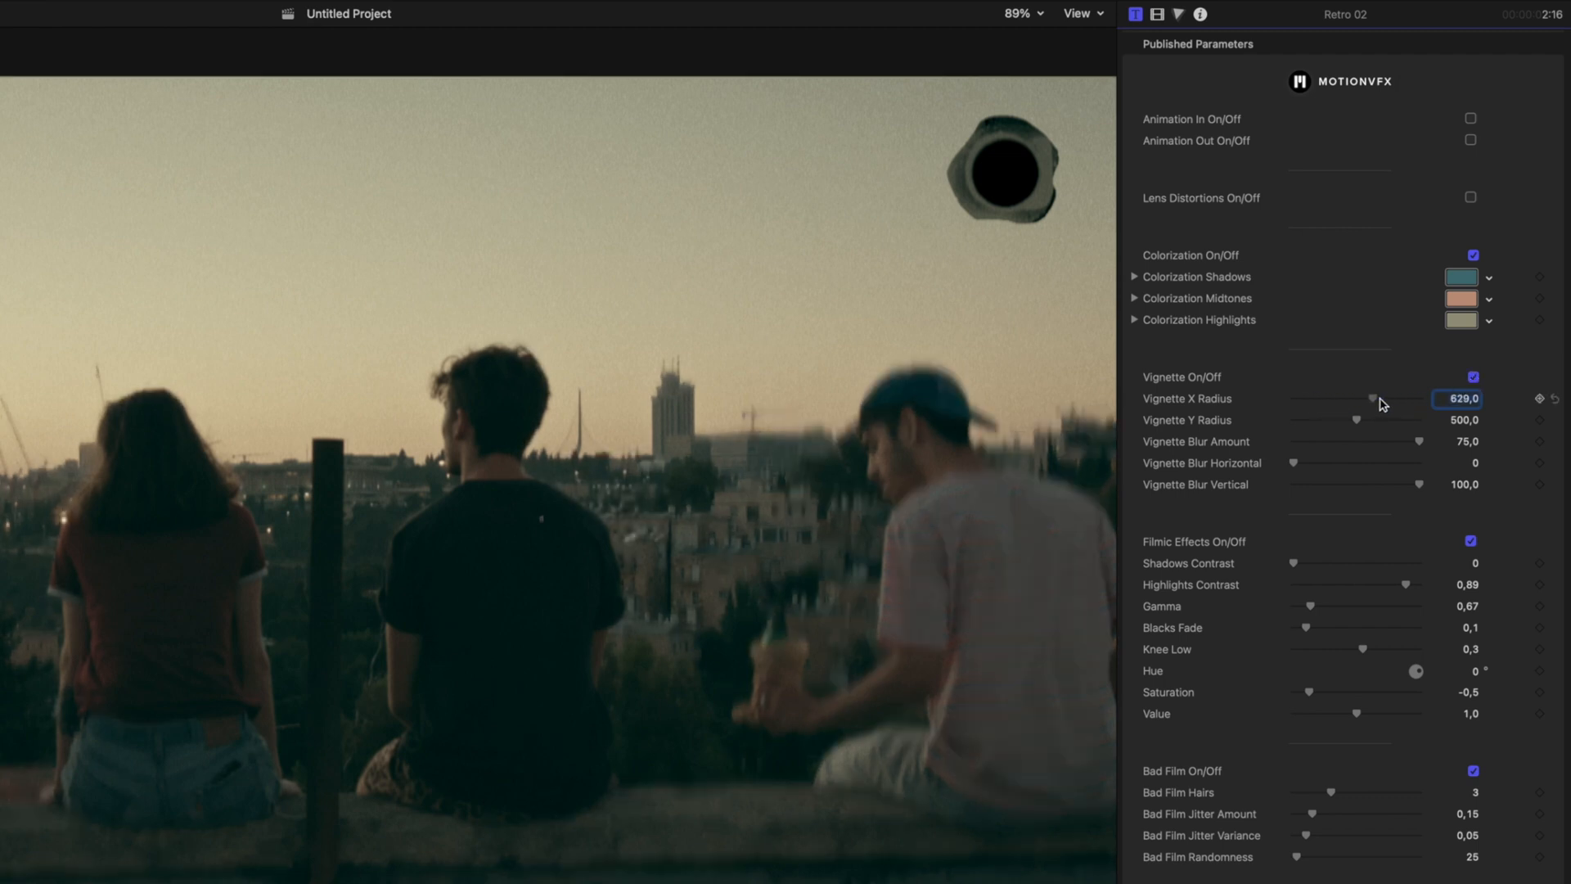
pyautogui.moveTo(1358, 421); pyautogui.dragTo(1392, 421)
pyautogui.write('650')
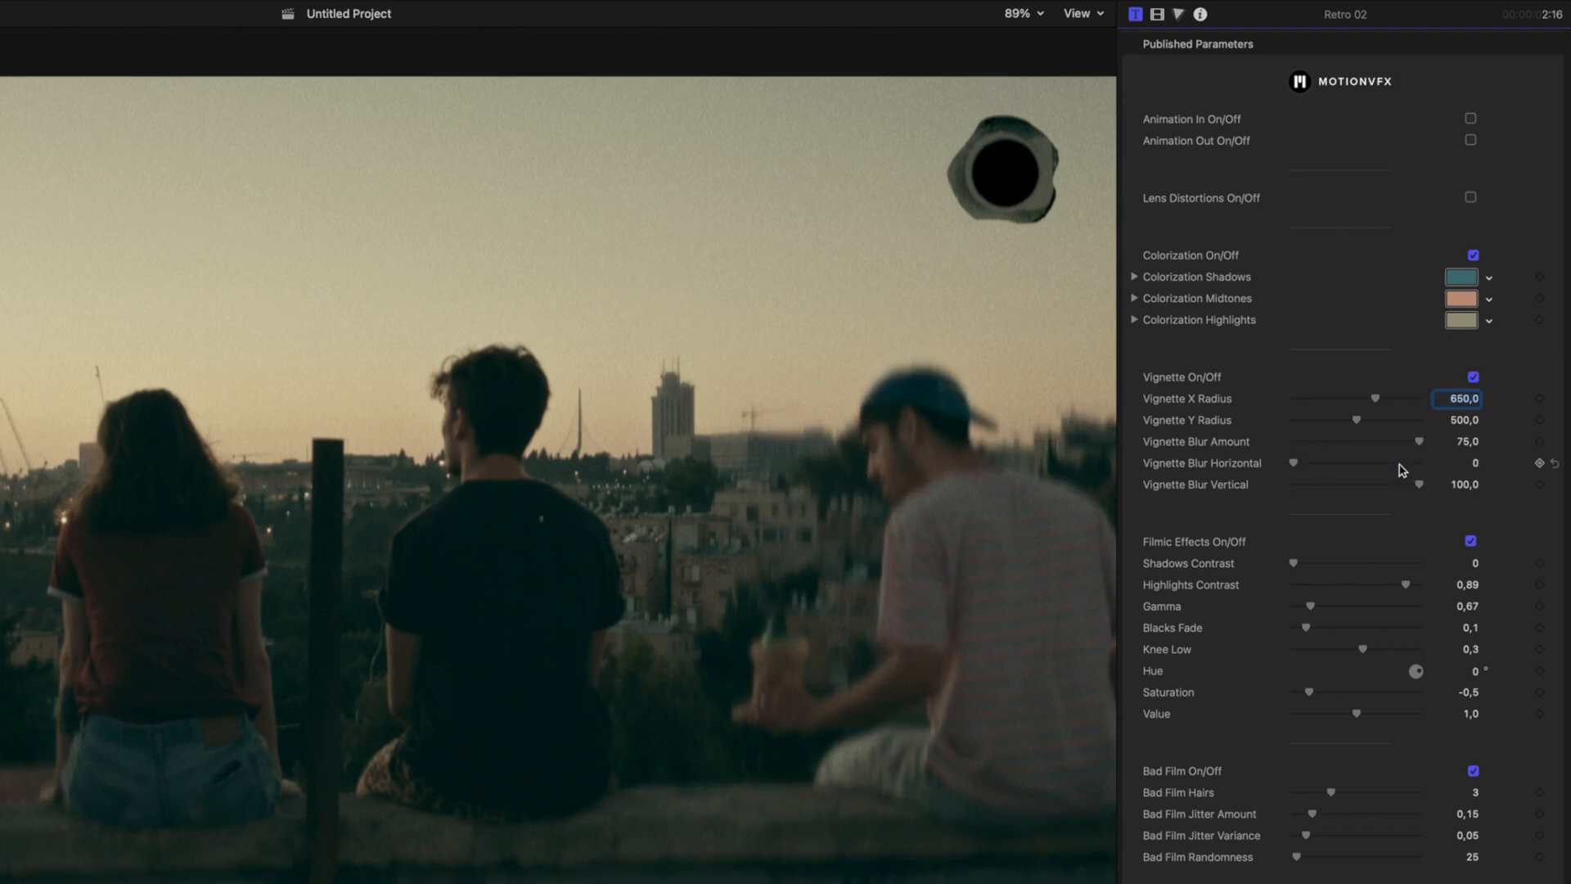
pyautogui.moveTo(1417, 484); pyautogui.dragTo(1341, 488)
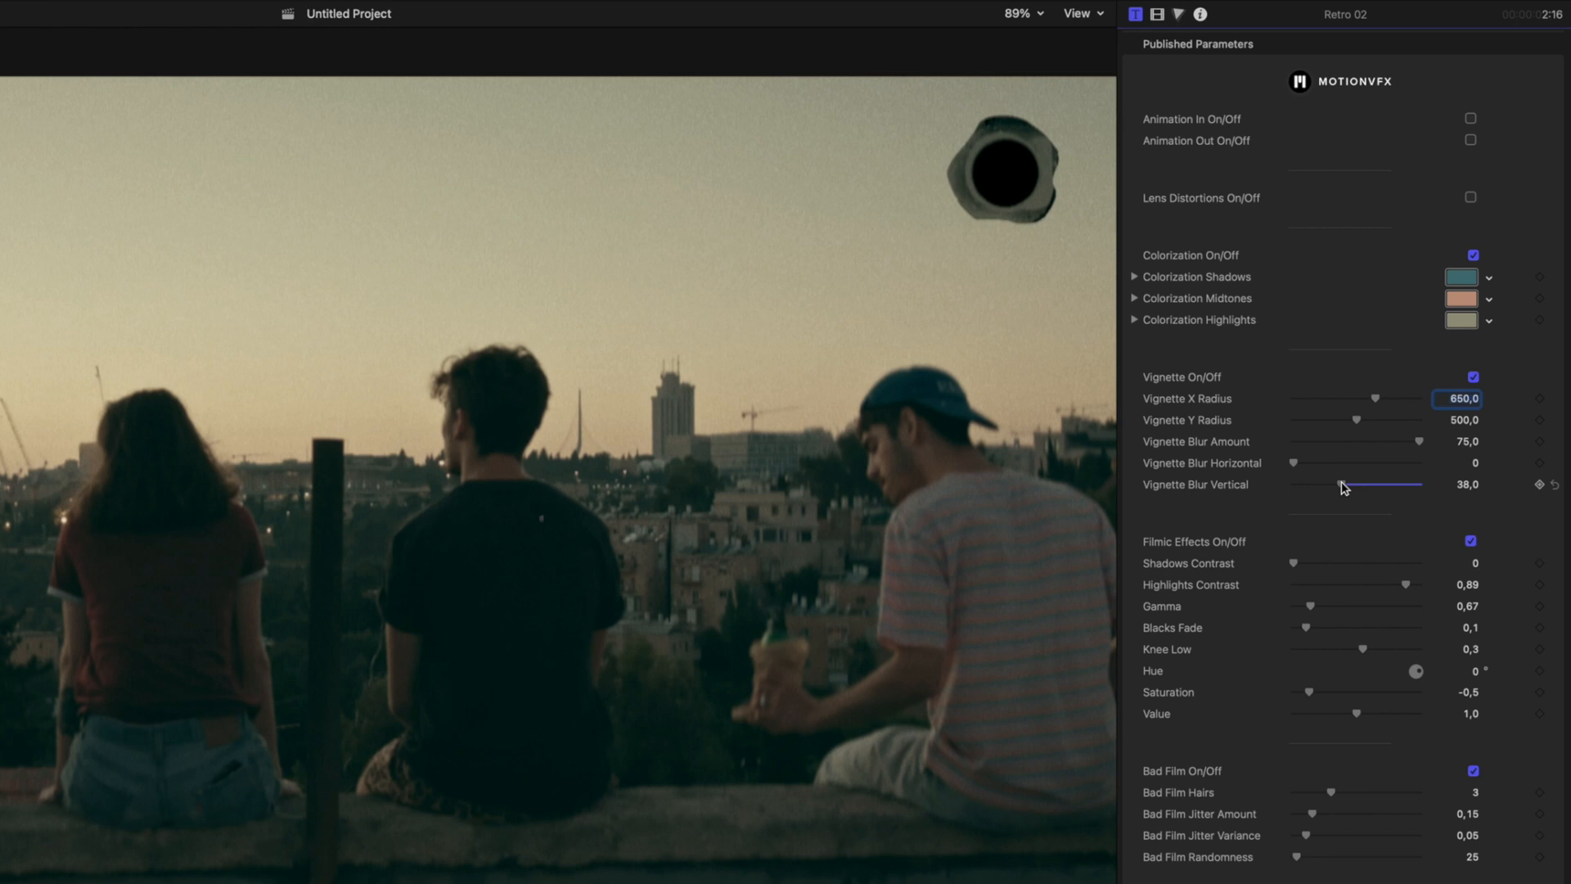
pyautogui.moveTo(1312, 485); pyautogui.dragTo(1417, 484)
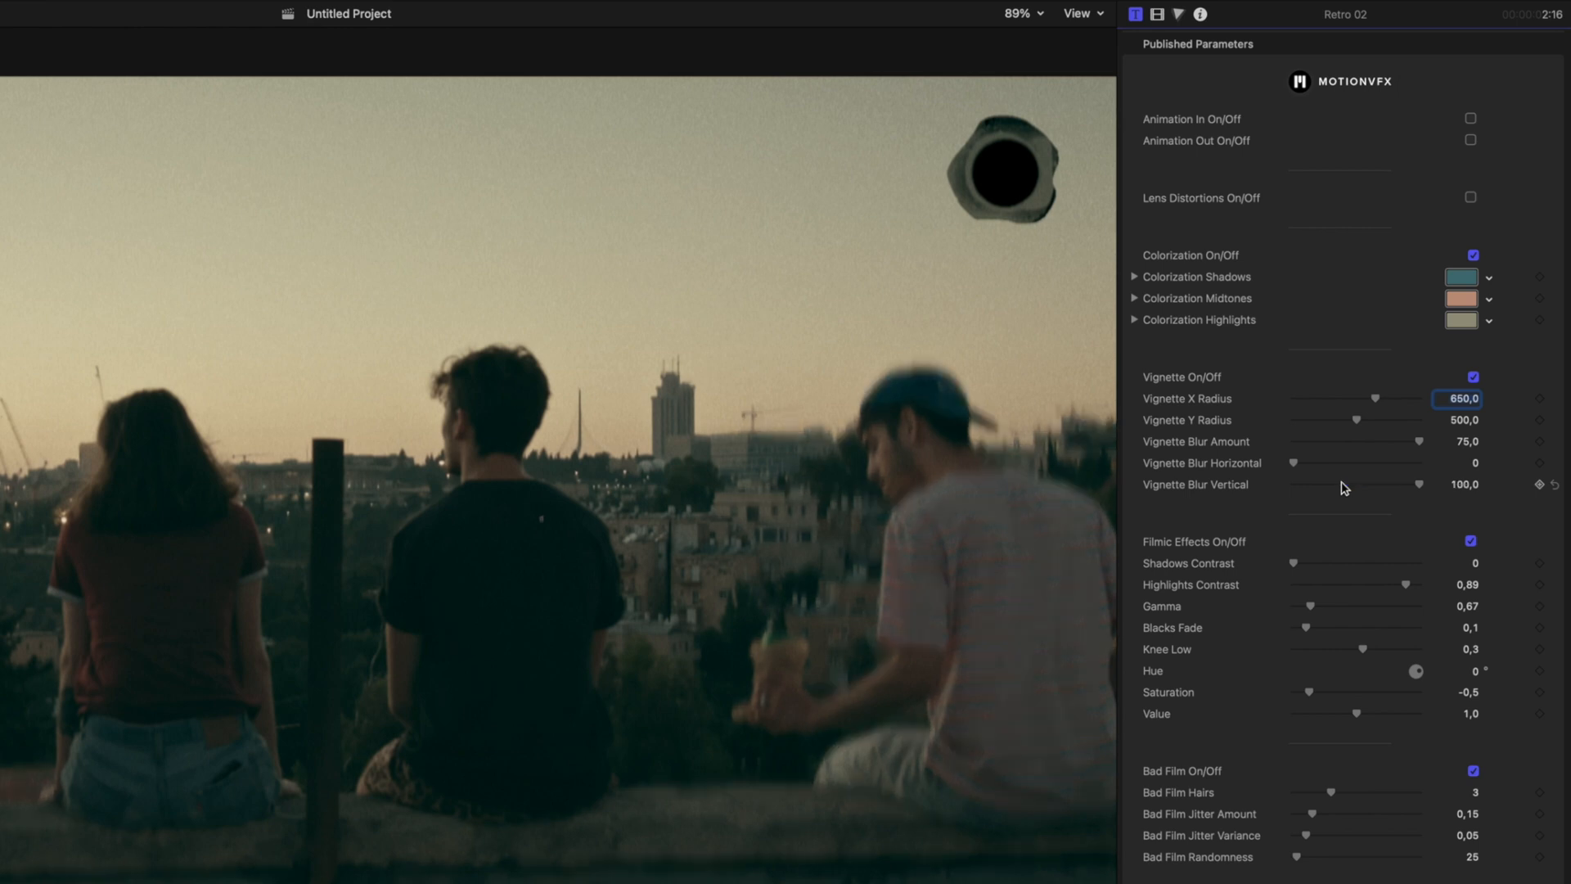
pyautogui.click(1469, 541)
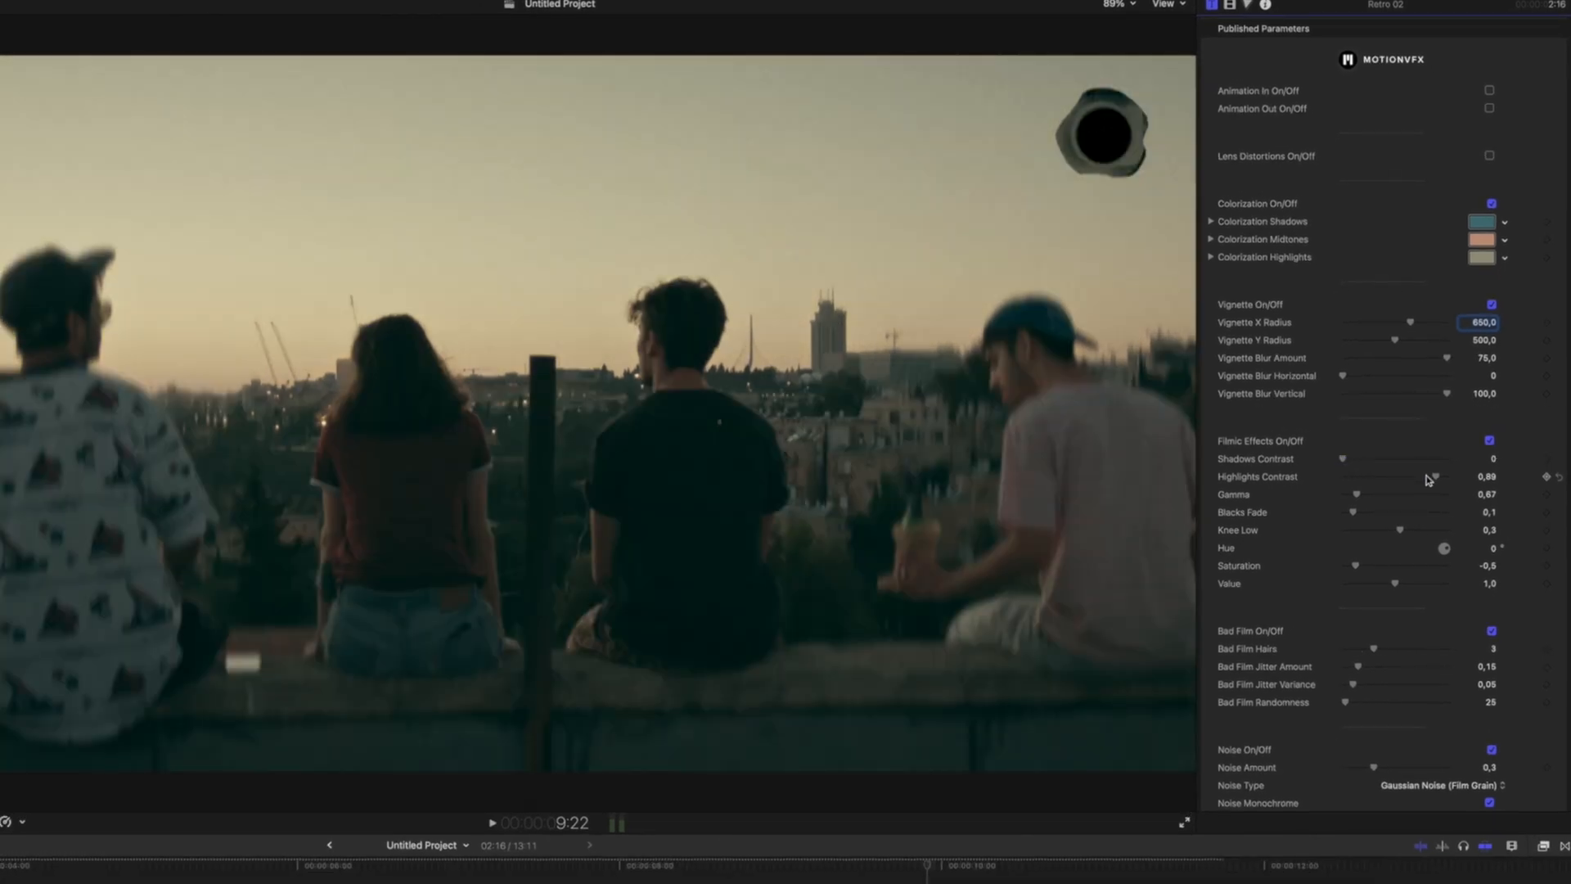
pyautogui.moveTo(1354, 494); pyautogui.dragTo(1365, 494)
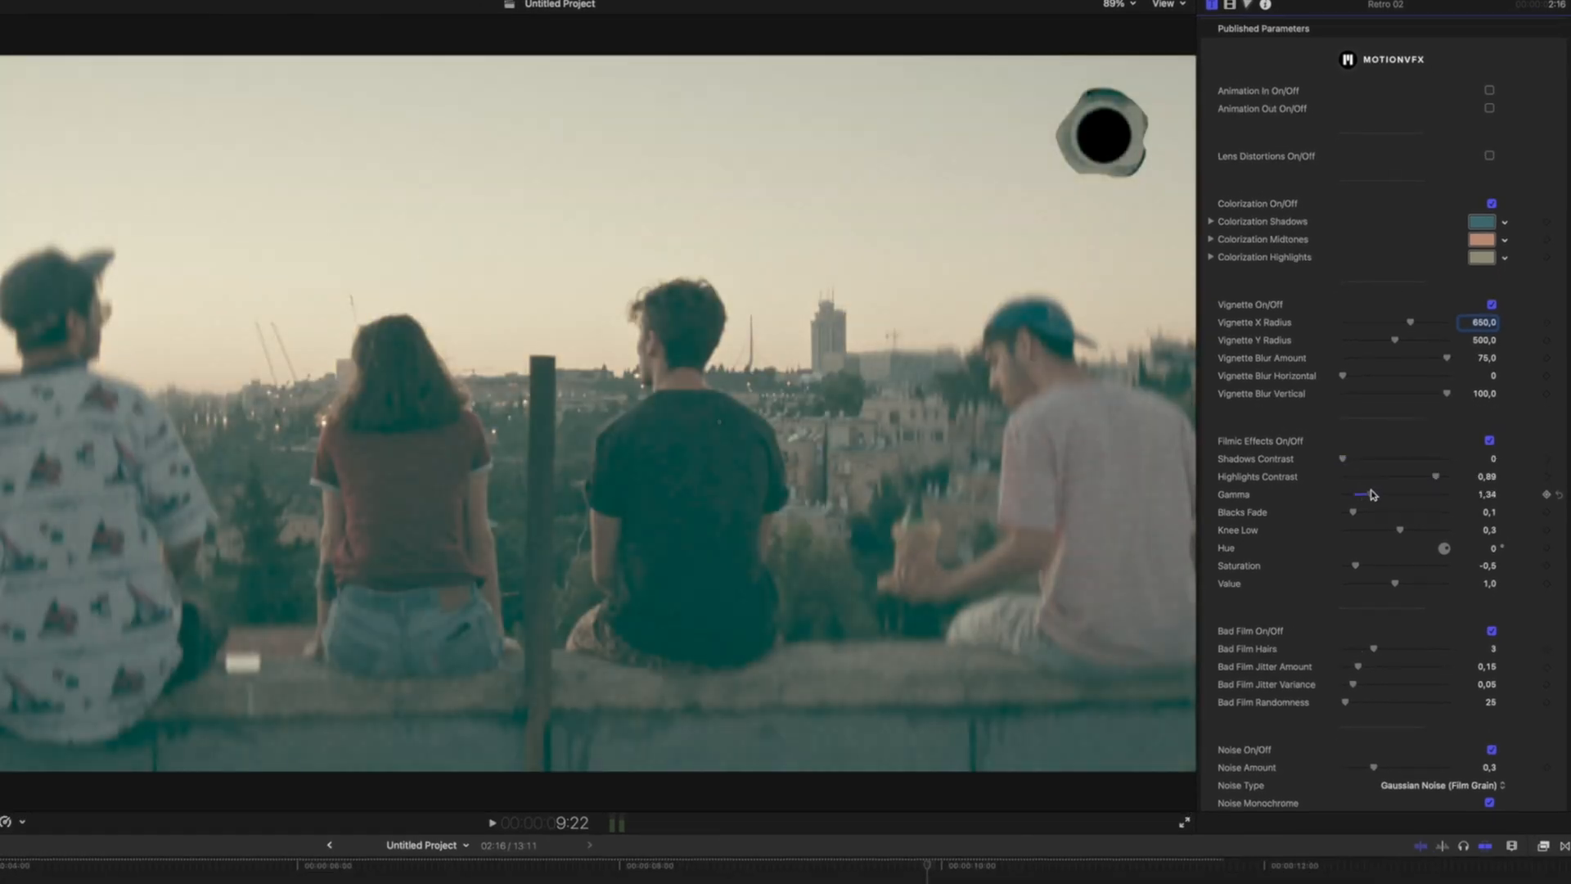
pyautogui.moveTo(1392, 494); pyautogui.dragTo(1358, 495)
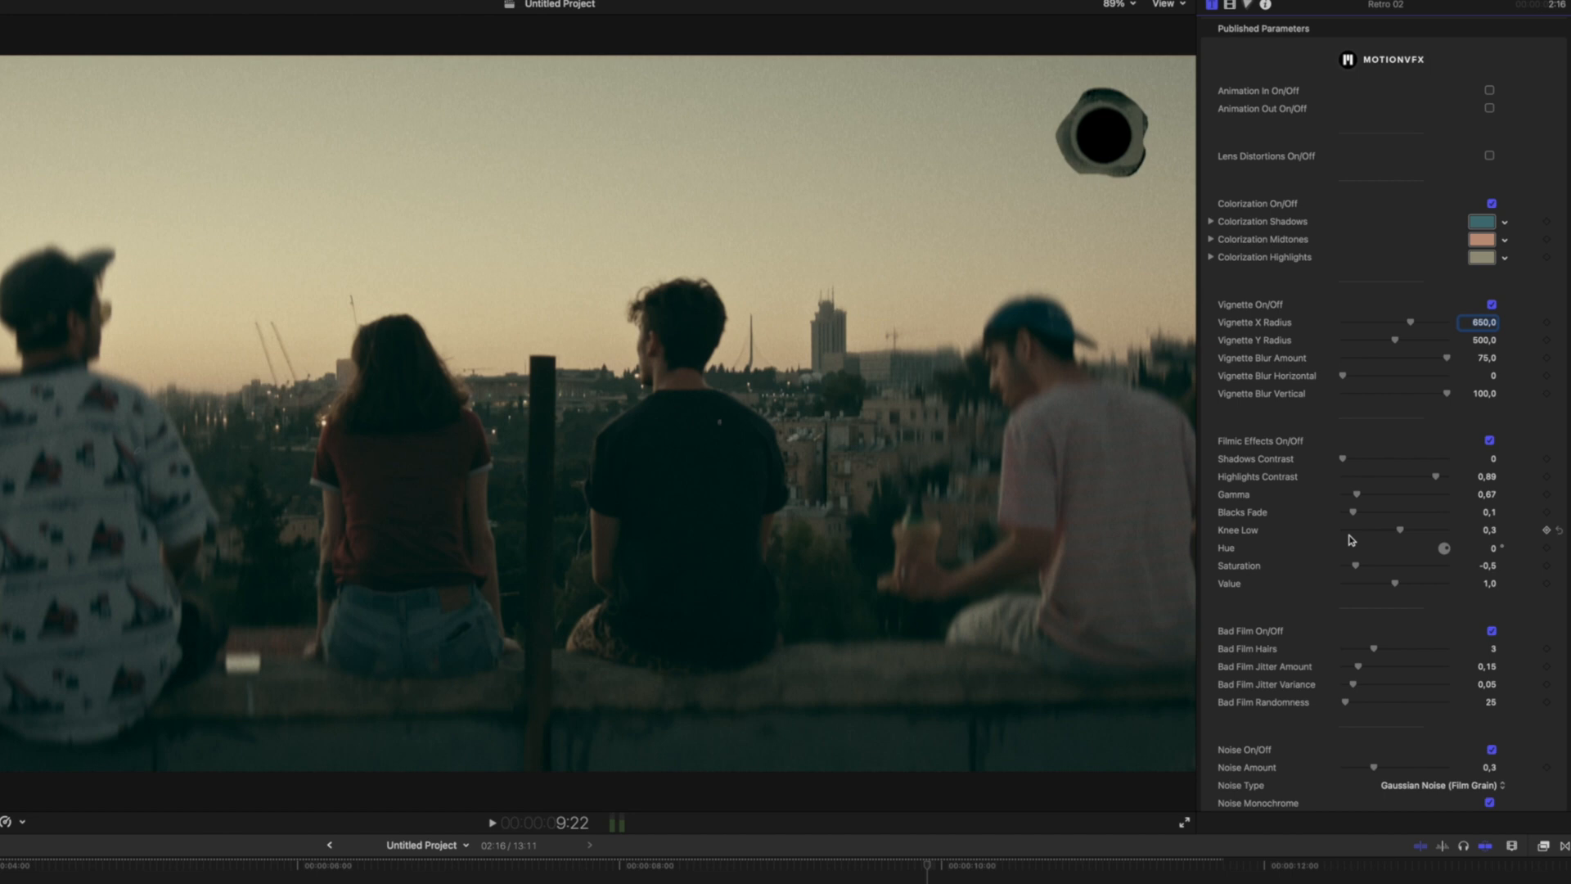
pyautogui.scroll(-3)
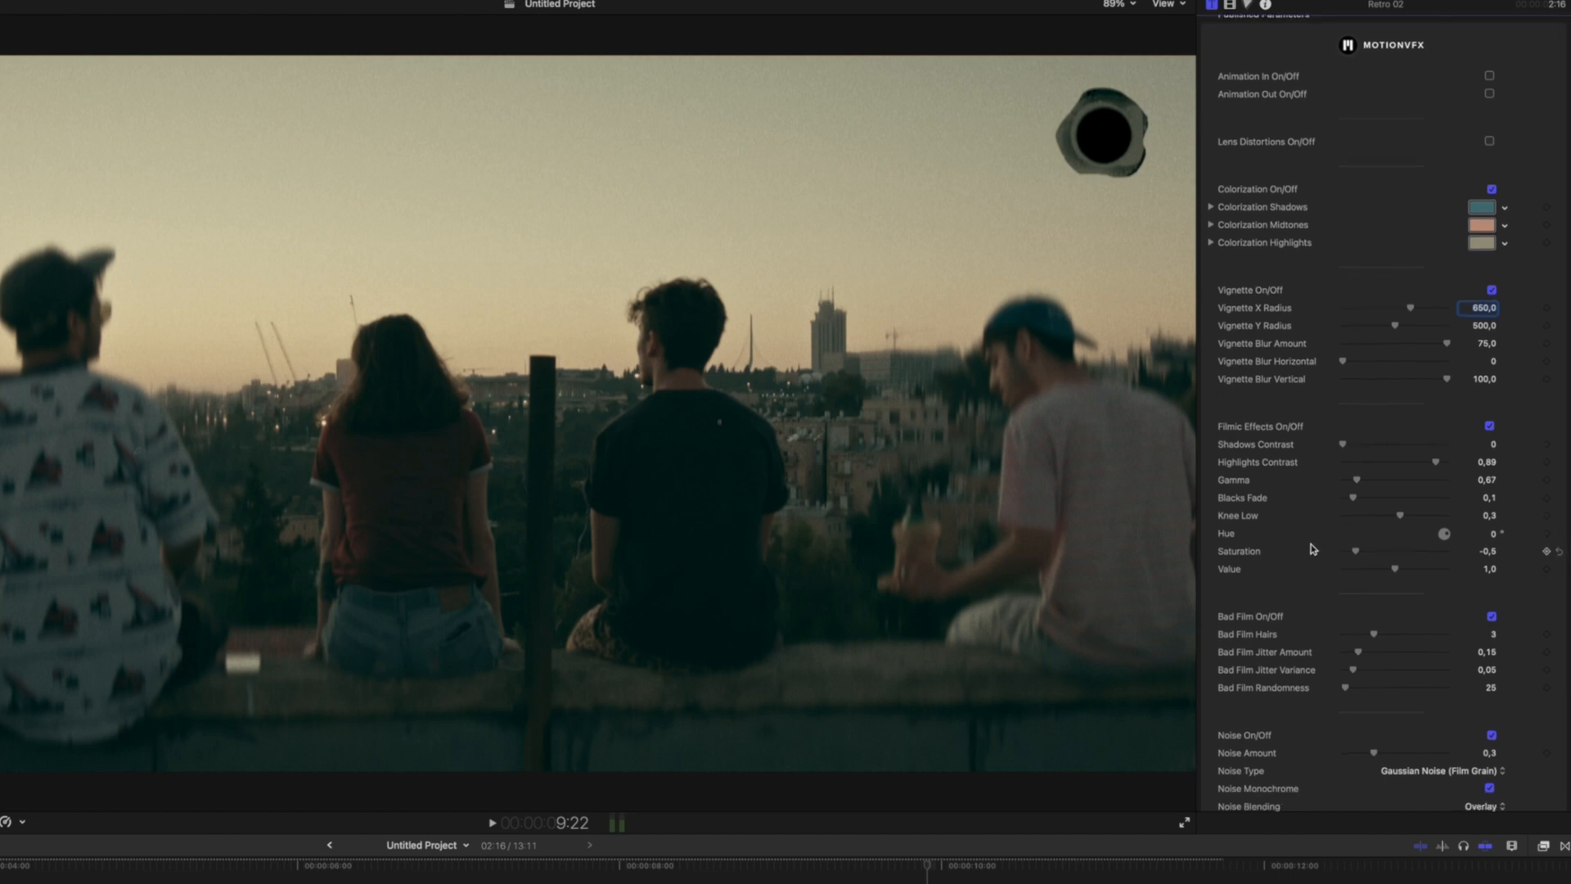
pyautogui.scroll(-3)
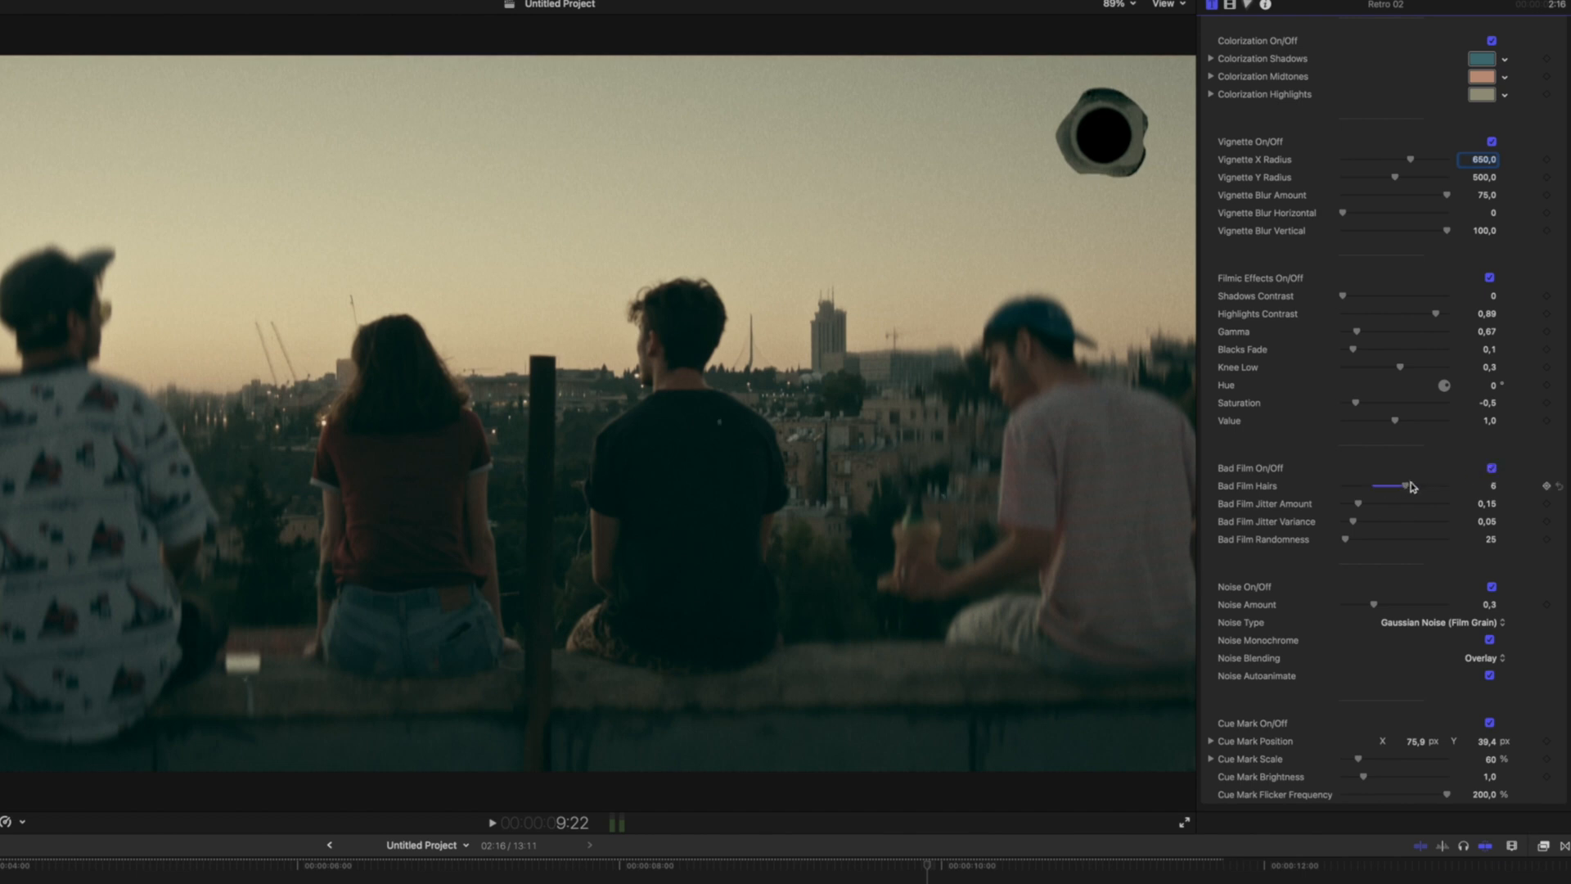
pyautogui.moveTo(1407, 486); pyautogui.dragTo(1374, 486)
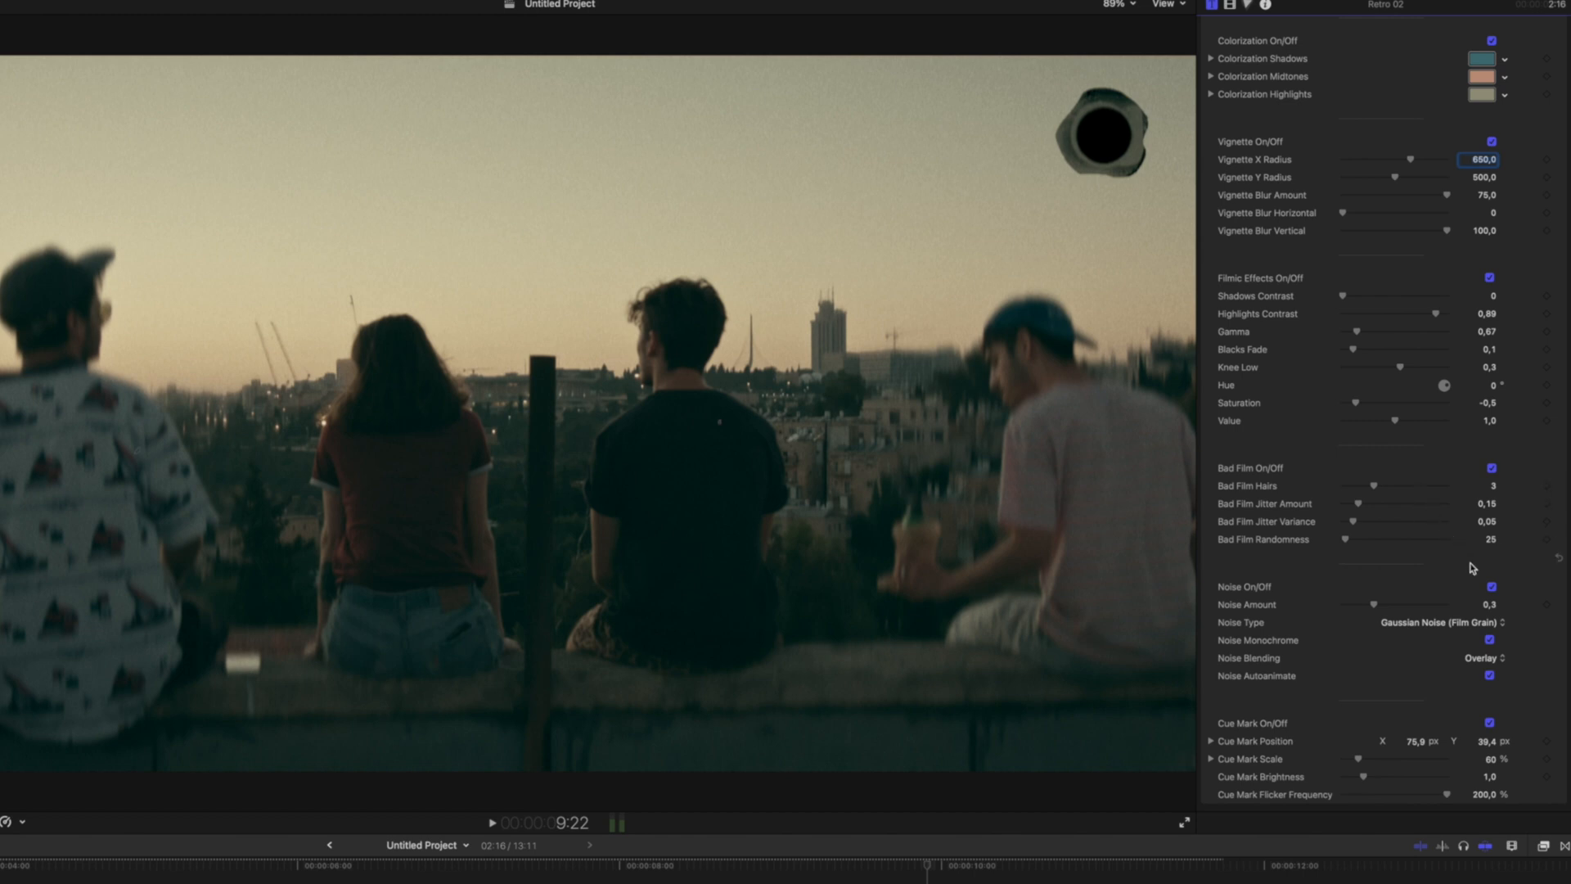